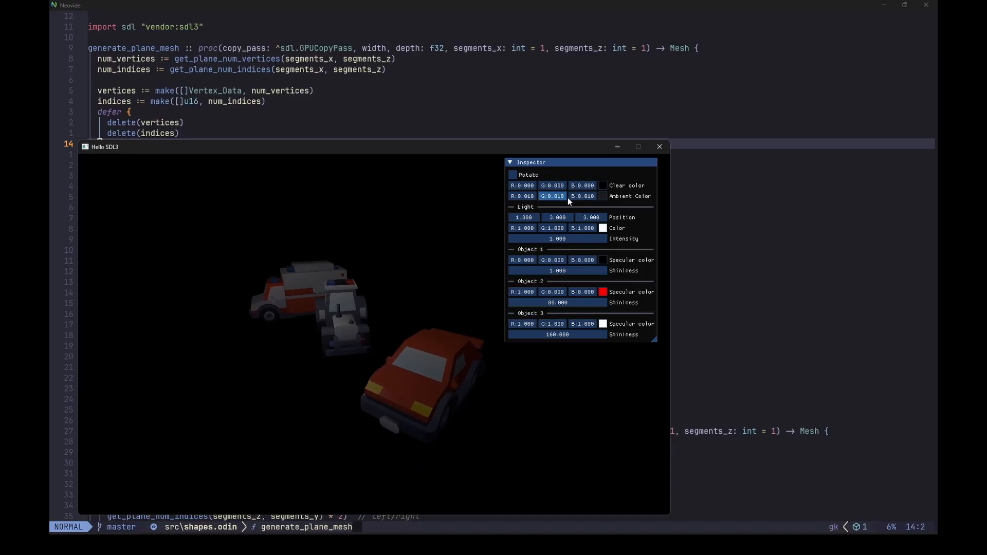
- Adjust the selection in the editor near the Shape_Context struct in shapes.odin
{"action": "left_click_drag", "start_coordinate": [524, 217], "coordinate": [523, 217]}
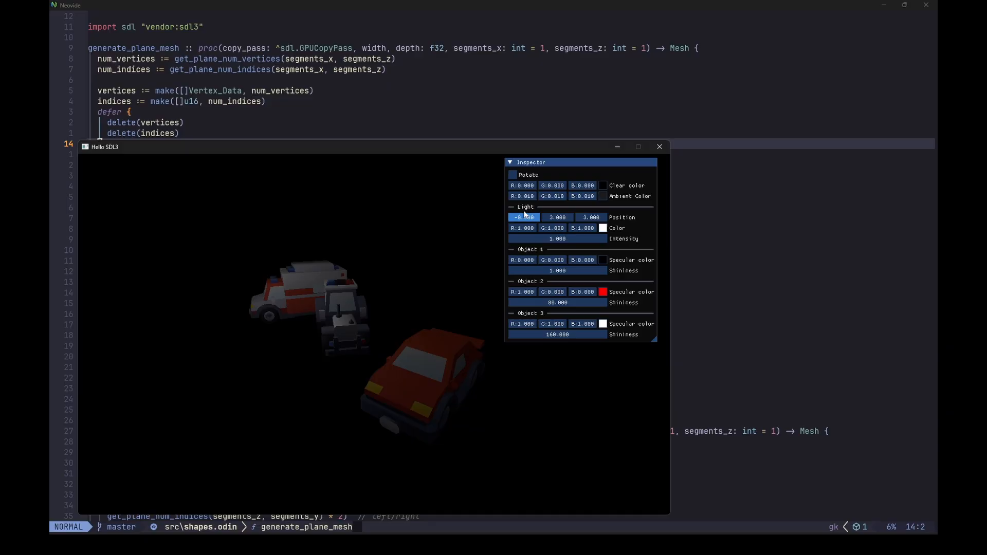
{"action": "left_click_drag", "start_coordinate": [523, 217], "coordinate": [532, 217]}
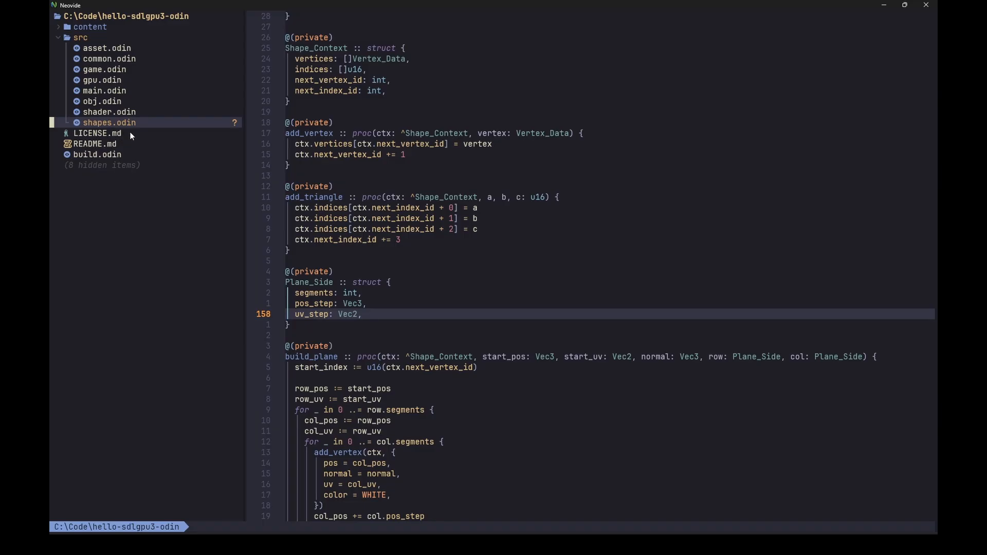
{"action": "mouse_move", "coordinate": [358, 200]}
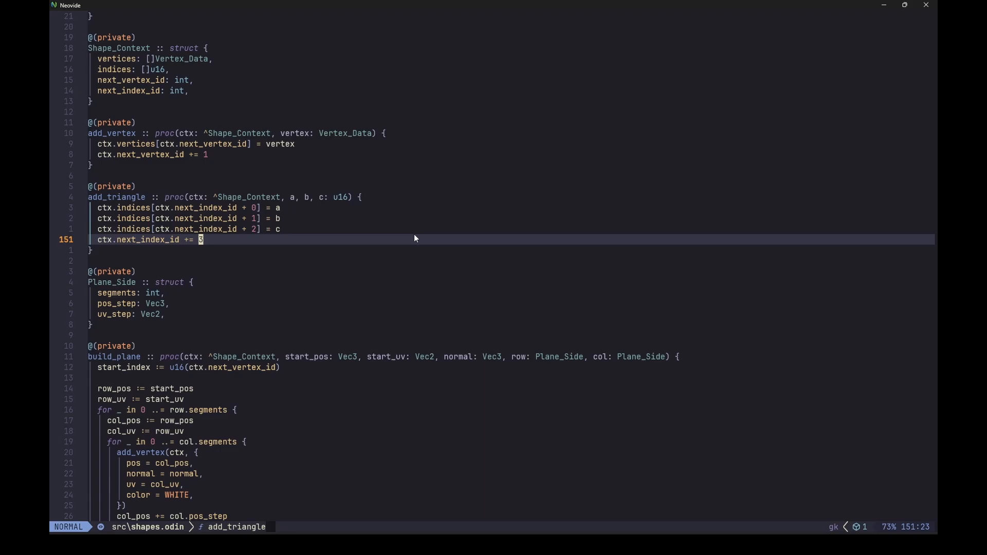
{"action": "mouse_move", "coordinate": [413, 239]}
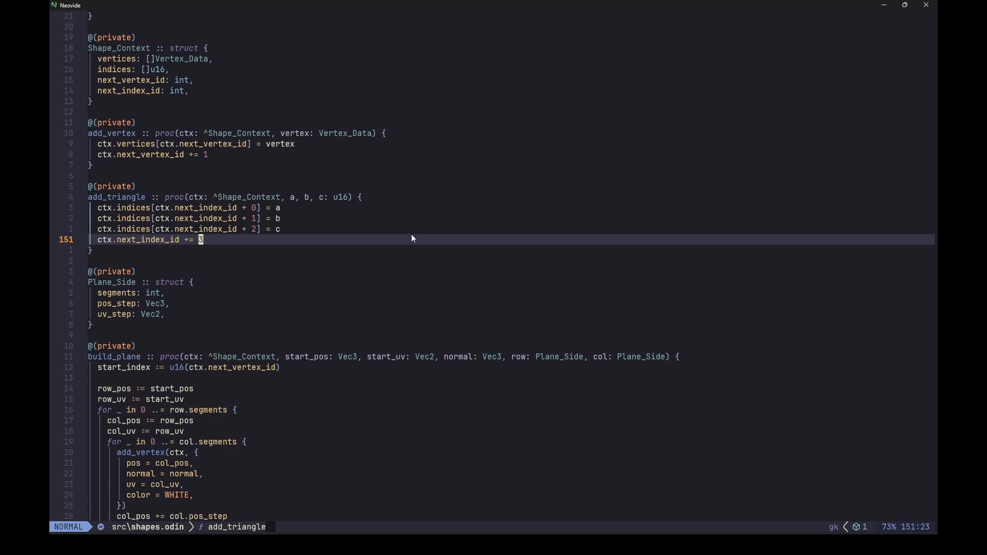
{"action": "mouse_move", "coordinate": [394, 232]}
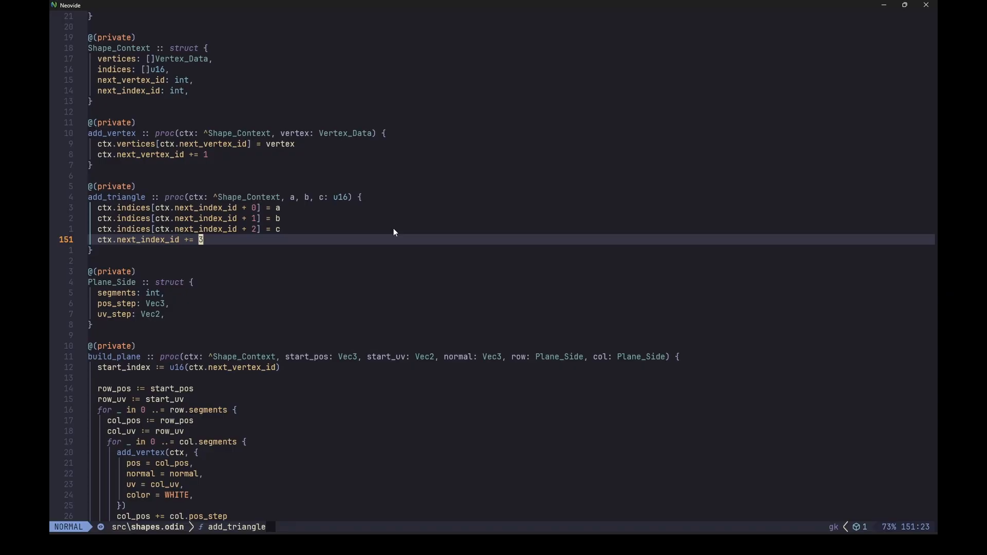
{"action": "mouse_move", "coordinate": [386, 232]}
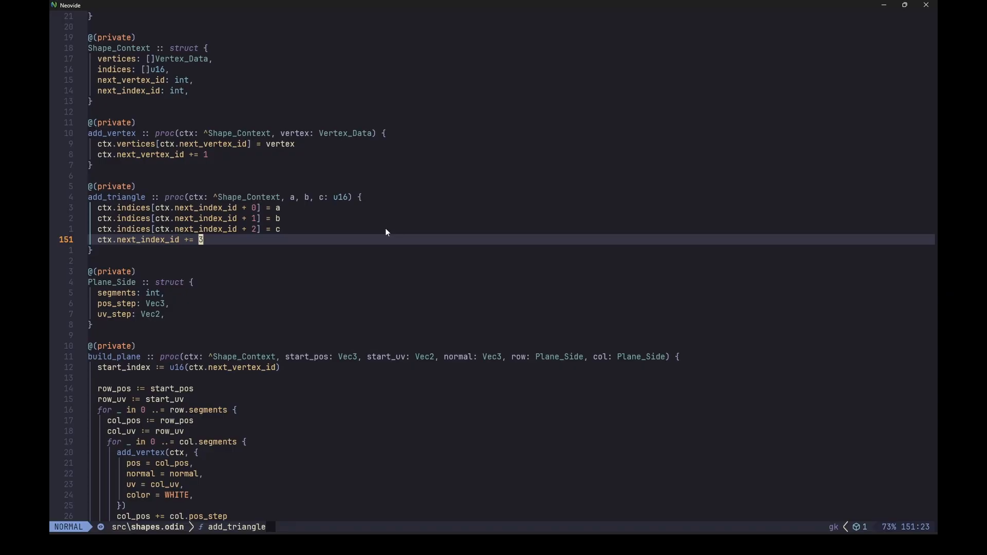
{"action": "mouse_move", "coordinate": [383, 234]}
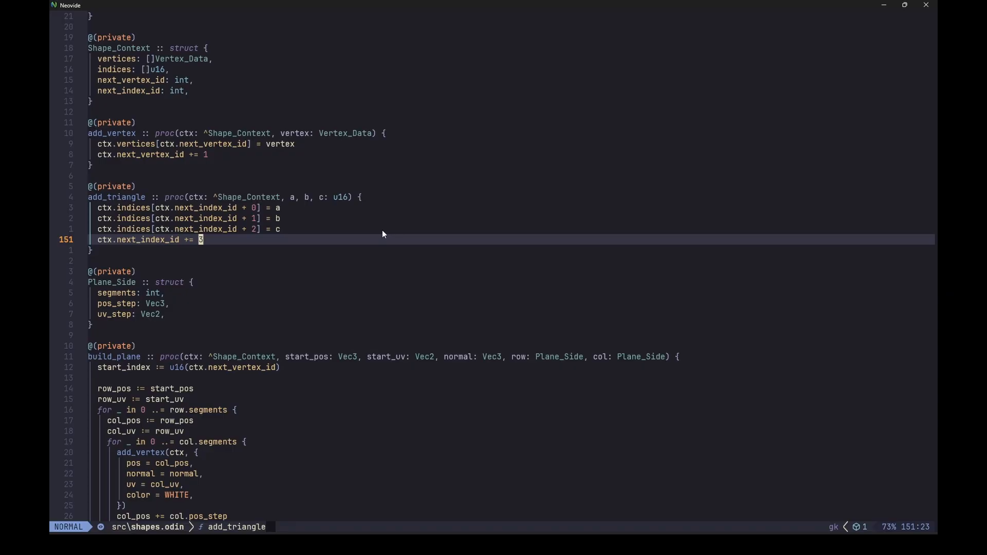
{"action": "mouse_move", "coordinate": [129, 91]}
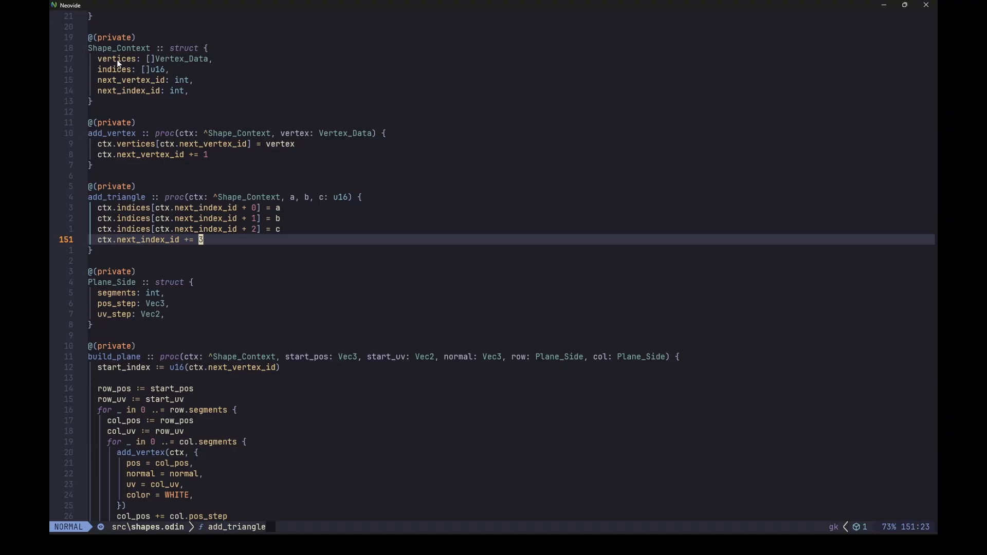
{"action": "mouse_move", "coordinate": [150, 66]}
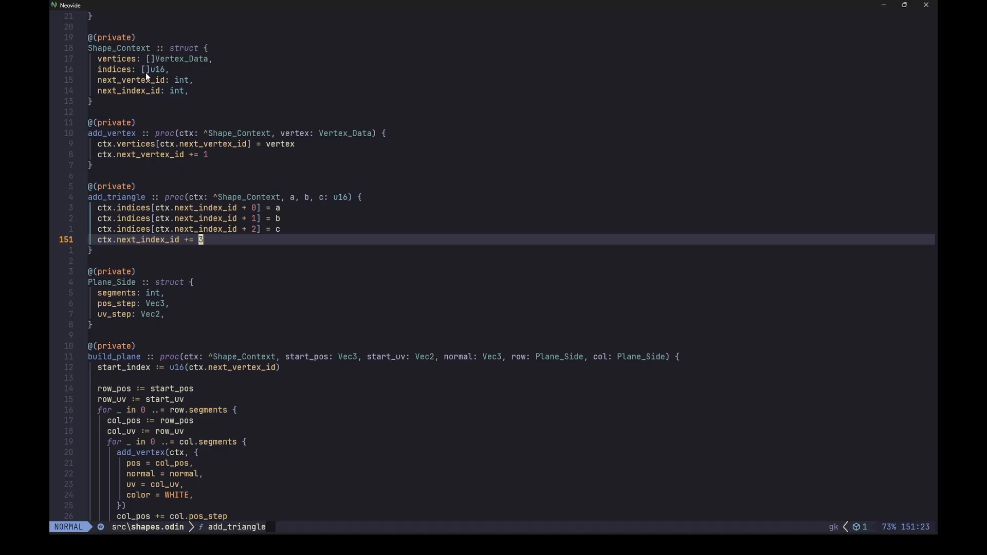
{"action": "mouse_move", "coordinate": [142, 91]}
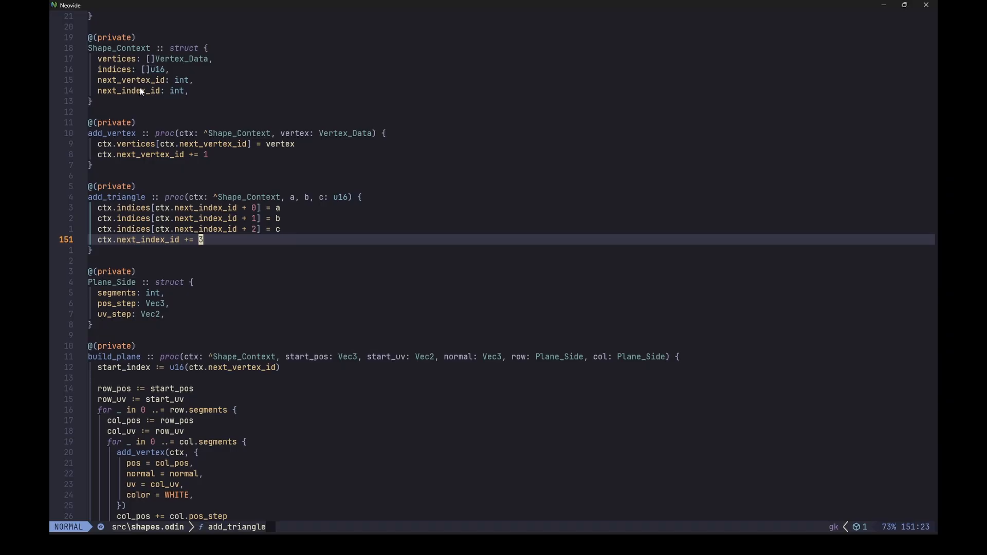
{"action": "mouse_move", "coordinate": [146, 91]}
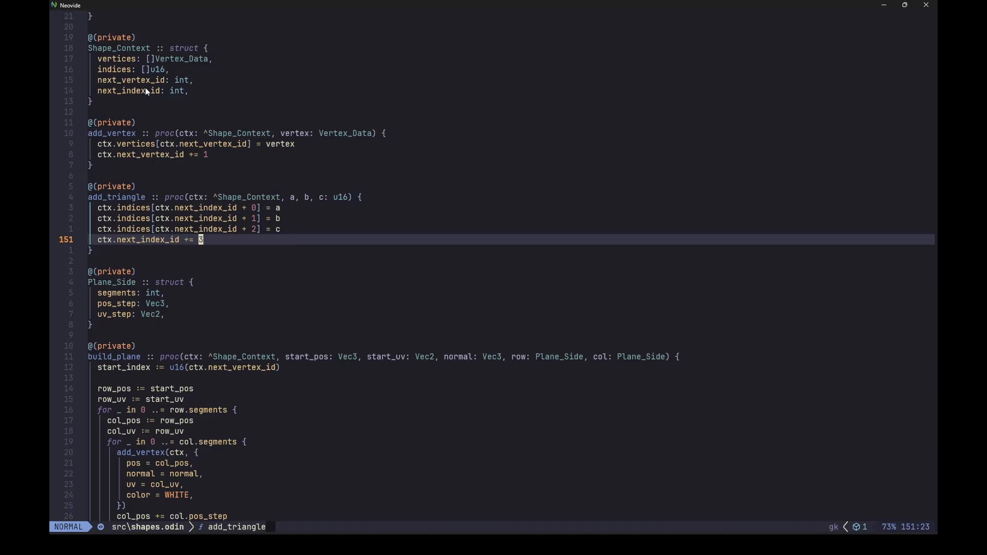
{"action": "mouse_move", "coordinate": [123, 148]}
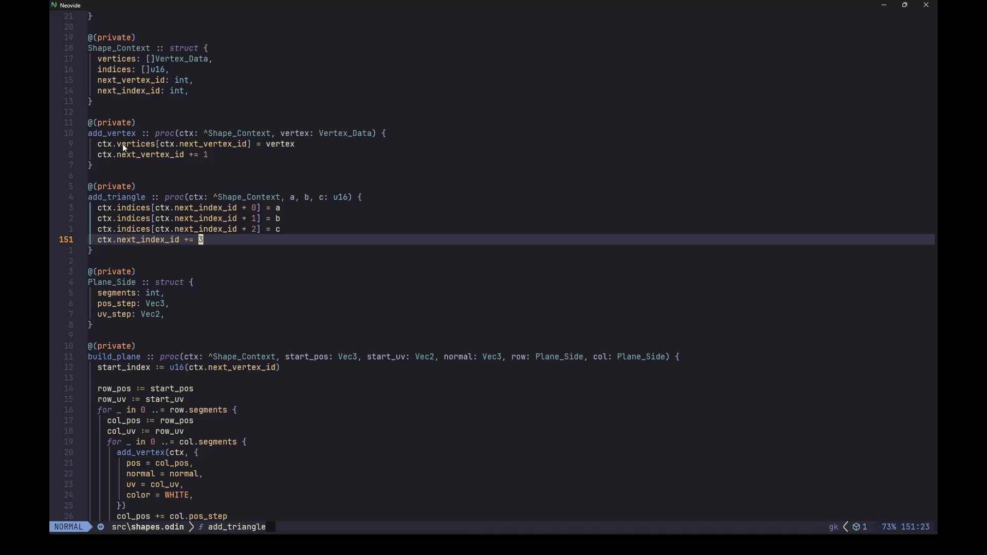
{"action": "mouse_move", "coordinate": [160, 148]}
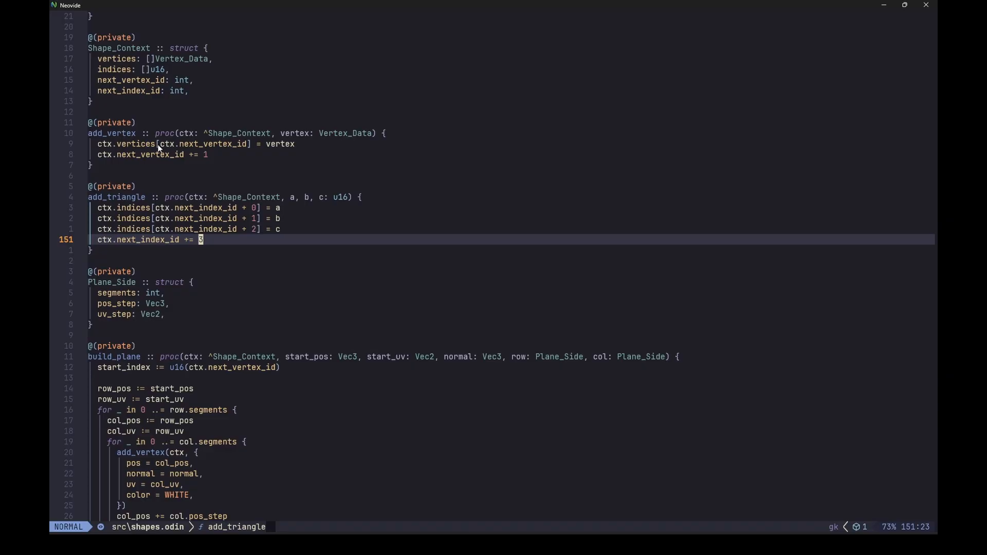
{"action": "mouse_move", "coordinate": [152, 228]}
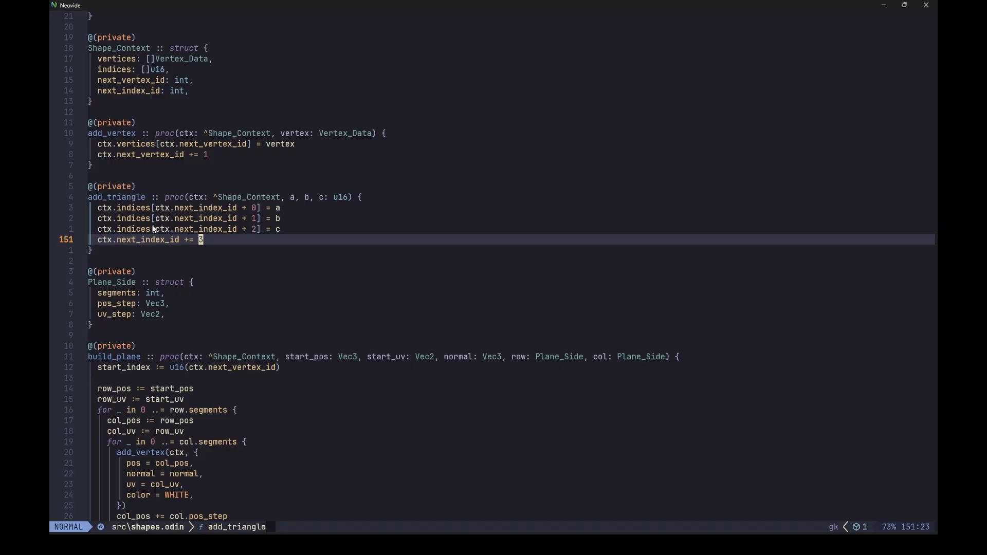
{"action": "mouse_move", "coordinate": [138, 250]}
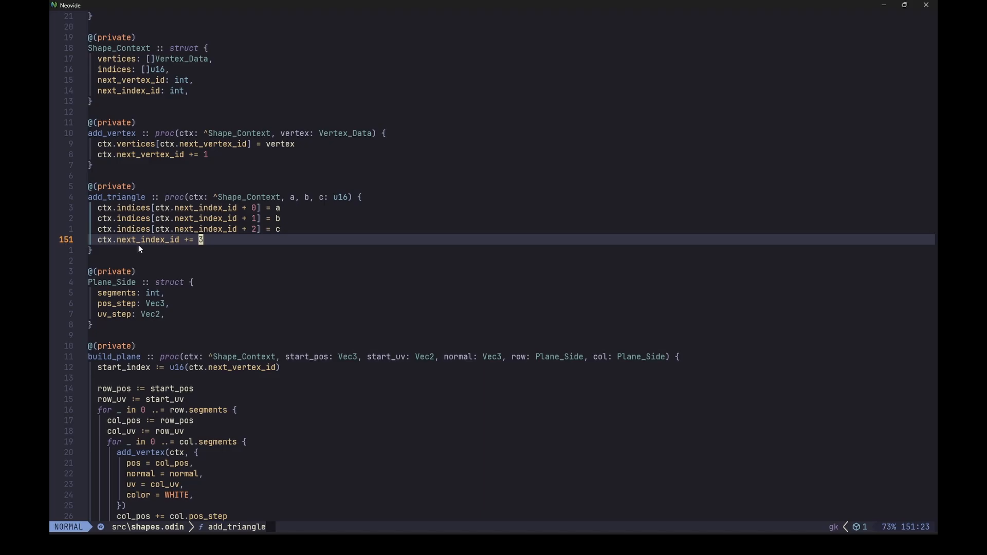
{"action": "mouse_move", "coordinate": [165, 244]}
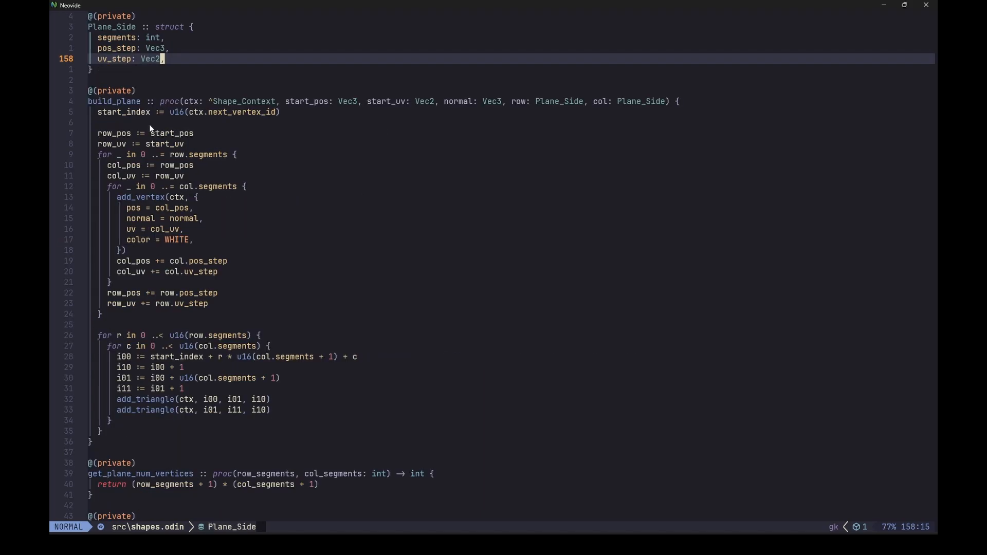
{"action": "mouse_move", "coordinate": [102, 108]}
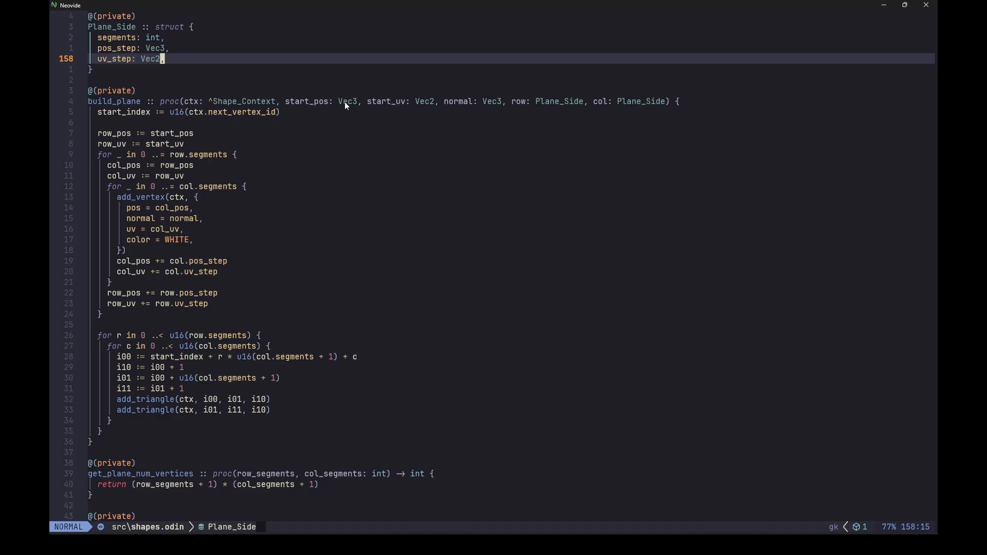
{"action": "mouse_move", "coordinate": [159, 71]}
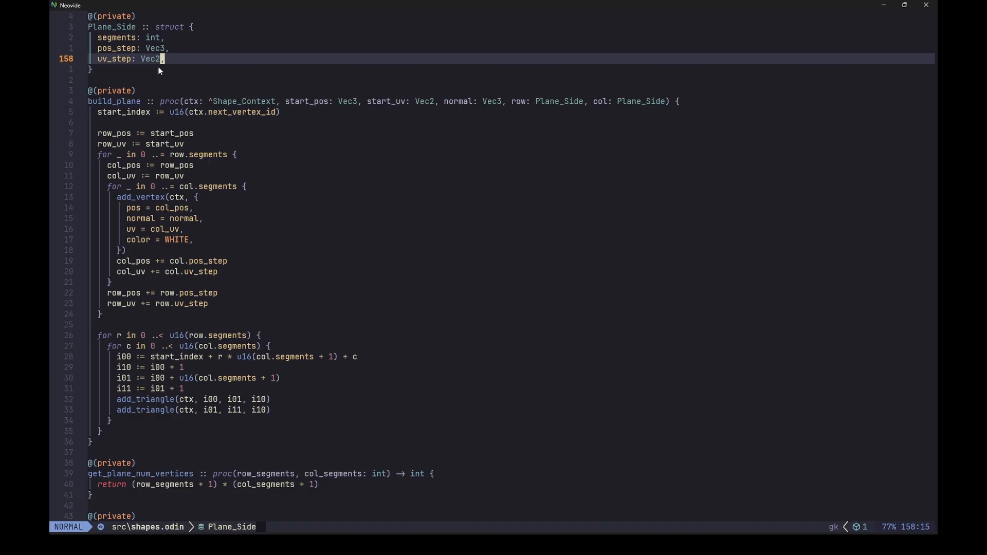
{"action": "mouse_move", "coordinate": [137, 60]}
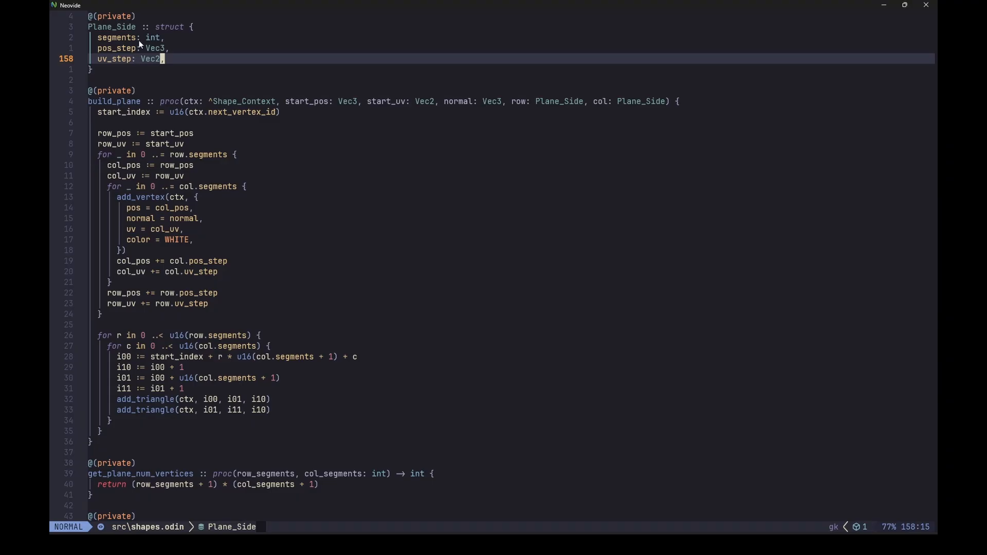
{"action": "mouse_move", "coordinate": [140, 66]}
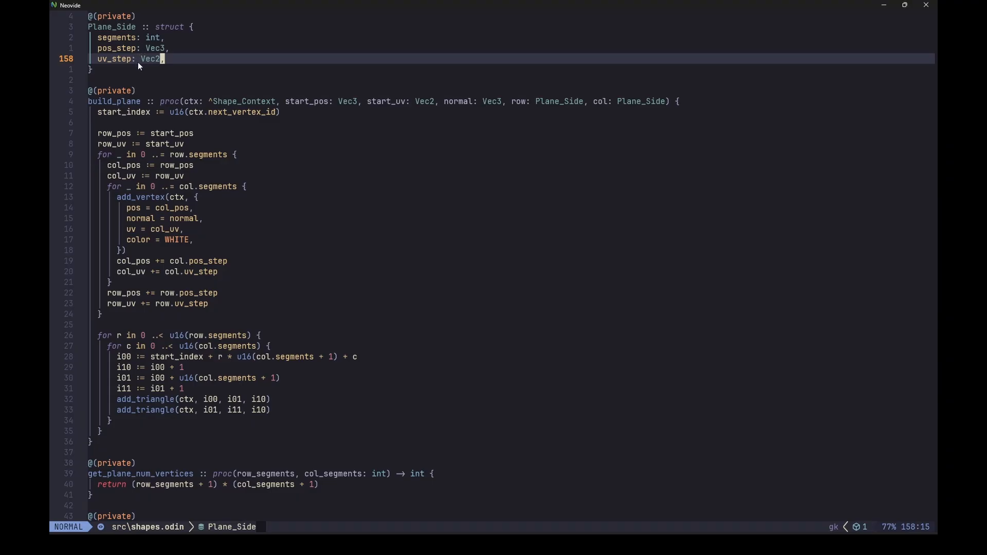
{"action": "mouse_move", "coordinate": [143, 62]}
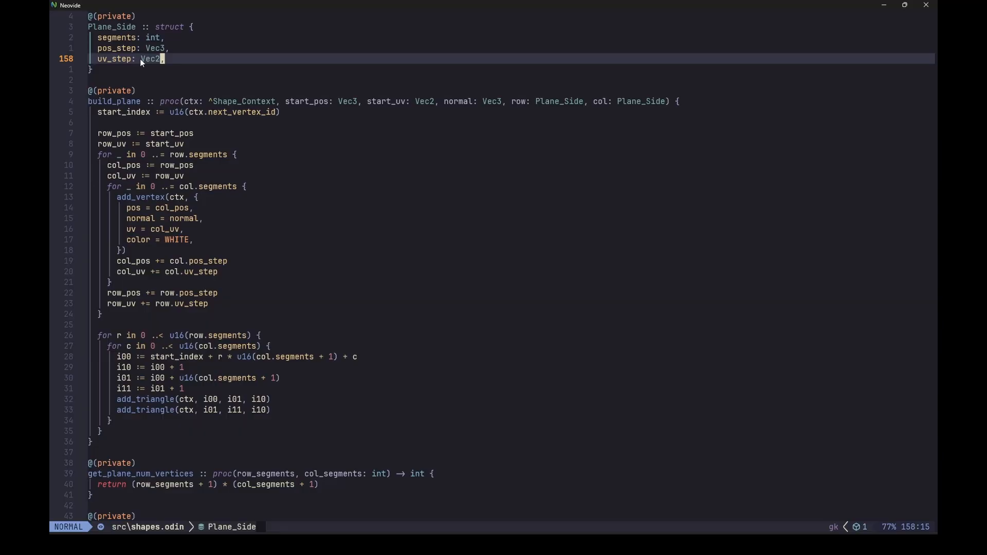
{"action": "mouse_move", "coordinate": [170, 164]}
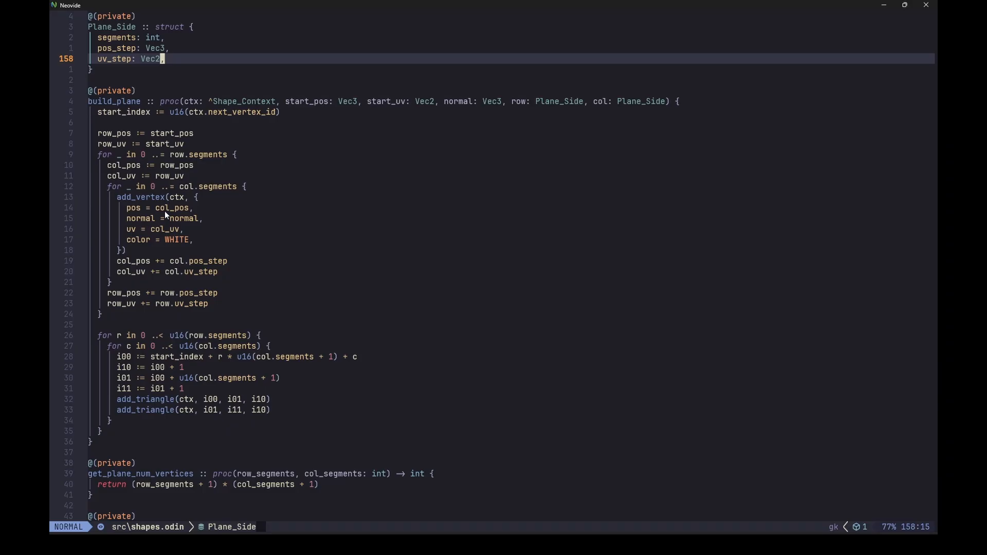
{"action": "mouse_move", "coordinate": [159, 163]}
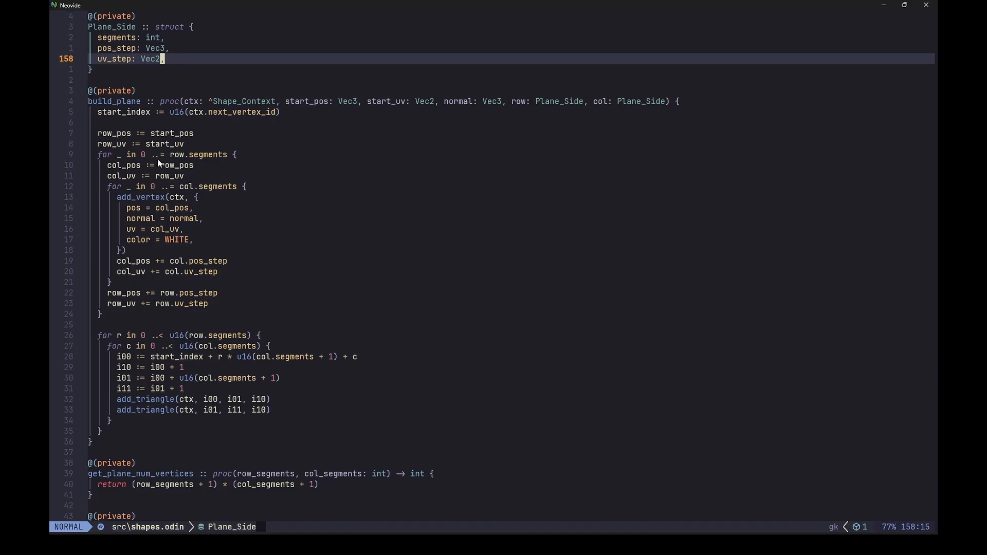
{"action": "mouse_move", "coordinate": [164, 165]}
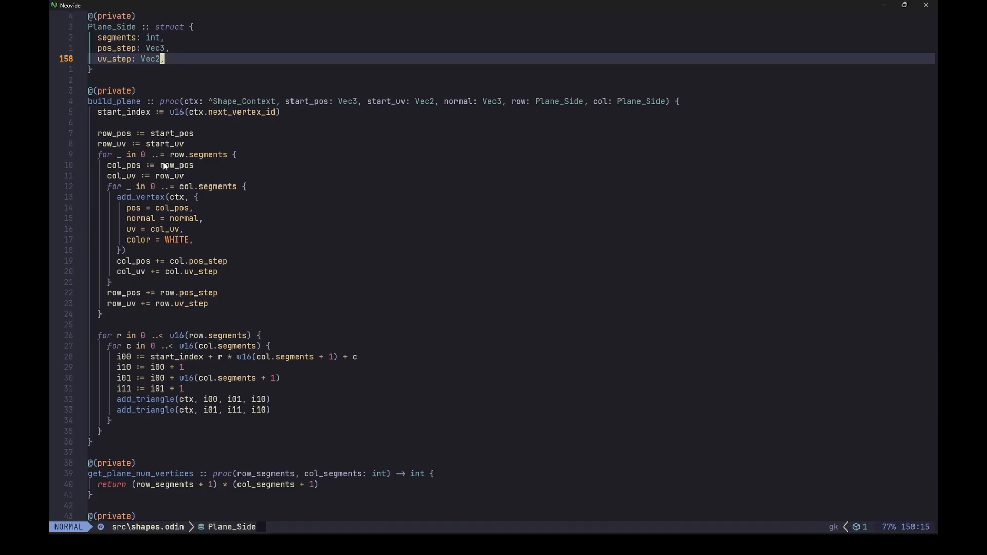
{"action": "mouse_move", "coordinate": [160, 164]}
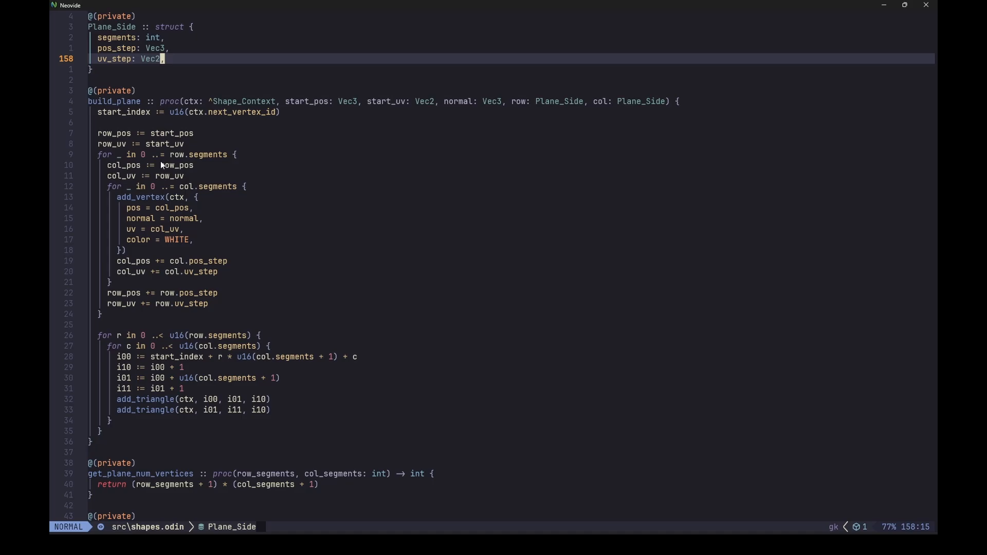
{"action": "mouse_move", "coordinate": [169, 183]}
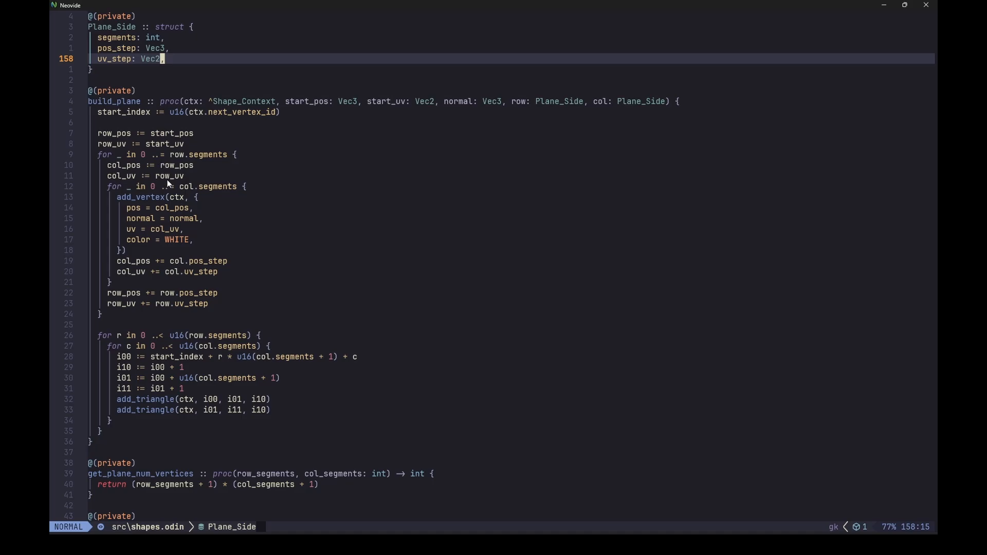
{"action": "mouse_move", "coordinate": [177, 378]}
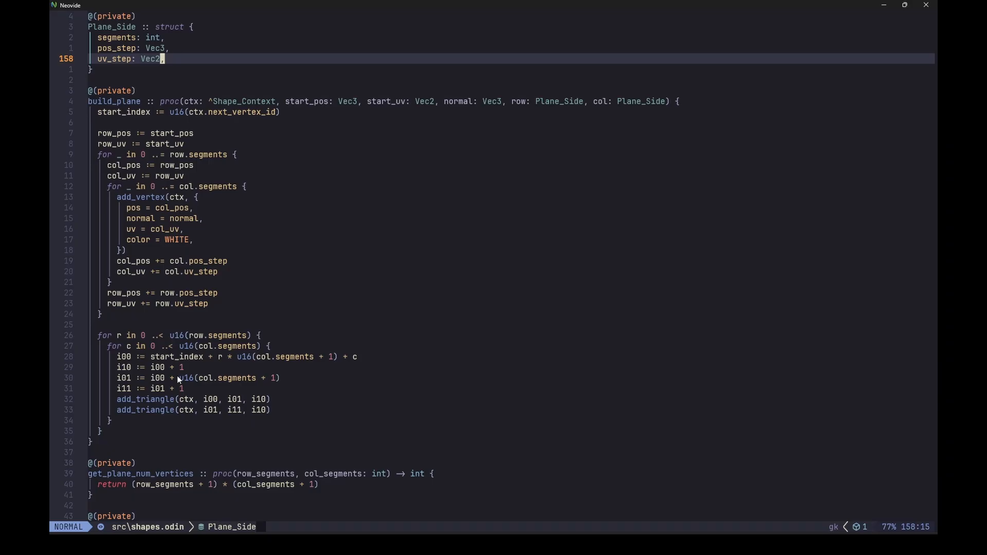
{"action": "mouse_move", "coordinate": [189, 411]}
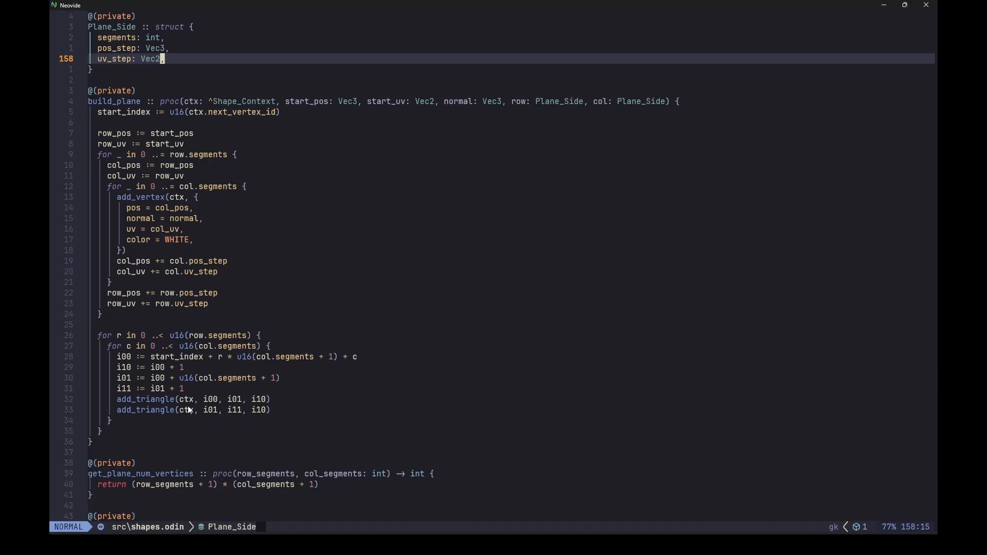
{"action": "mouse_move", "coordinate": [209, 383]}
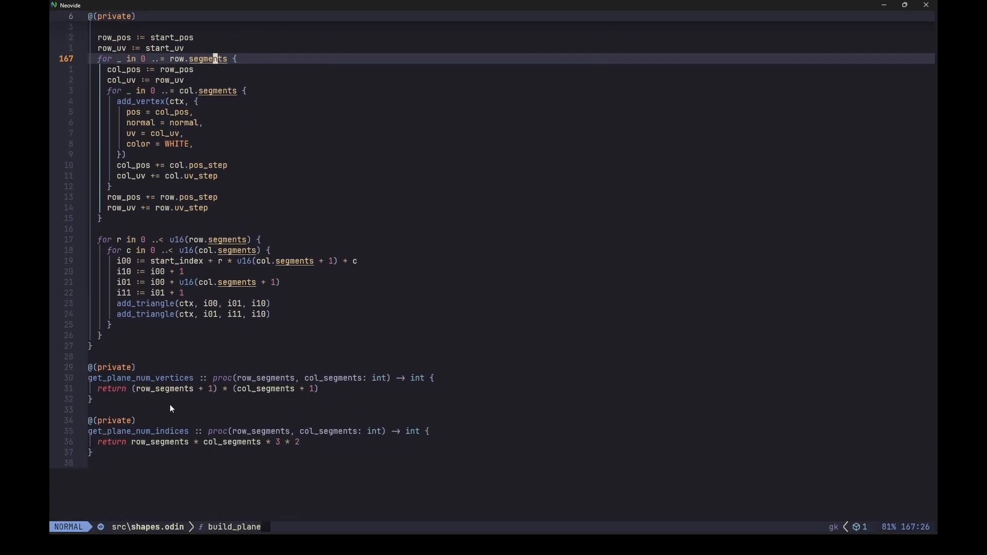
{"action": "mouse_move", "coordinate": [173, 430]}
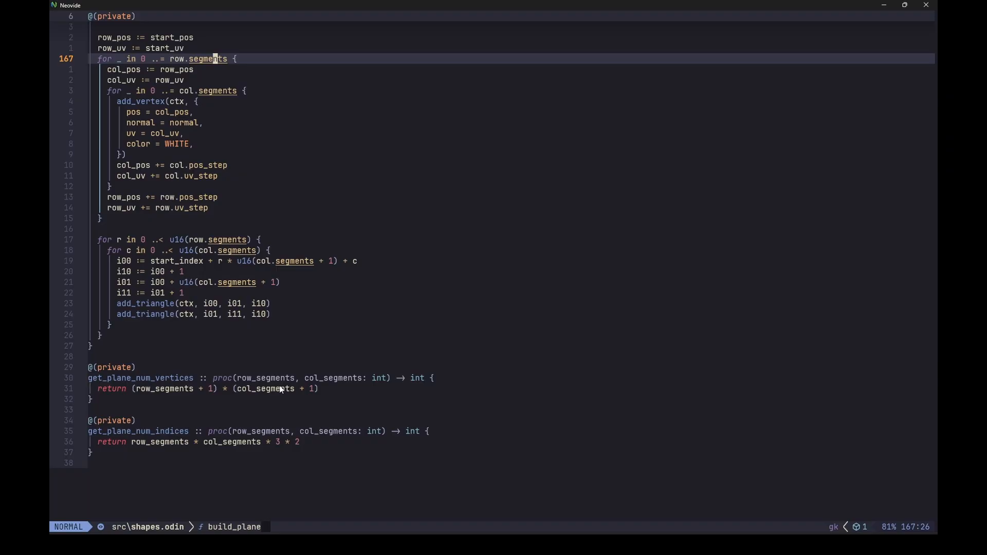
{"action": "mouse_move", "coordinate": [212, 397]}
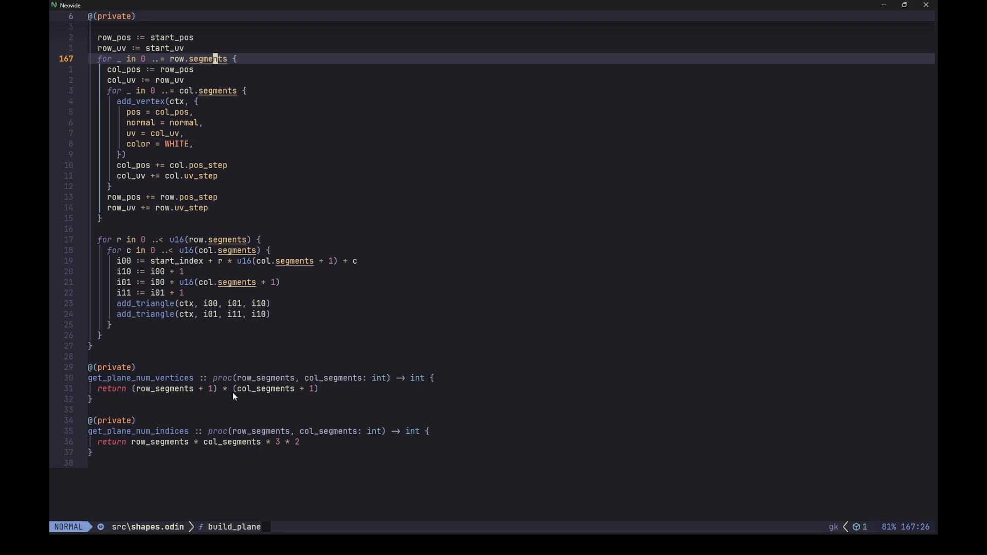
{"action": "mouse_move", "coordinate": [220, 395]}
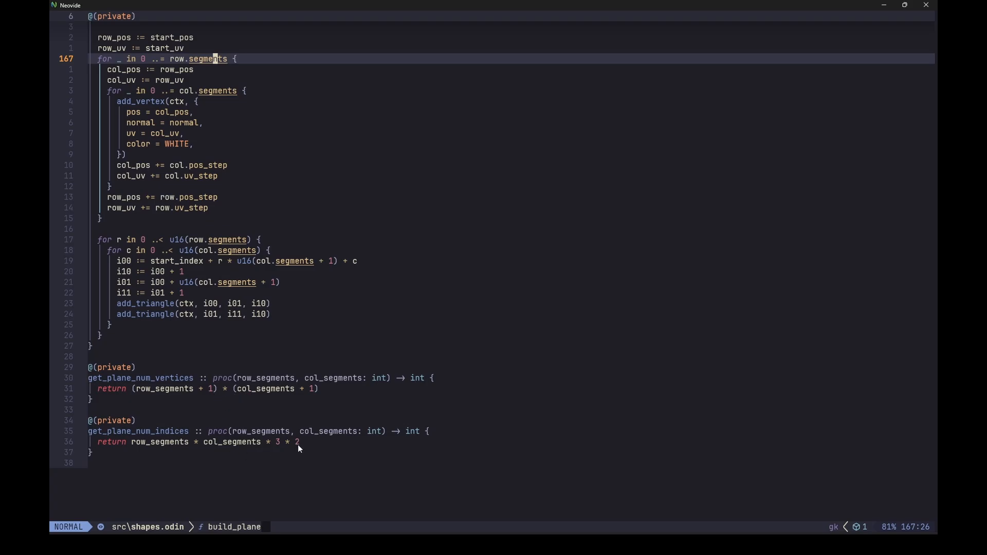
{"action": "mouse_move", "coordinate": [274, 451]}
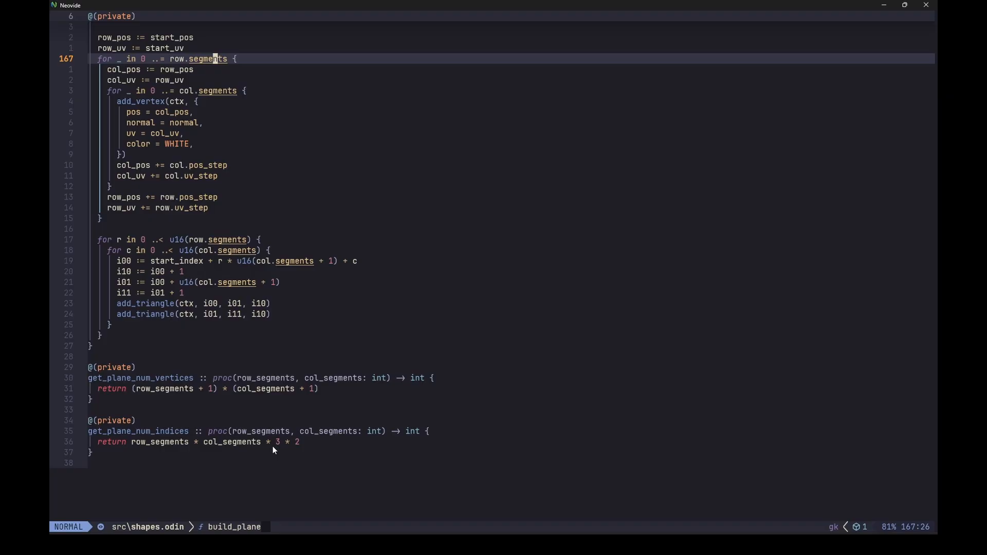
{"action": "mouse_move", "coordinate": [305, 458]}
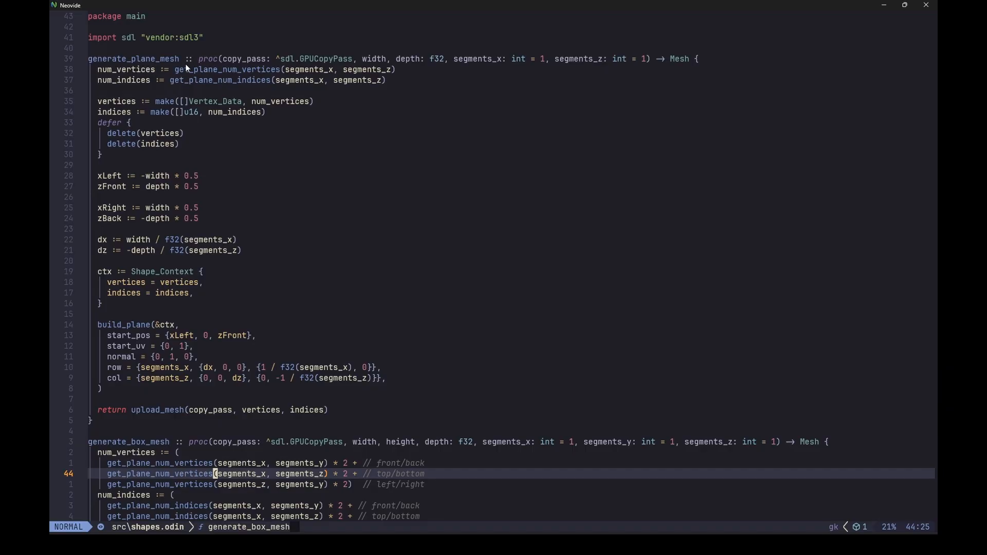
{"action": "mouse_move", "coordinate": [254, 80]}
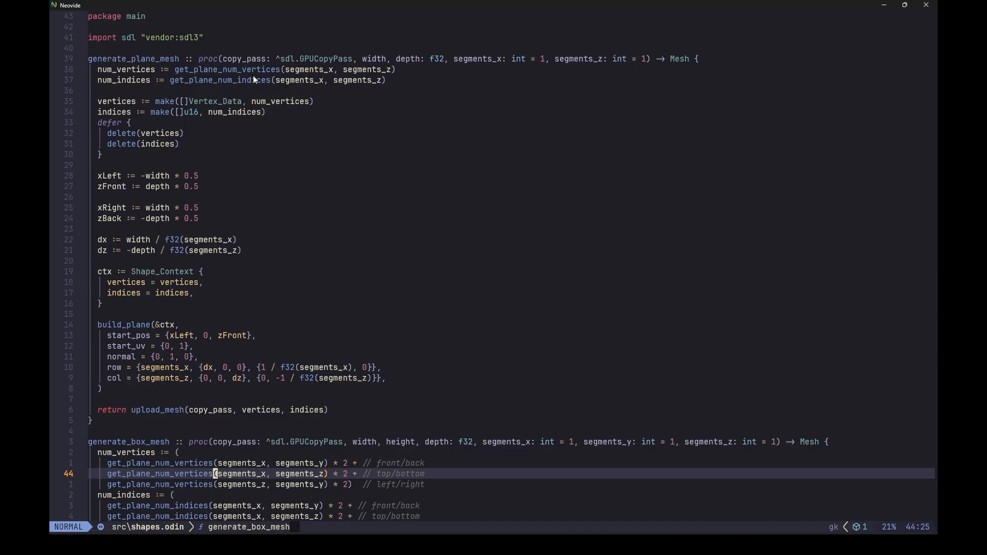
{"action": "mouse_move", "coordinate": [259, 92]}
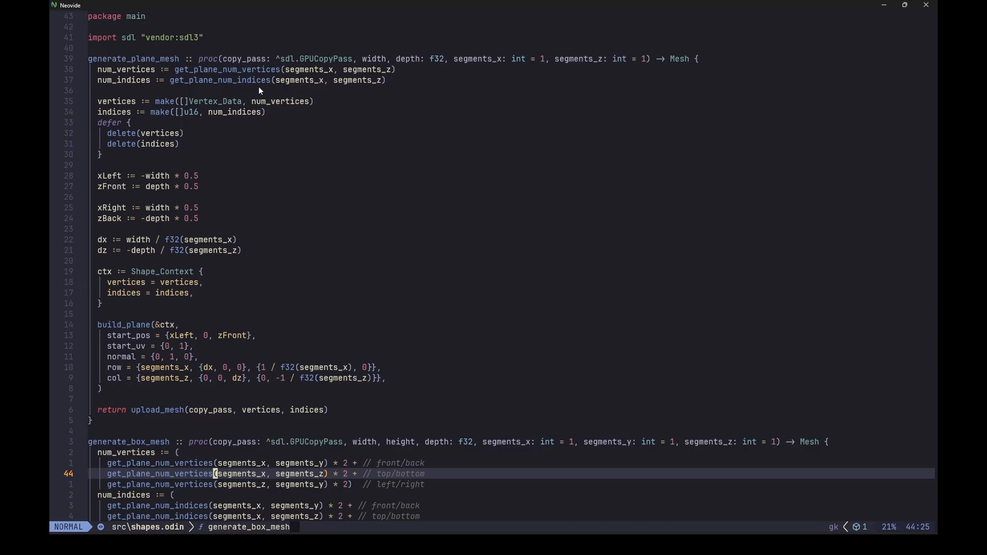
{"action": "mouse_move", "coordinate": [206, 128]}
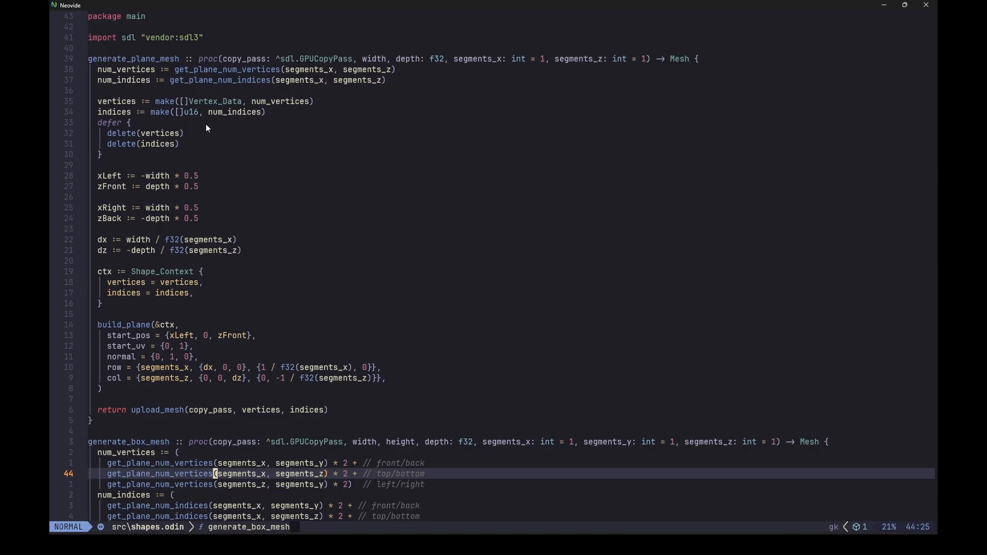
{"action": "mouse_move", "coordinate": [175, 195]}
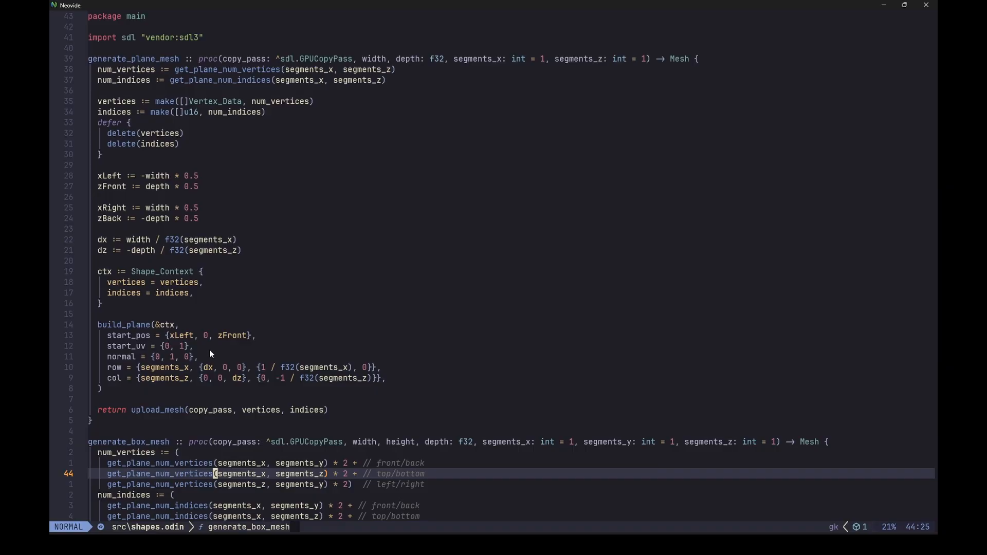
{"action": "mouse_move", "coordinate": [163, 425]}
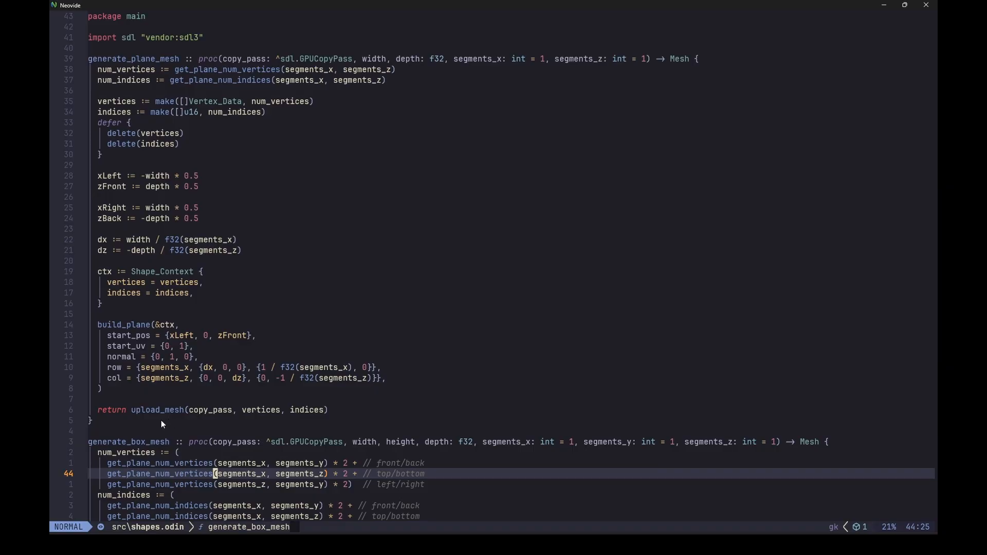
{"action": "mouse_move", "coordinate": [205, 420]}
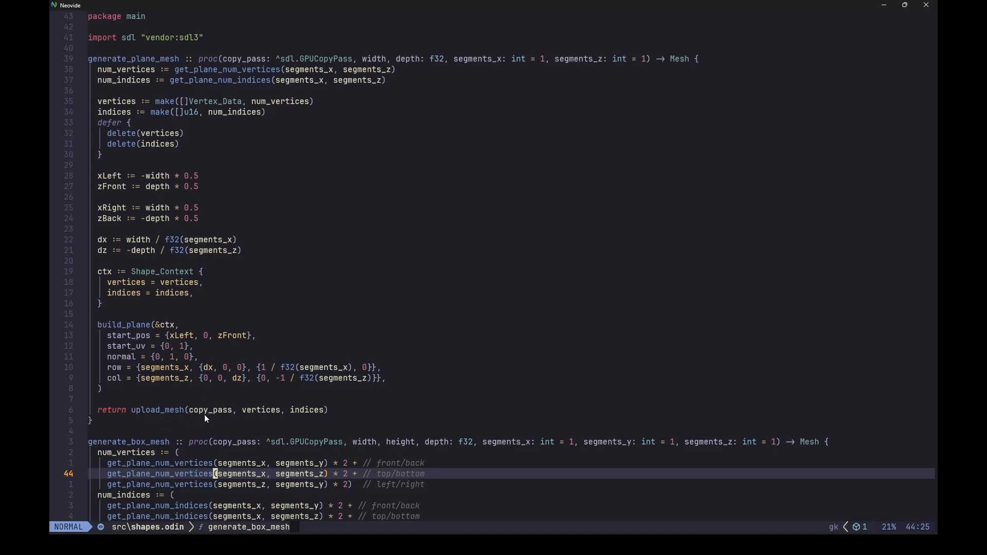
{"action": "mouse_move", "coordinate": [258, 416]}
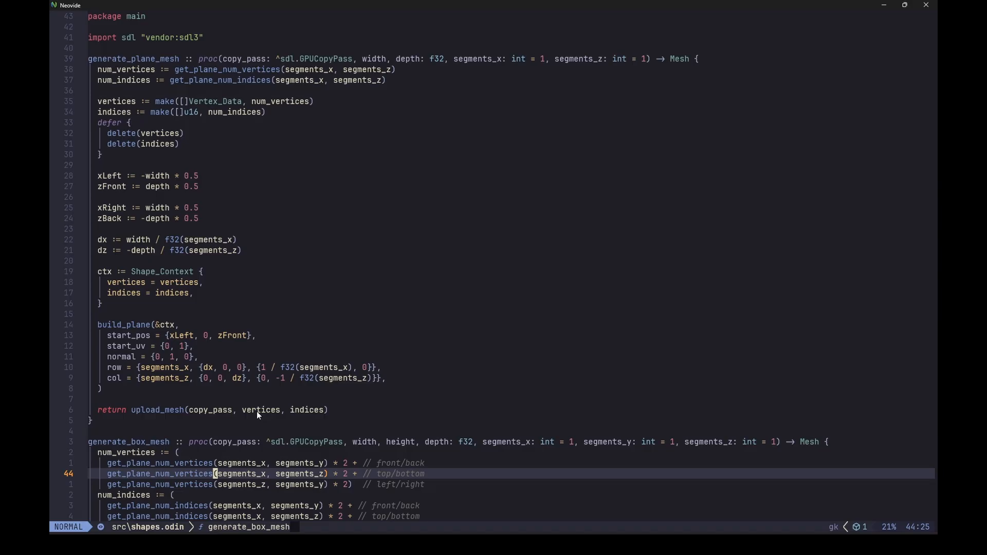
{"action": "mouse_move", "coordinate": [269, 418]}
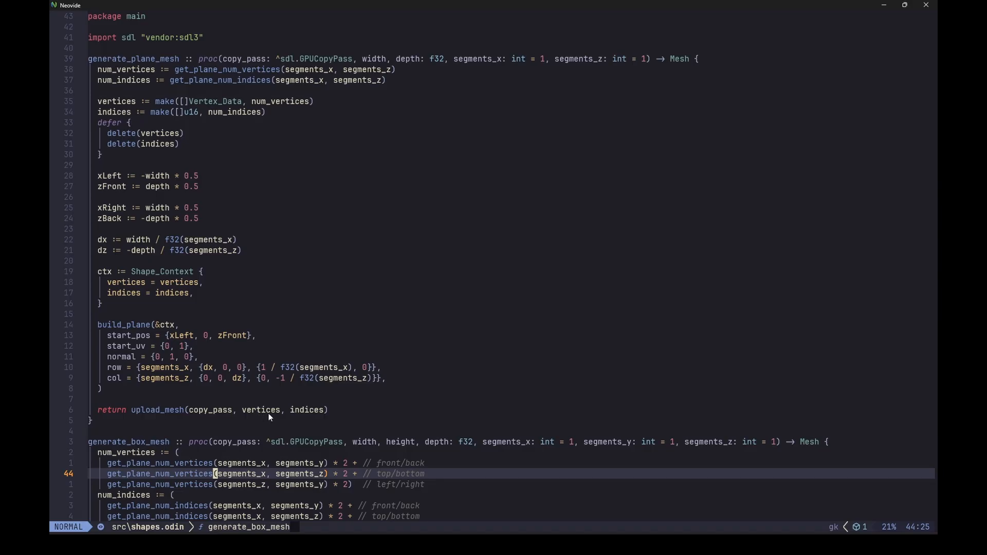
- Scroll shapes.odin down through generate_box_mesh's per-face build_plane calls
{"action": "scroll", "scroll_direction": "down", "scroll_amount": 3}
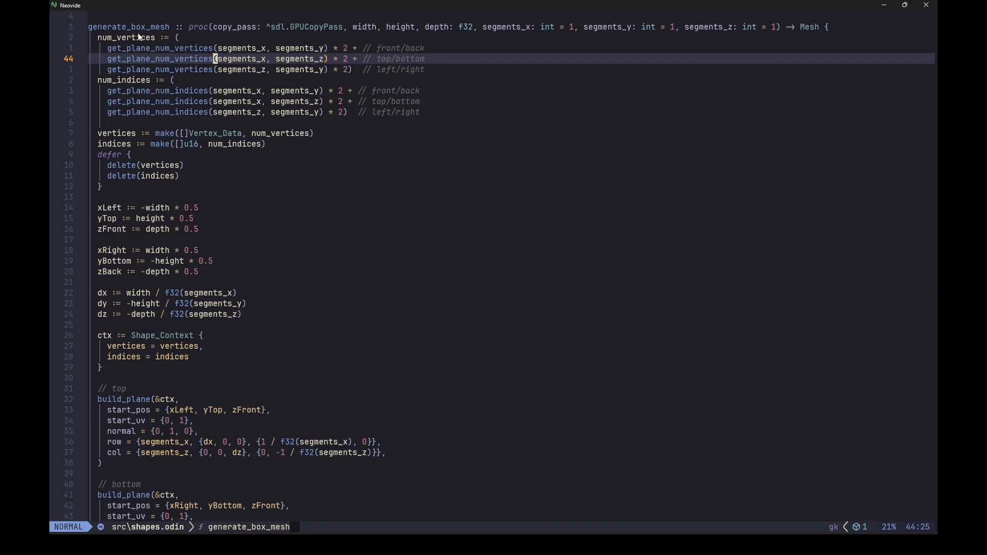
{"action": "mouse_move", "coordinate": [192, 224]}
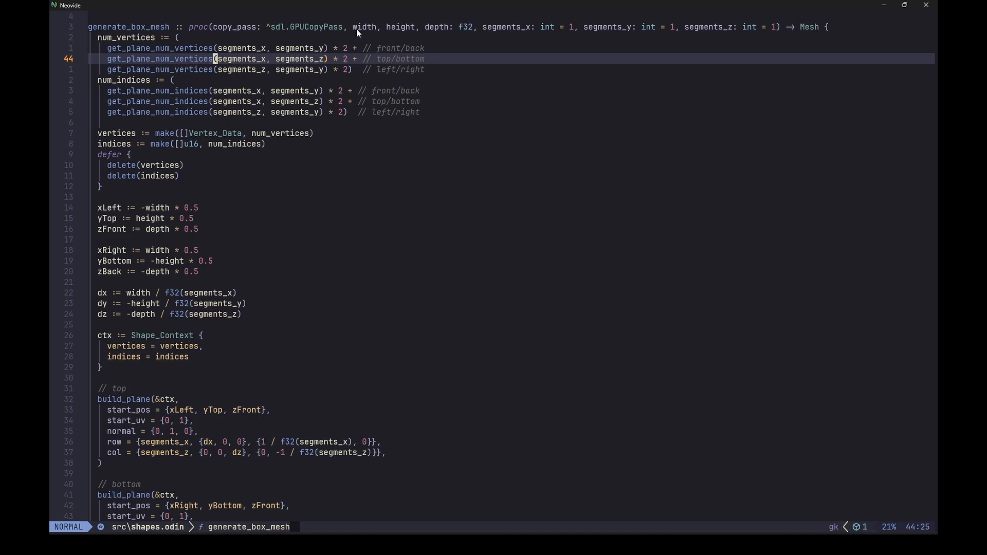
{"action": "mouse_move", "coordinate": [549, 56]}
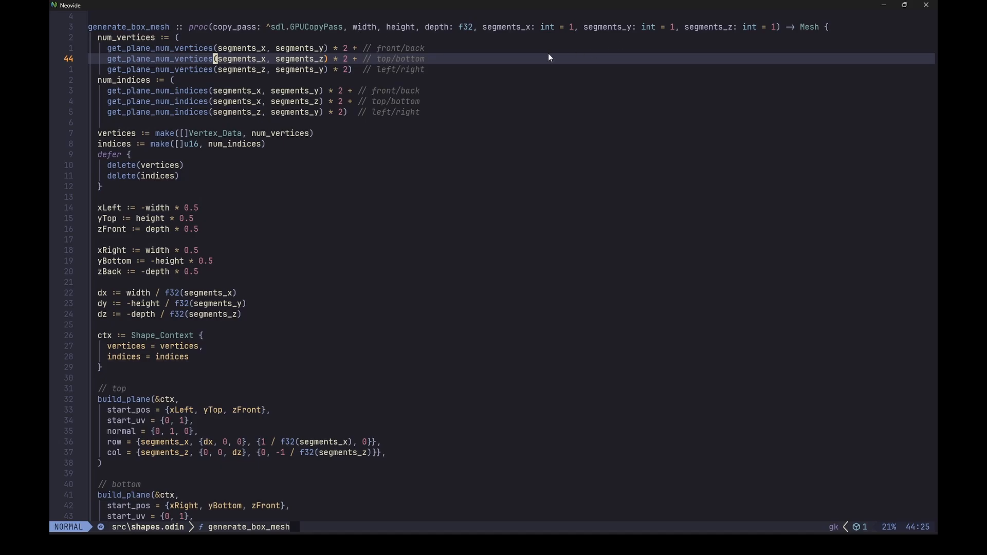
{"action": "mouse_move", "coordinate": [603, 42]}
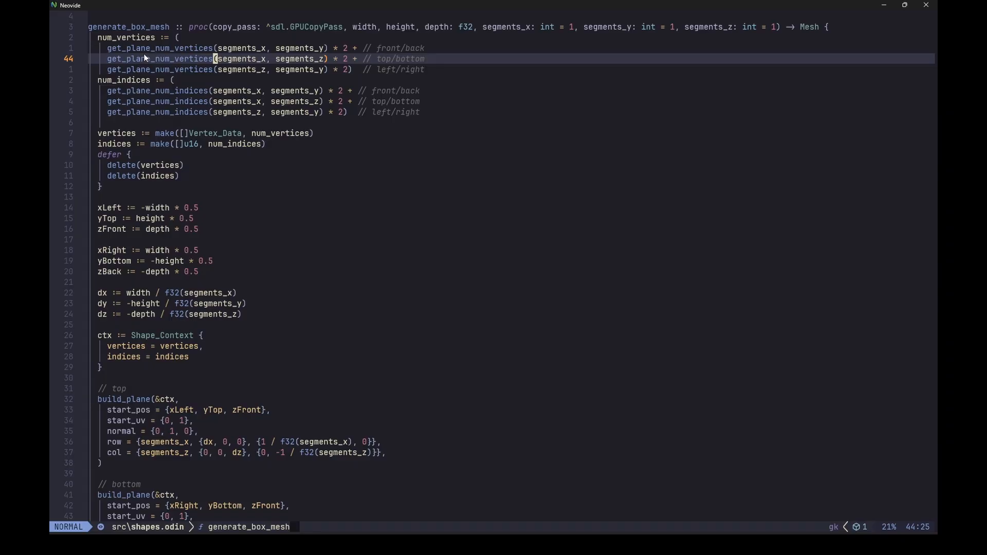
{"action": "mouse_move", "coordinate": [156, 250]}
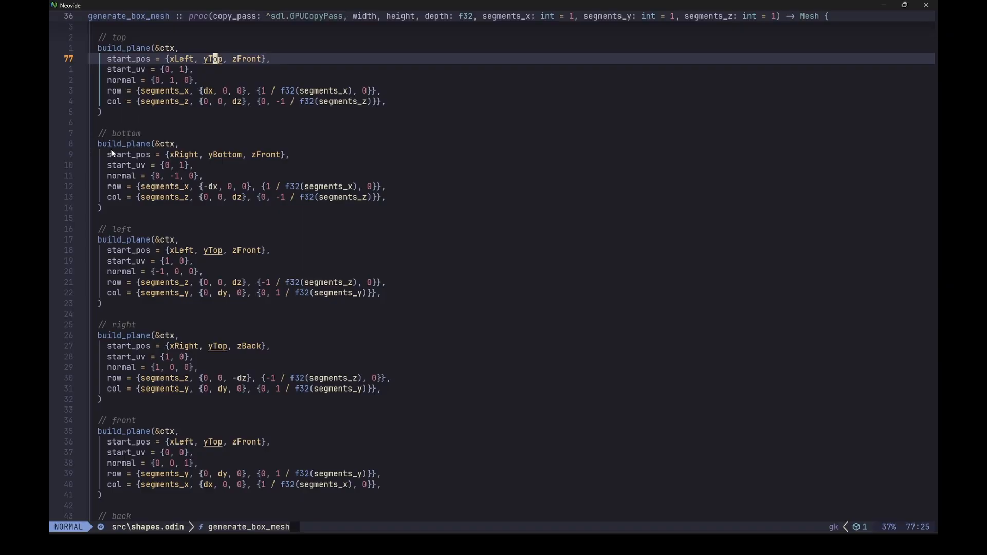
{"action": "mouse_move", "coordinate": [230, 199]}
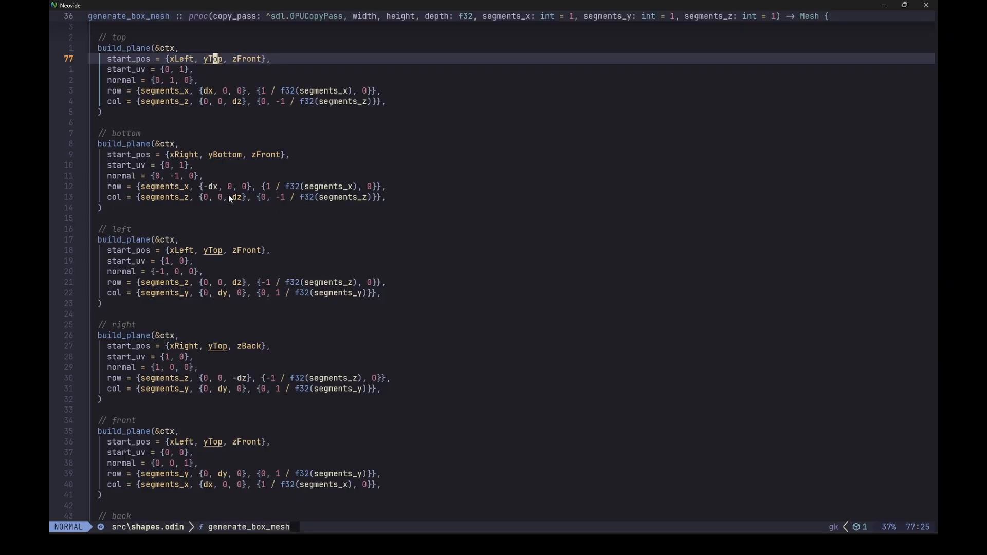
{"action": "scroll", "scroll_direction": "down", "scroll_amount": 3}
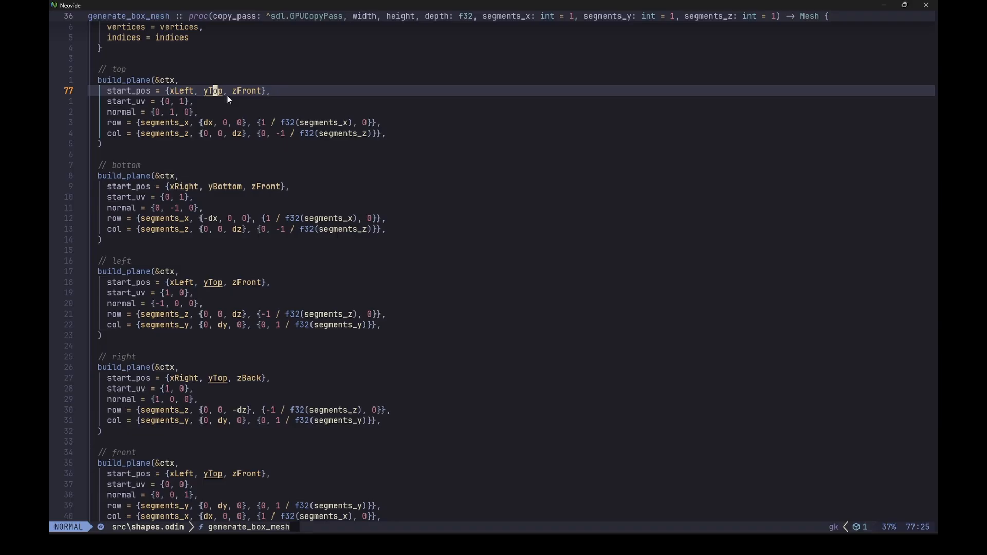
{"action": "mouse_move", "coordinate": [198, 96]}
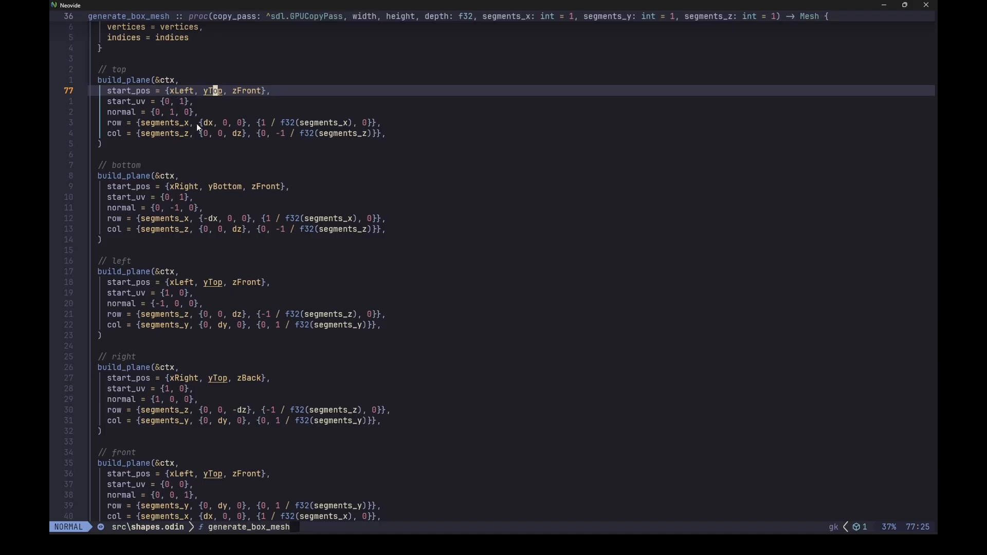
{"action": "mouse_move", "coordinate": [205, 134]}
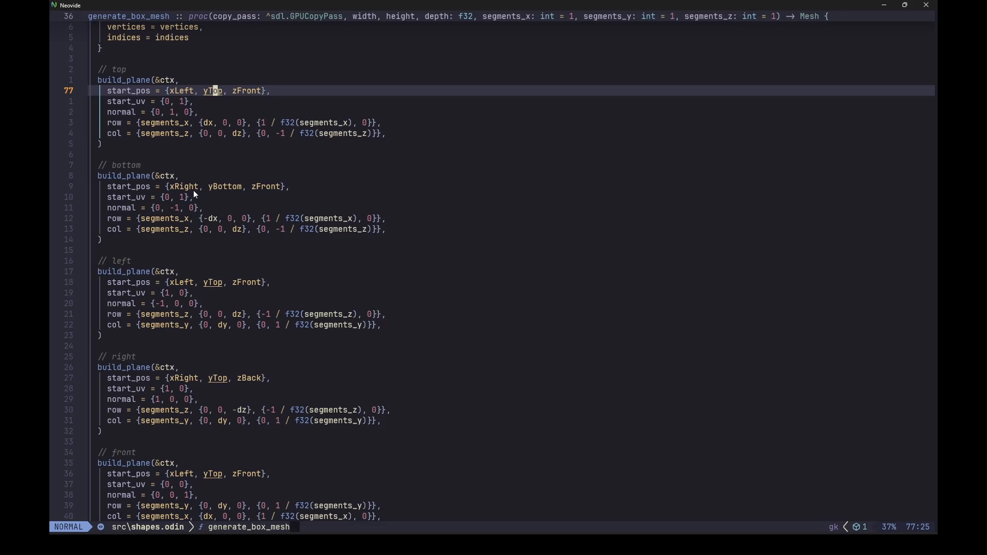
{"action": "mouse_move", "coordinate": [220, 193]}
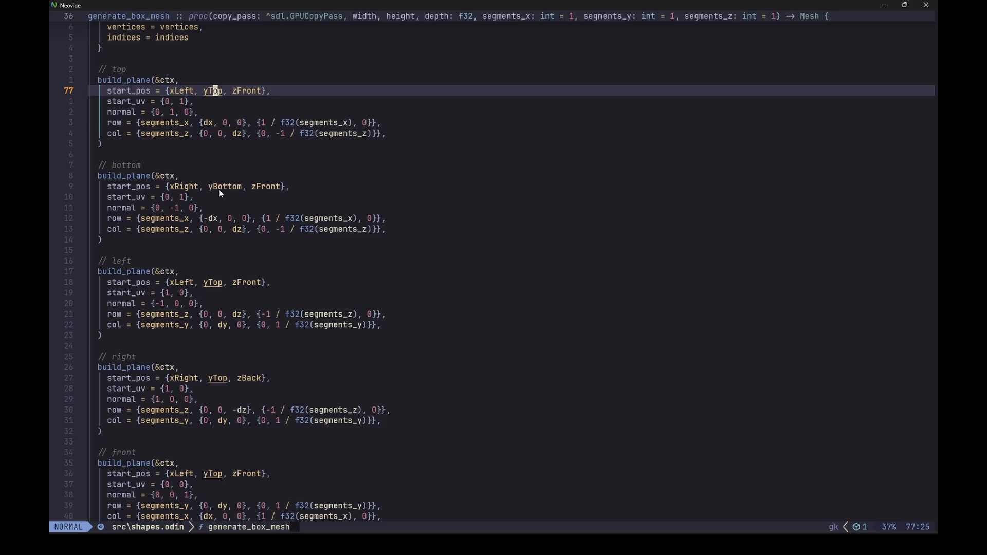
{"action": "mouse_move", "coordinate": [233, 198]}
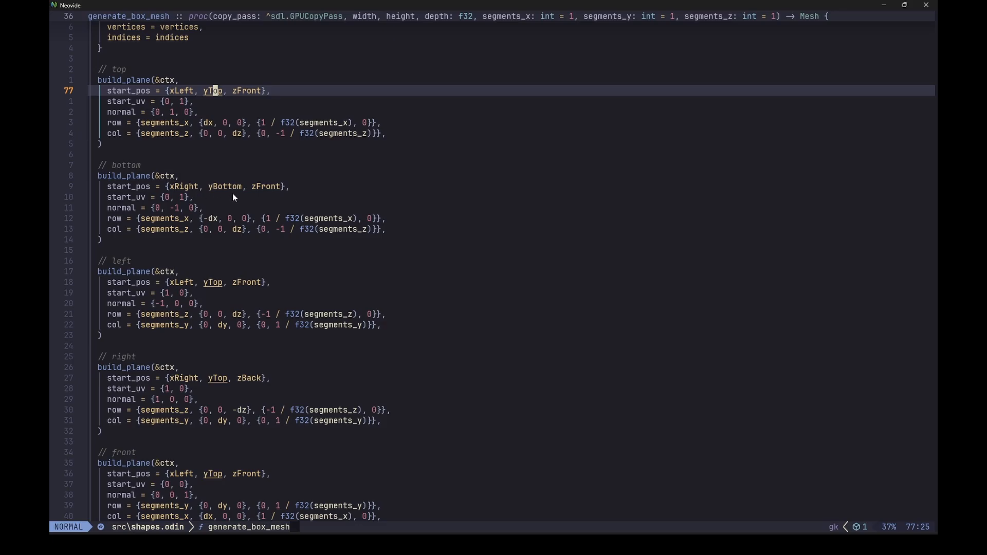
{"action": "mouse_move", "coordinate": [185, 191]}
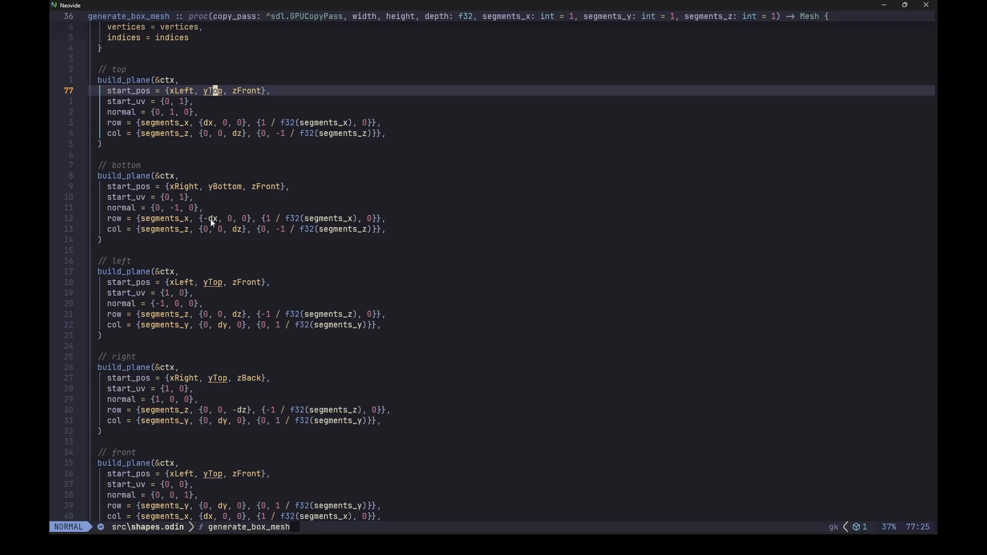
{"action": "mouse_move", "coordinate": [263, 288]}
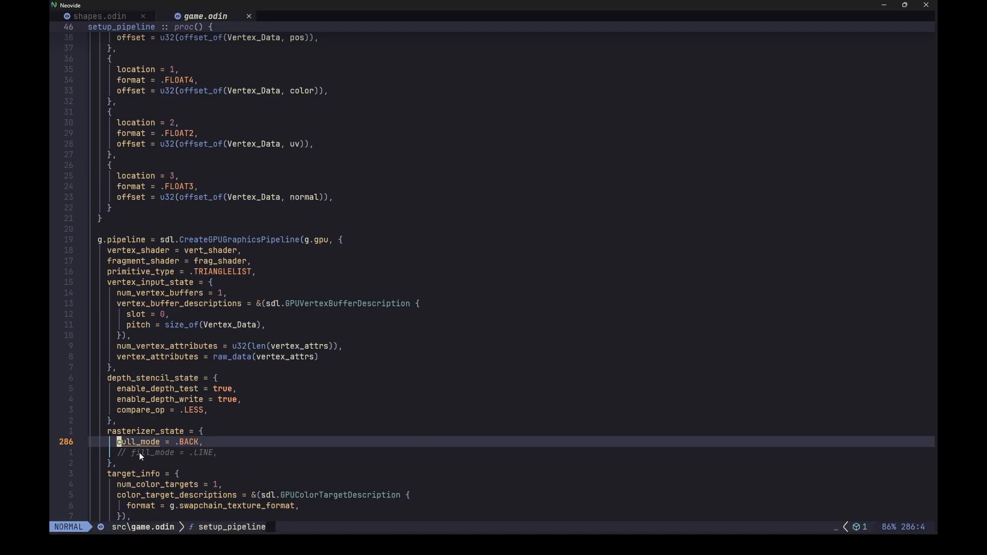
{"action": "mouse_move", "coordinate": [152, 455]}
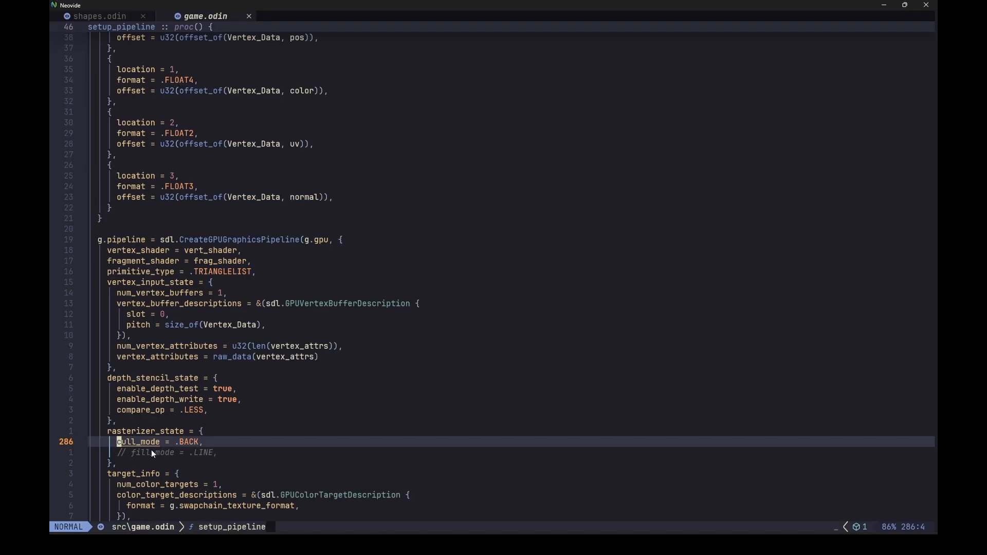
{"action": "mouse_move", "coordinate": [166, 458]}
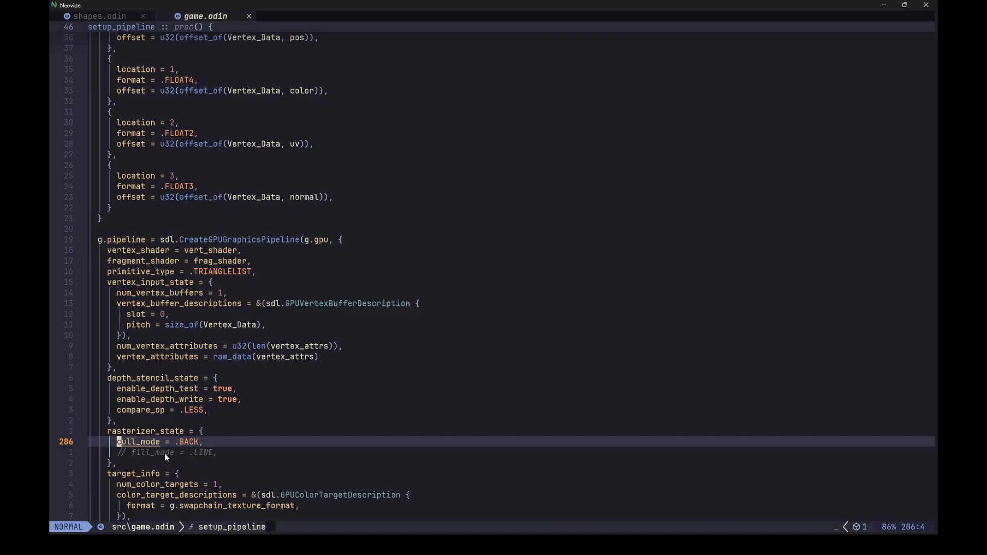
{"action": "mouse_move", "coordinate": [174, 447]}
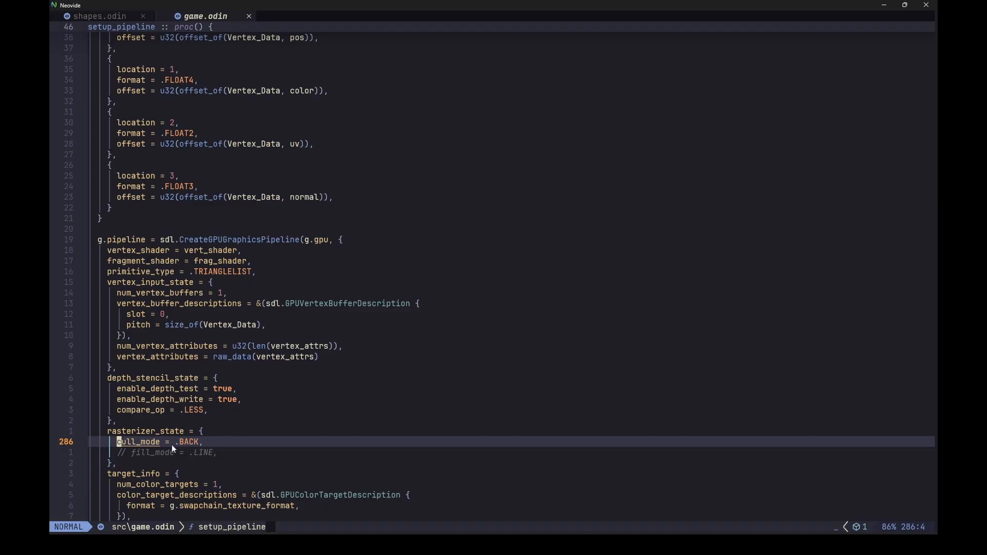
{"action": "mouse_move", "coordinate": [194, 450]}
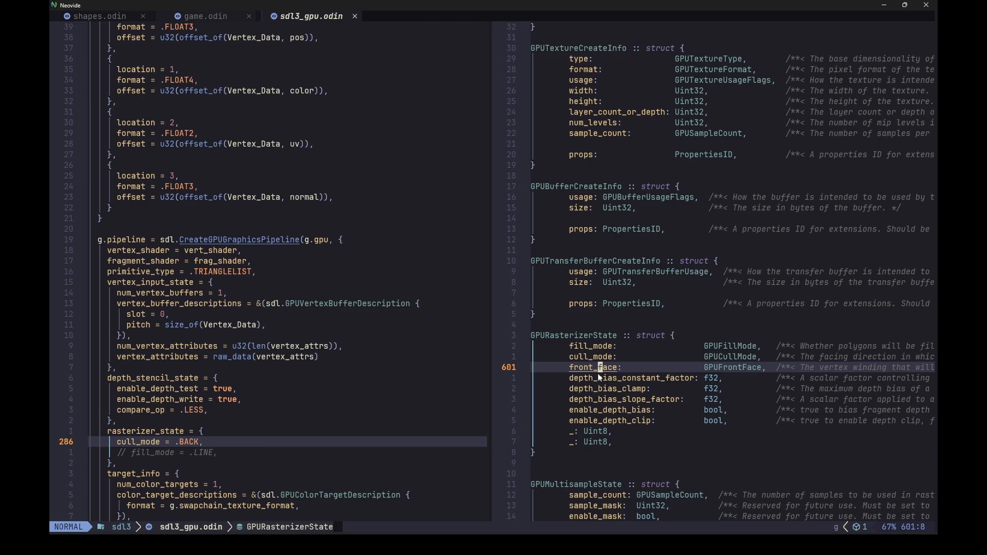
{"action": "mouse_move", "coordinate": [619, 363]}
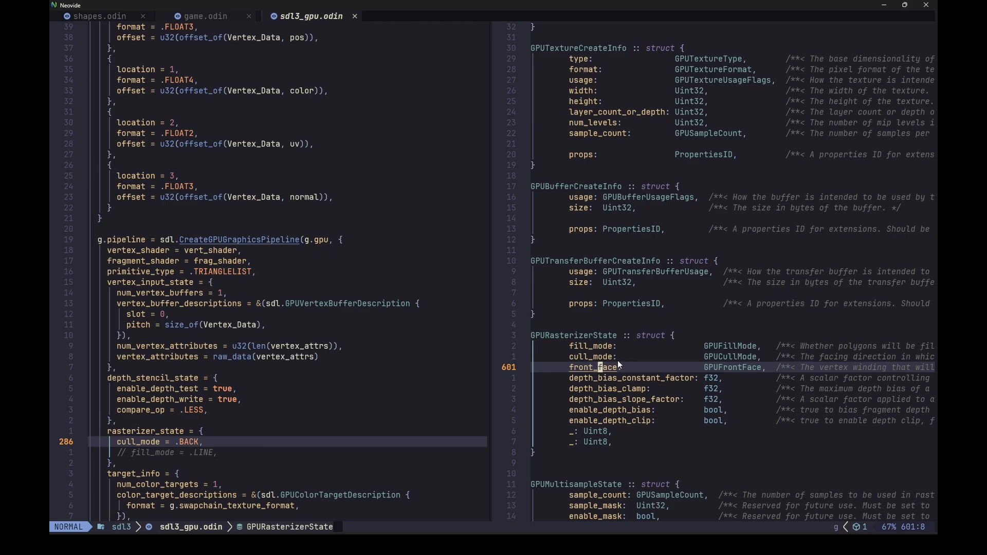
{"action": "mouse_move", "coordinate": [738, 380]}
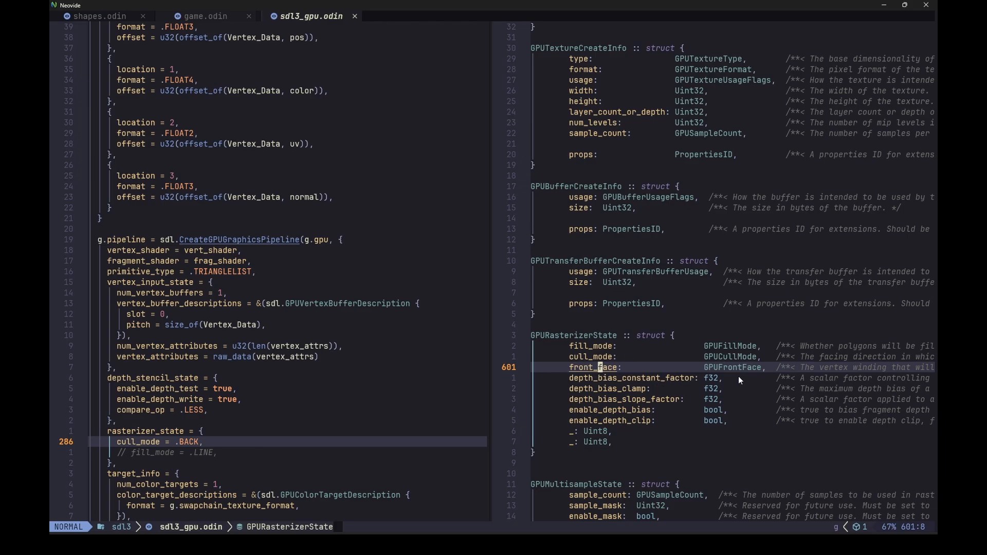
{"action": "mouse_move", "coordinate": [736, 369]}
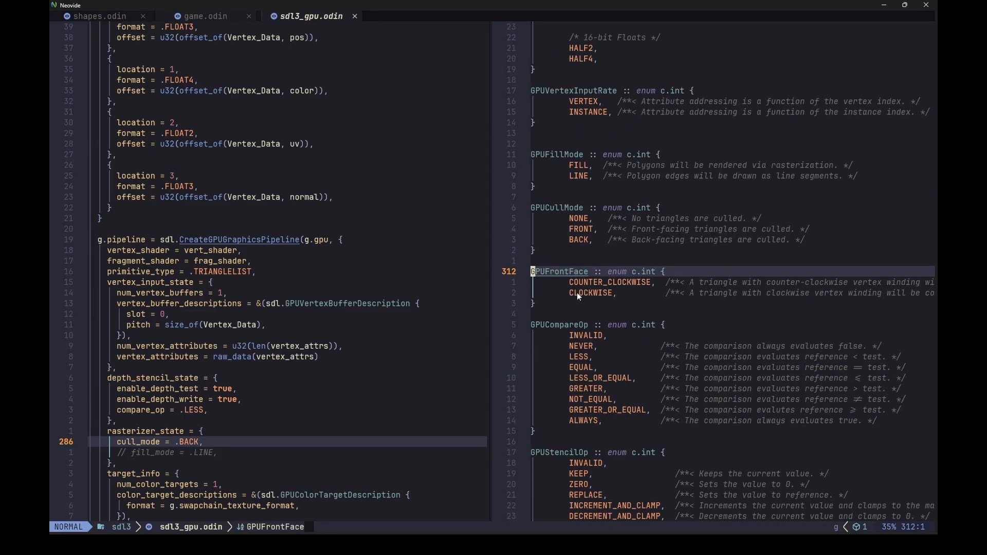
{"action": "mouse_move", "coordinate": [635, 287]}
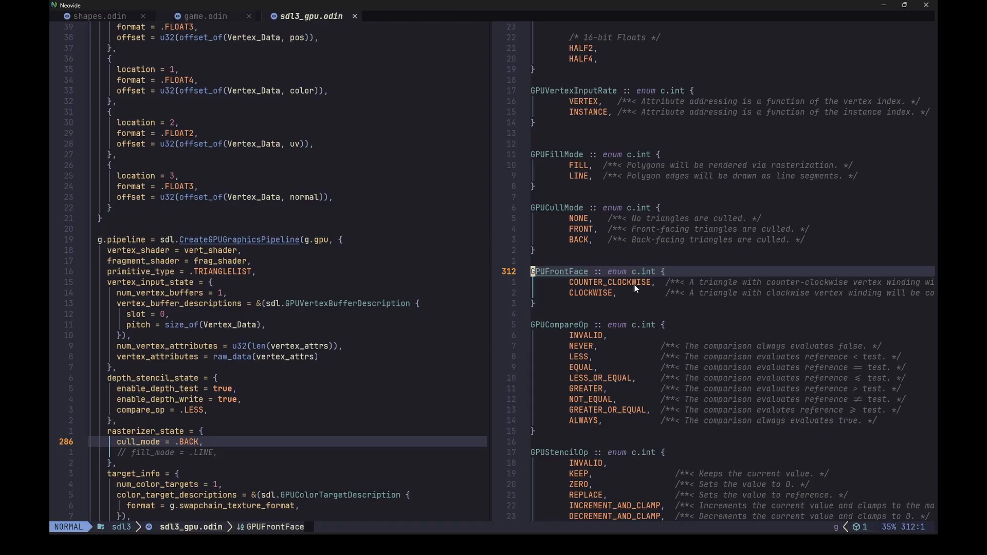
- Switch back to shapes.odin after checking GPUFrontFace winding in sdl3_gpu.odin
{"action": "left_click", "coordinate": [84, 16]}
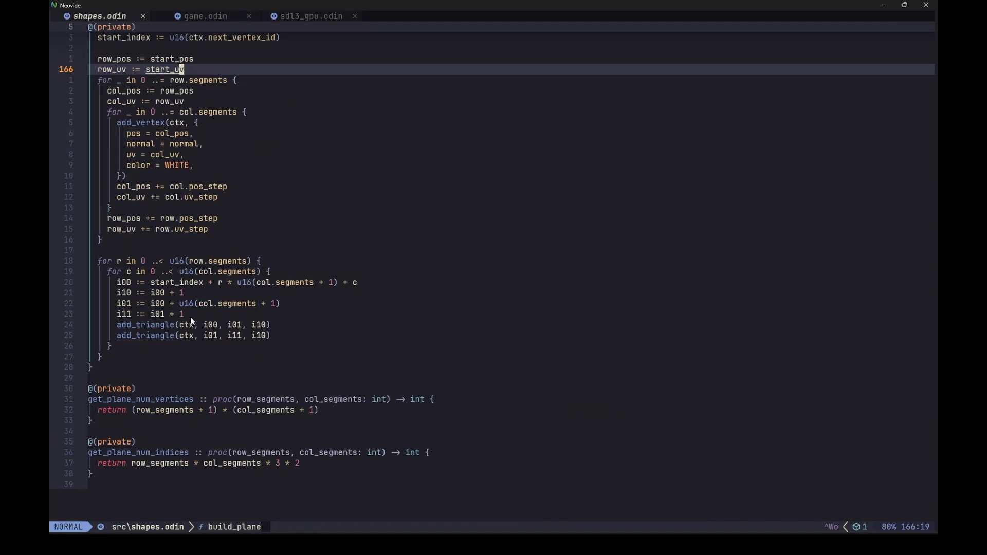
{"action": "mouse_move", "coordinate": [188, 272]}
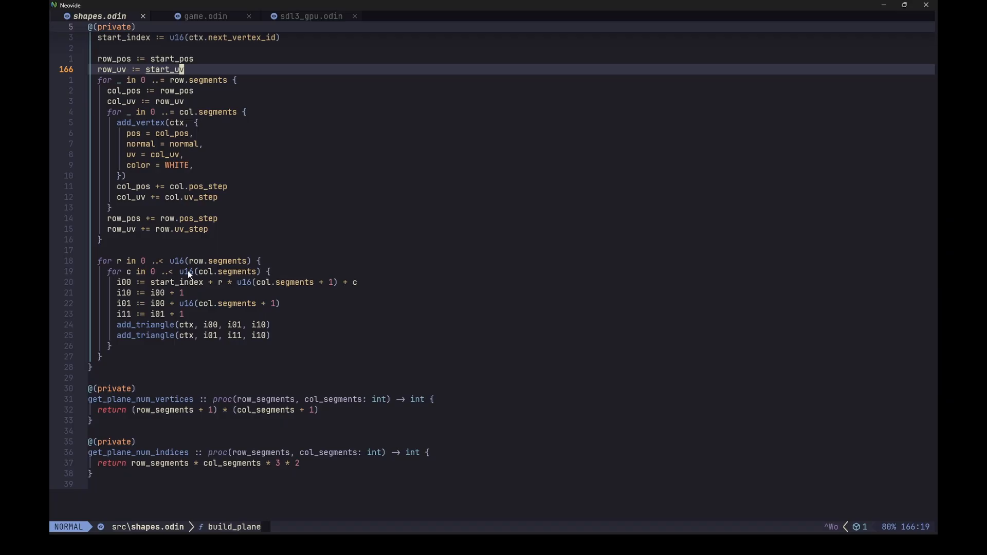
{"action": "mouse_move", "coordinate": [204, 303]}
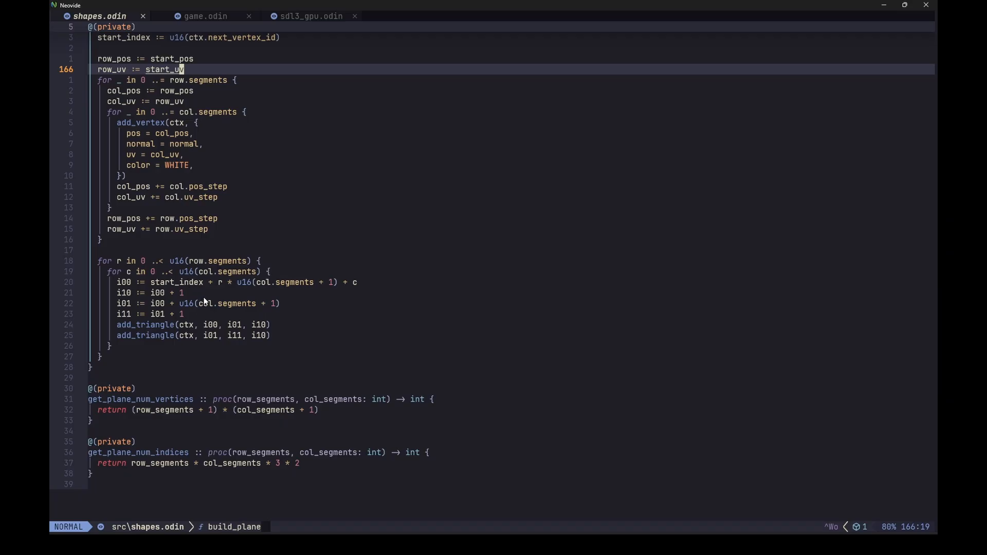
{"action": "mouse_move", "coordinate": [217, 304]}
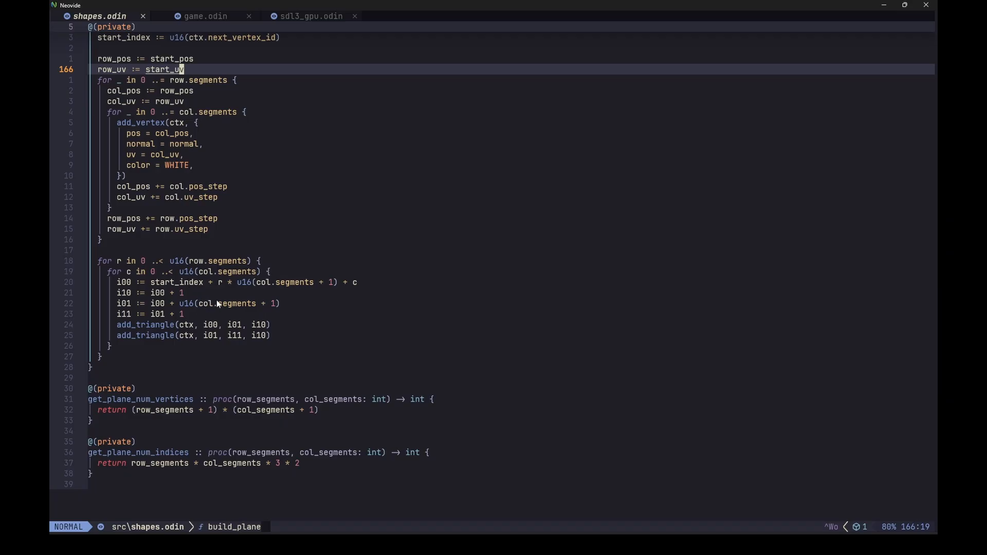
{"action": "mouse_move", "coordinate": [237, 290]}
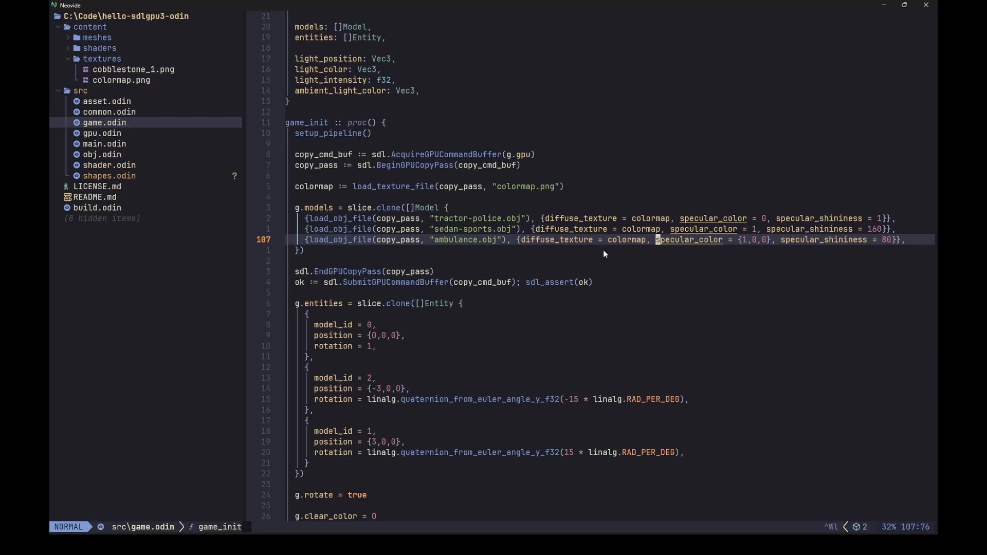
{"action": "mouse_move", "coordinate": [365, 233]}
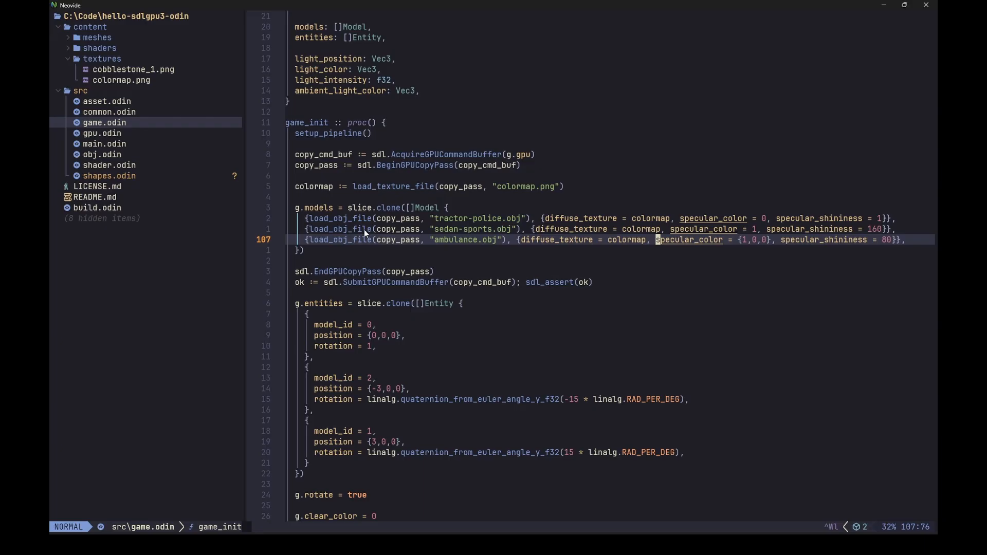
{"action": "mouse_move", "coordinate": [389, 365]}
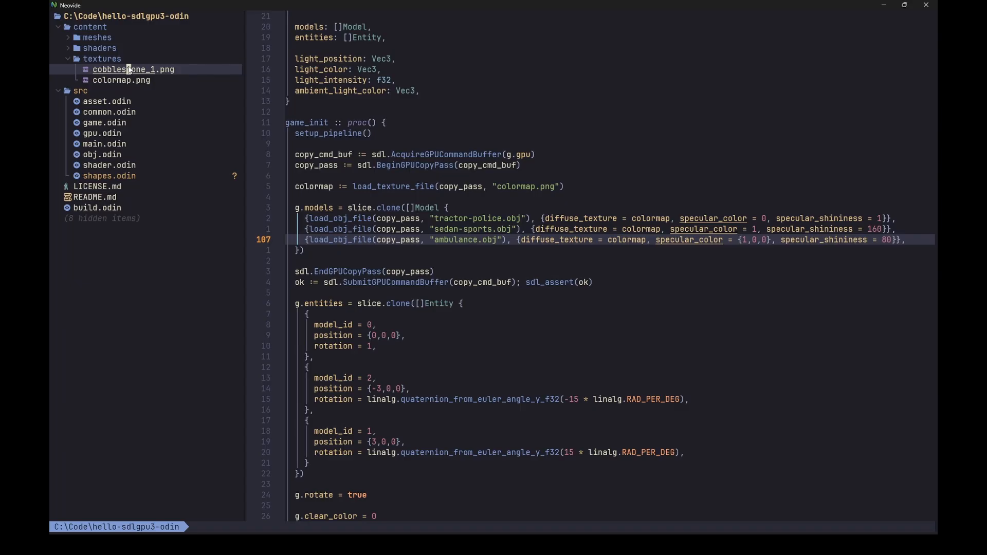
- Open cobblestone_1.png from content/textures for viewing
{"action": "double_click", "coordinate": [132, 70]}
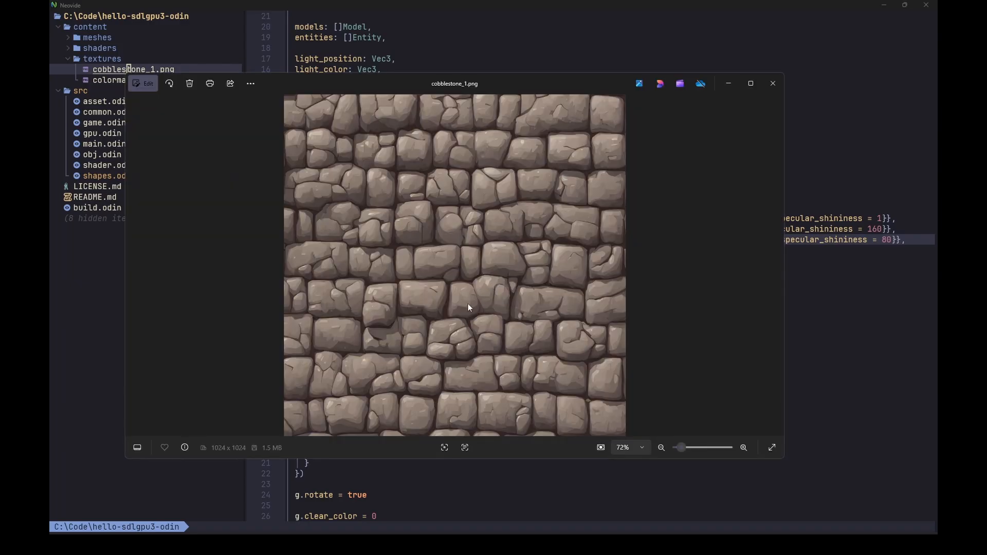
{"action": "mouse_move", "coordinate": [731, 179]}
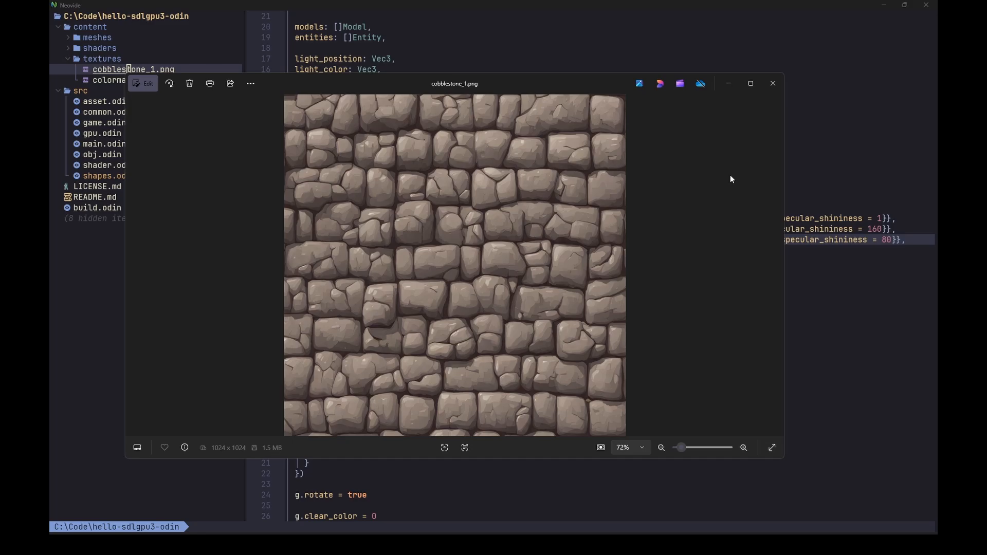
{"action": "mouse_move", "coordinate": [774, 83]}
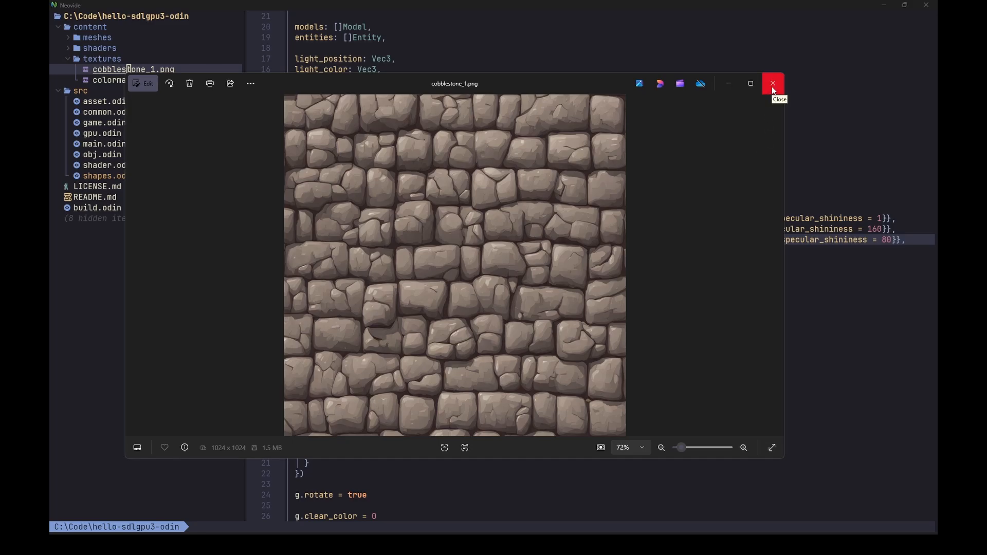
- Close the cobblestone_1.png preview in Photos
{"action": "left_click", "coordinate": [773, 82]}
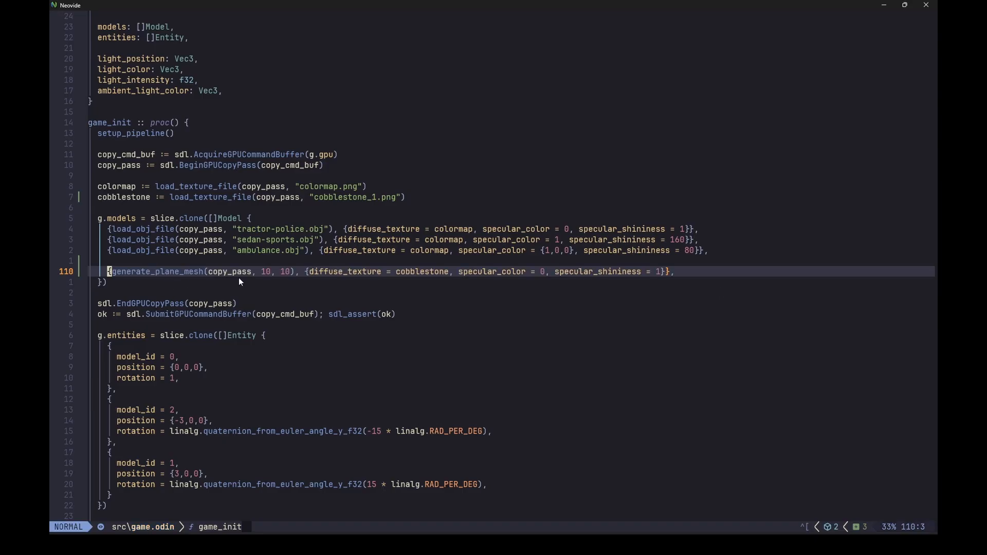
{"action": "mouse_move", "coordinate": [281, 281]}
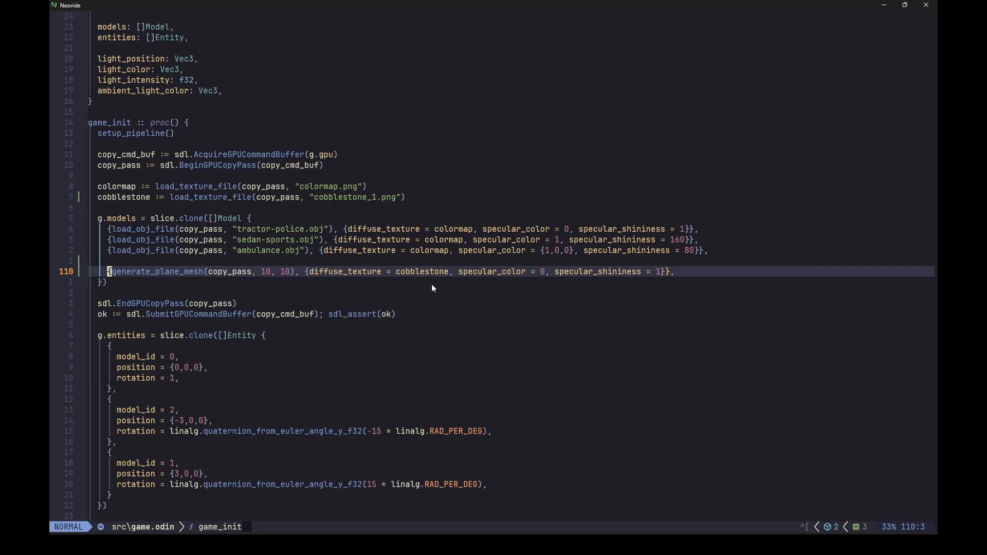
{"action": "mouse_move", "coordinate": [593, 296]}
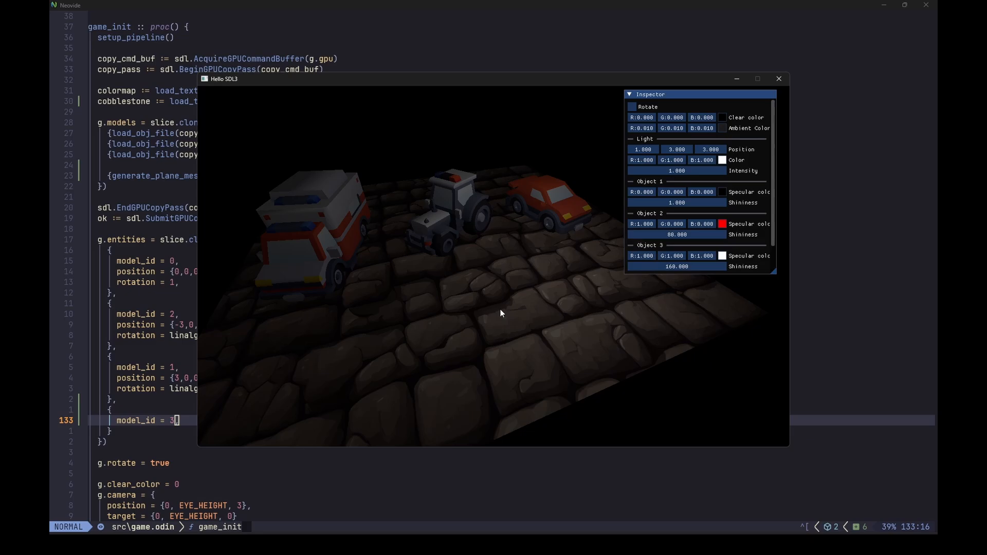
{"action": "mouse_move", "coordinate": [517, 348]}
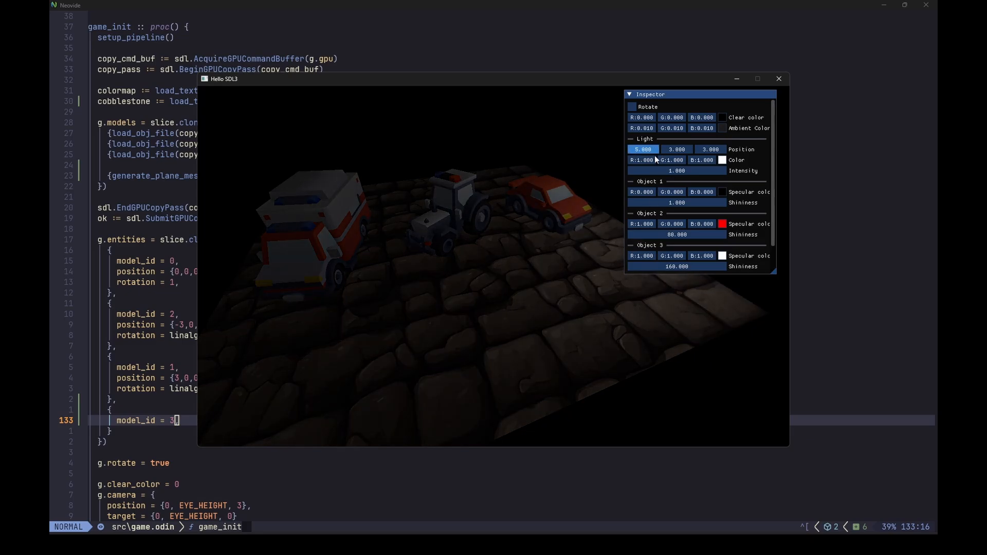
- Move the light position to about 1.9, 2.9, 3.0 in the Inspector
{"action": "left_click_drag", "start_coordinate": [643, 149], "coordinate": [676, 149]}
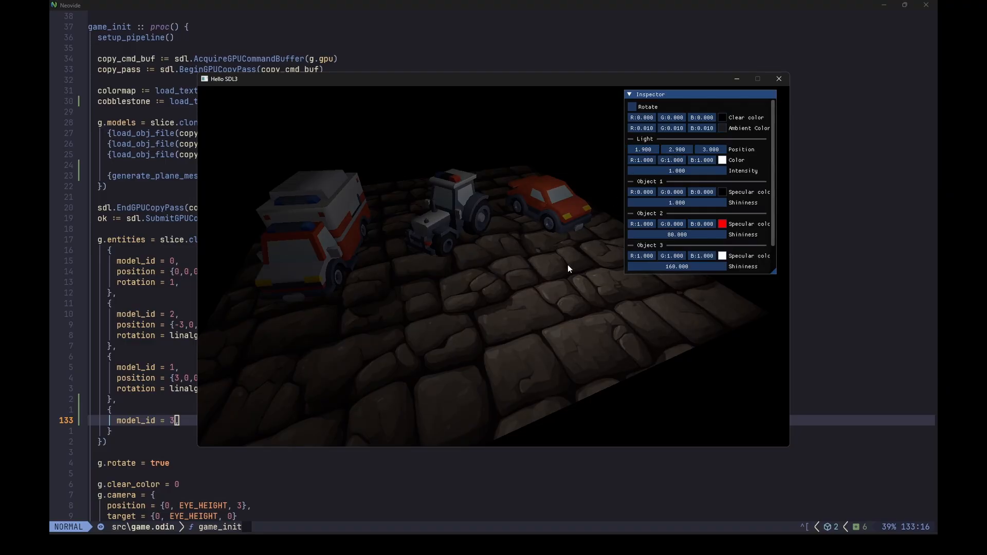
{"action": "mouse_move", "coordinate": [486, 283]}
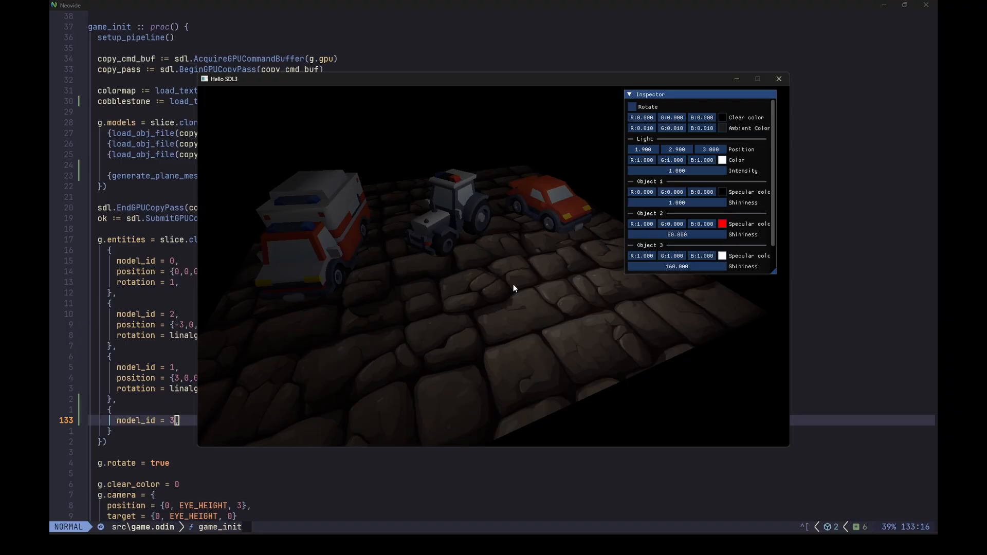
{"action": "mouse_move", "coordinate": [495, 323]}
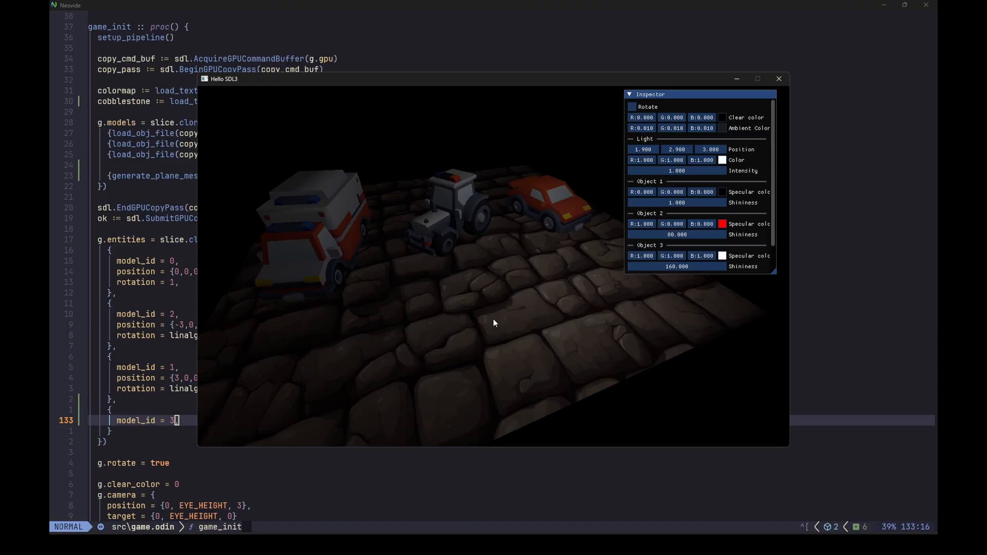
{"action": "mouse_move", "coordinate": [507, 344]}
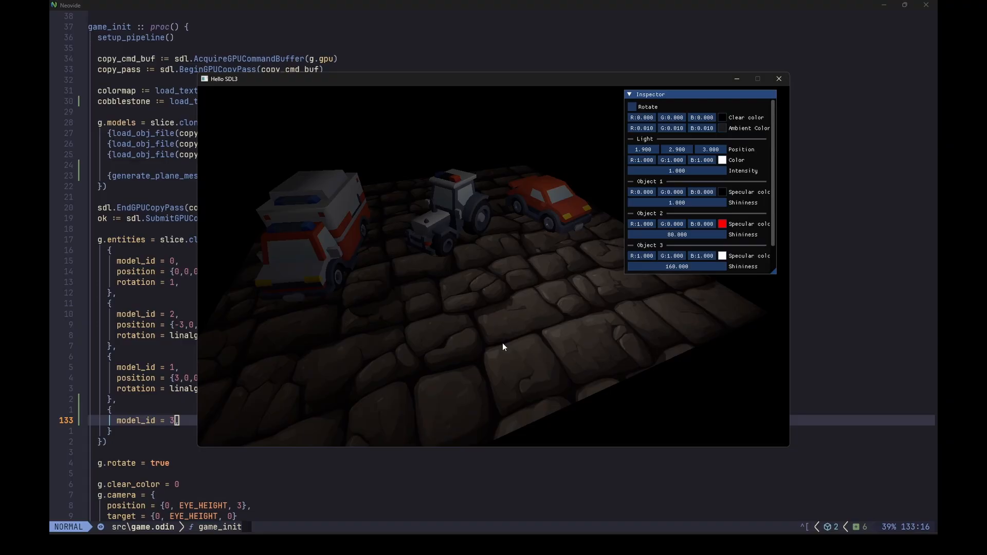
{"action": "mouse_move", "coordinate": [525, 348]}
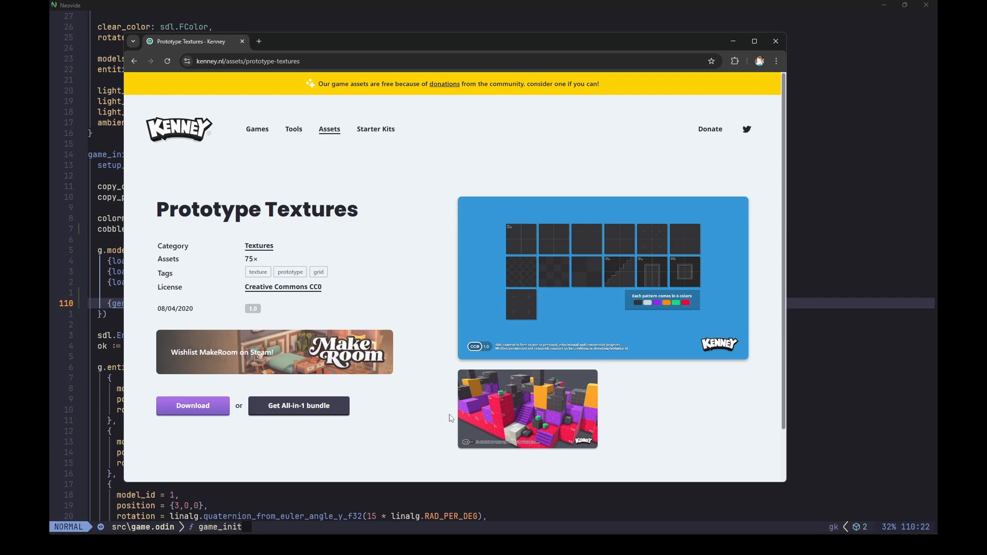
{"action": "mouse_move", "coordinate": [526, 409]}
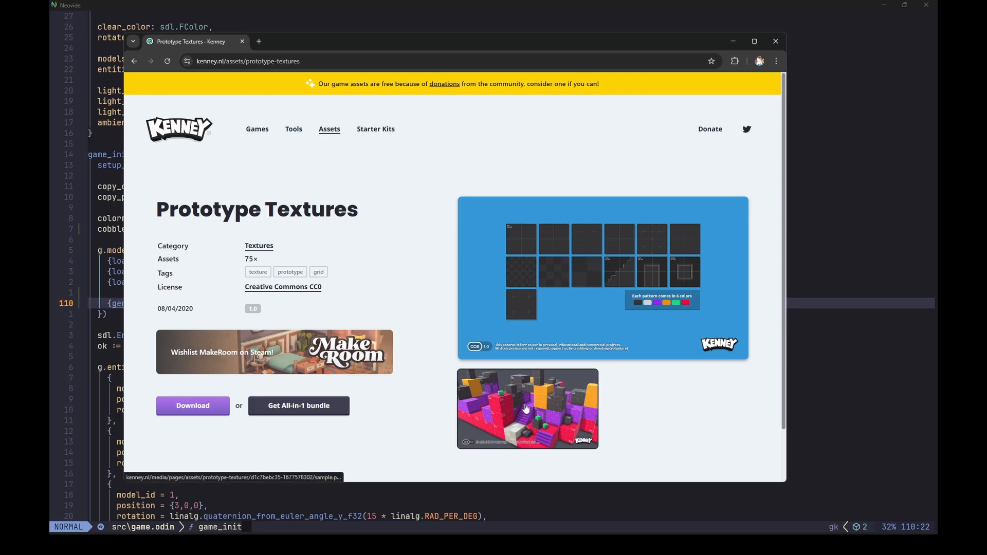
{"action": "mouse_move", "coordinate": [413, 427]}
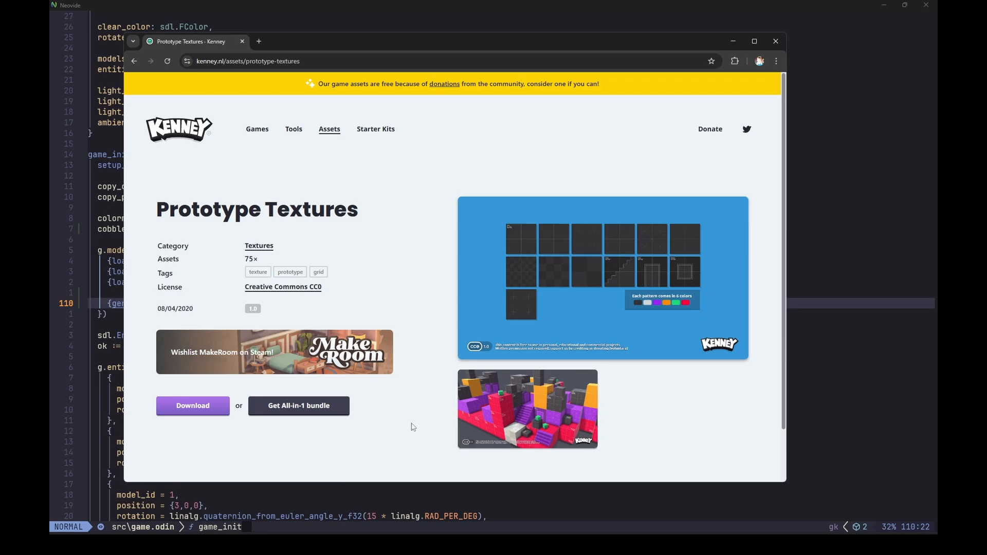
{"action": "mouse_move", "coordinate": [535, 426]}
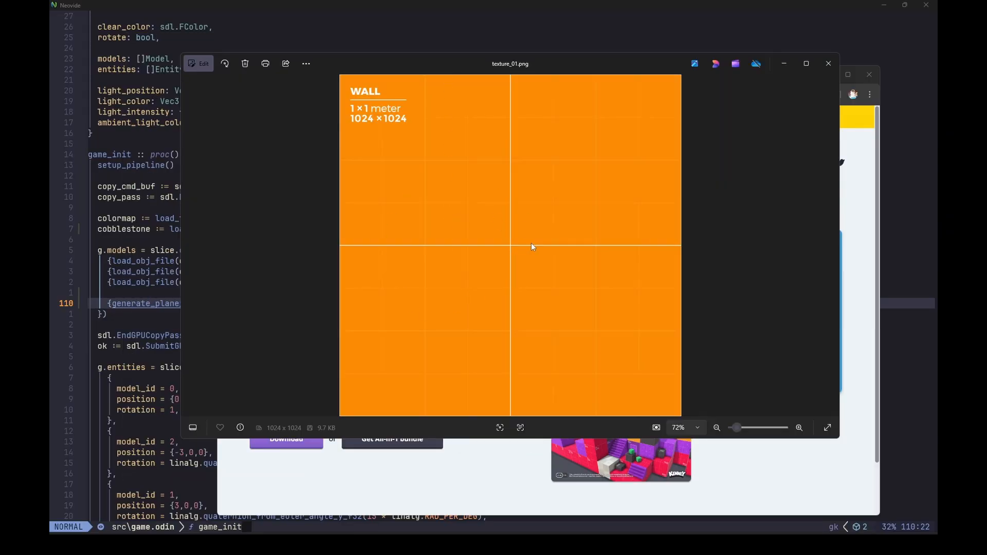
{"action": "mouse_move", "coordinate": [381, 138]}
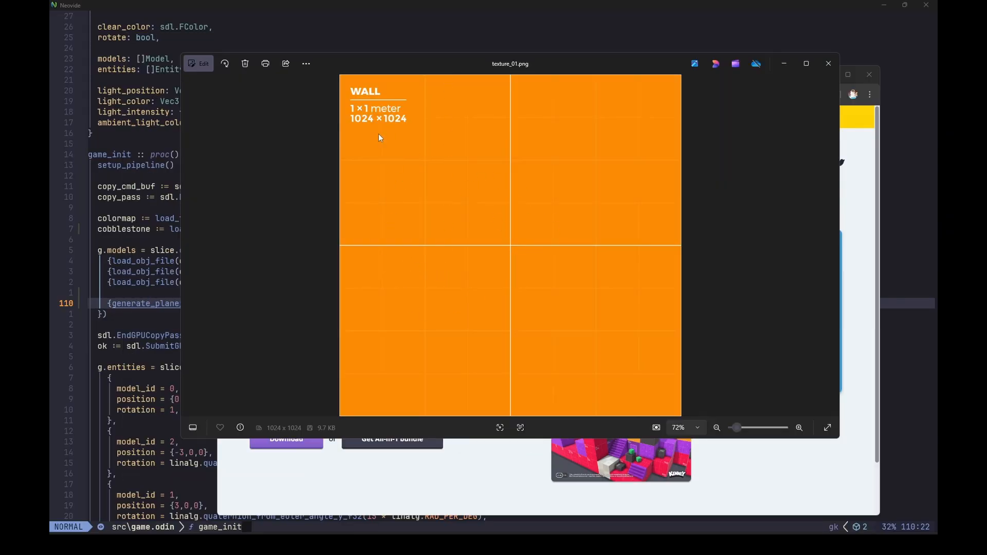
{"action": "mouse_move", "coordinate": [673, 296]}
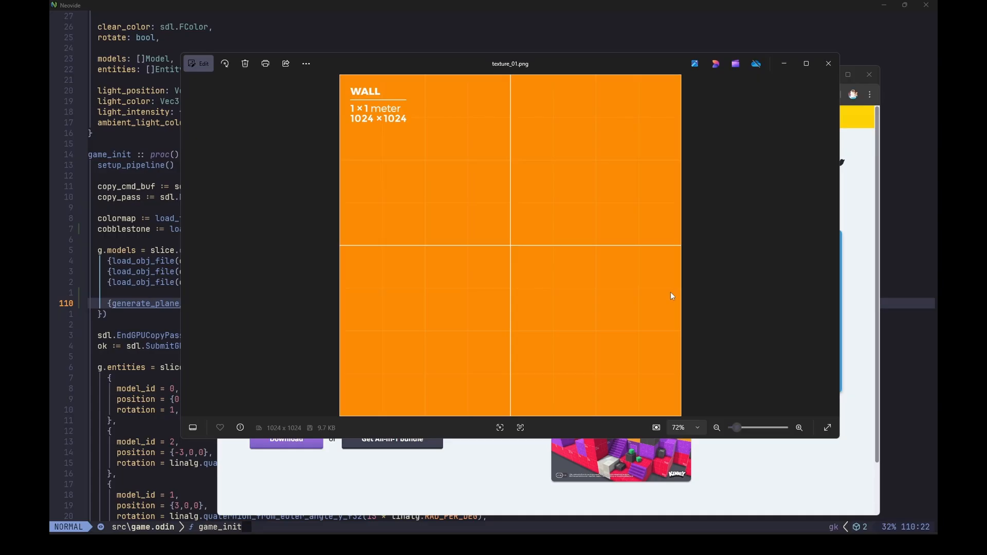
- Close the texture_01.png orange wall preview in Photos
{"action": "left_click", "coordinate": [828, 63]}
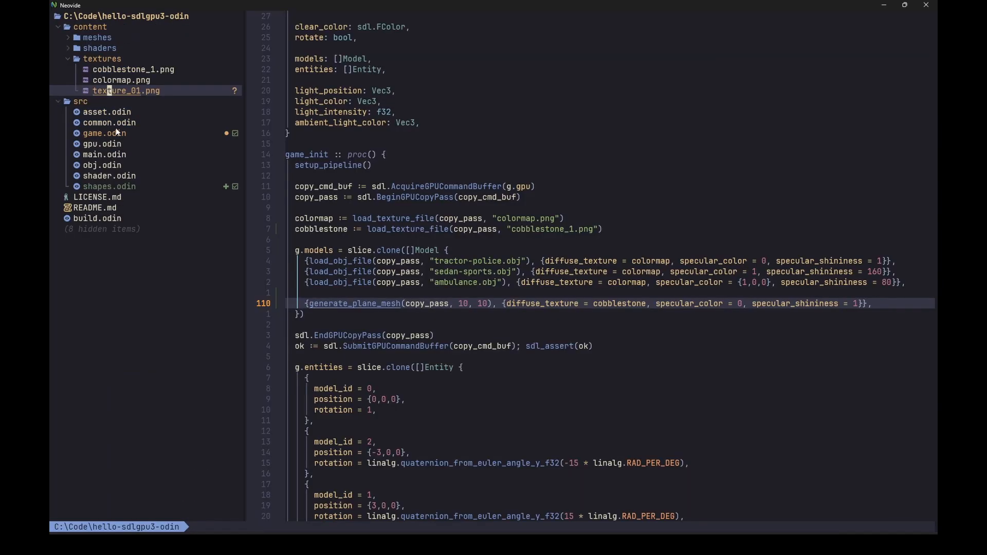
{"action": "mouse_move", "coordinate": [463, 230]}
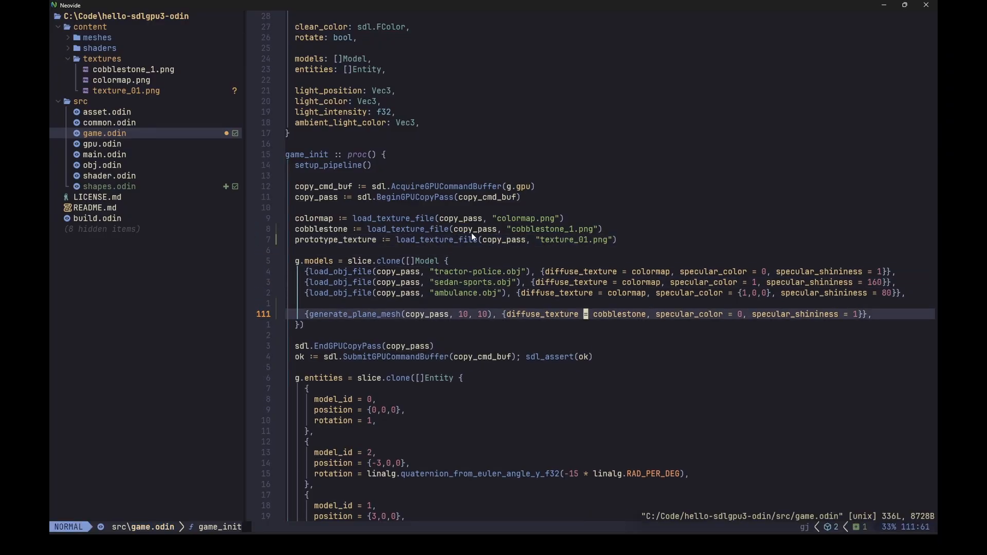
- Start a new line in game.odin for the fifth entity with model_id 4 at {3,0.5,3}
{"action": "key", "text": "o"}
{"action": "type", "text": "{generate_box_mesh(copy_pass, 1, 1, 1), {diffuse_texture = prototype_texture, specular_color = 1, specular_shininess = 100}},"}
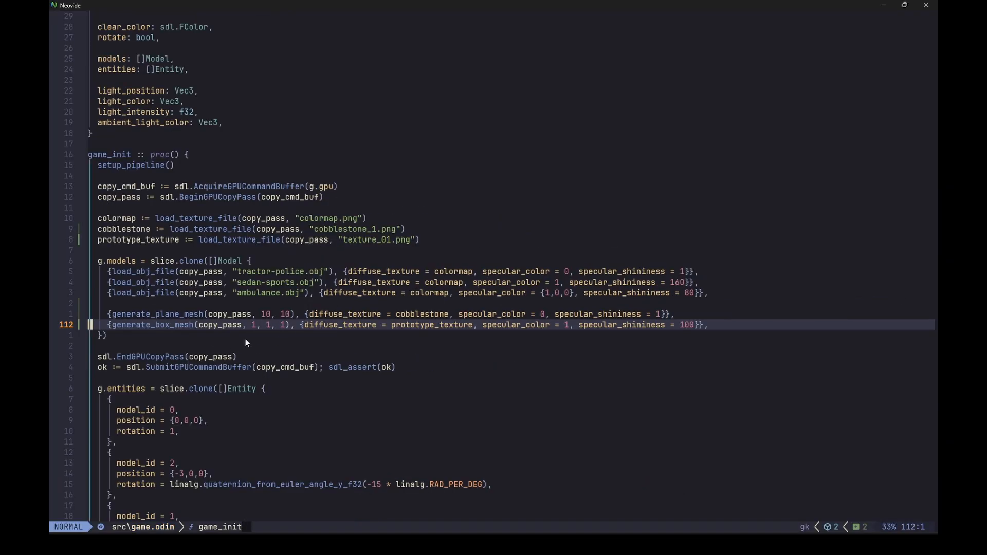
{"action": "mouse_move", "coordinate": [331, 339]}
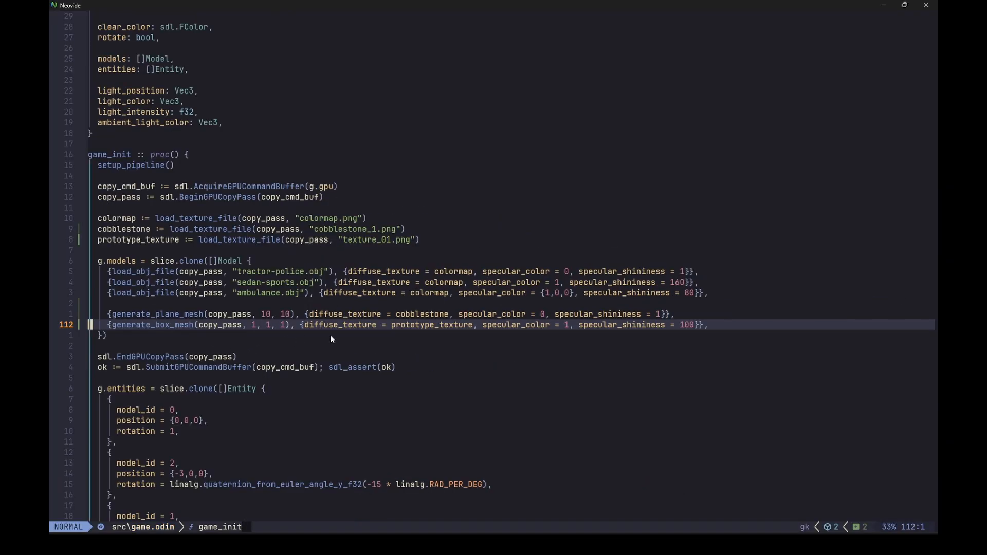
{"action": "mouse_move", "coordinate": [576, 339]}
{"action": "type", "text": "position = {3,0.5,3}"}
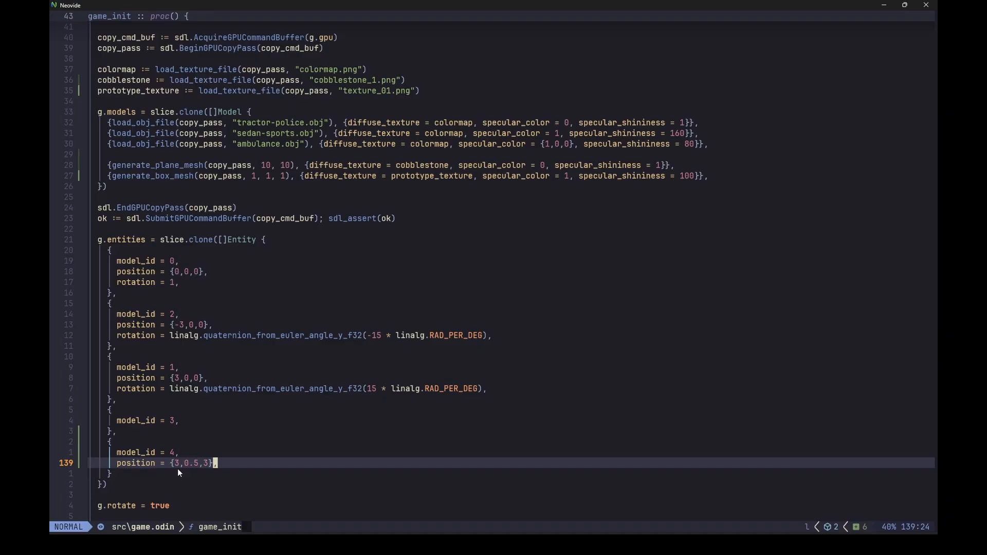
{"action": "mouse_move", "coordinate": [196, 477]}
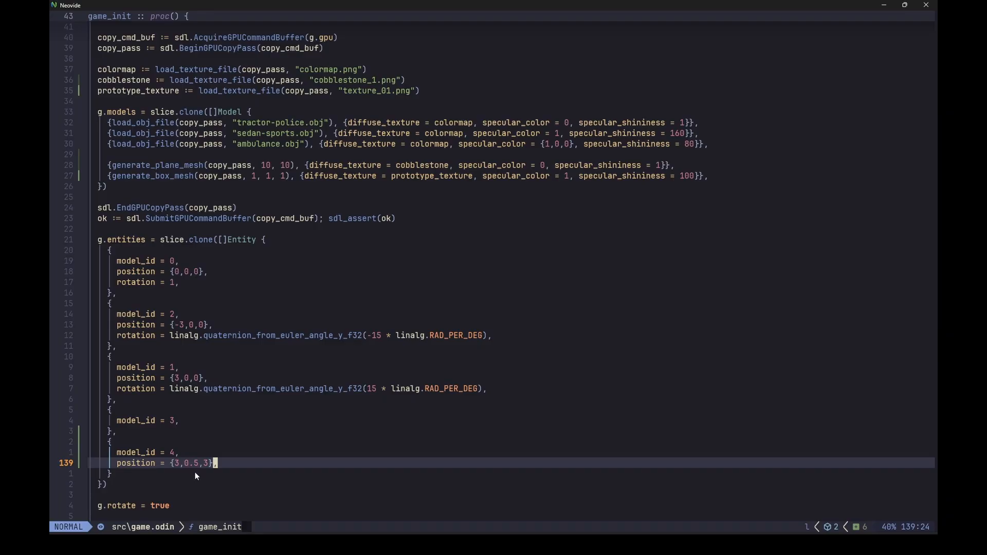
{"action": "mouse_move", "coordinate": [209, 471]}
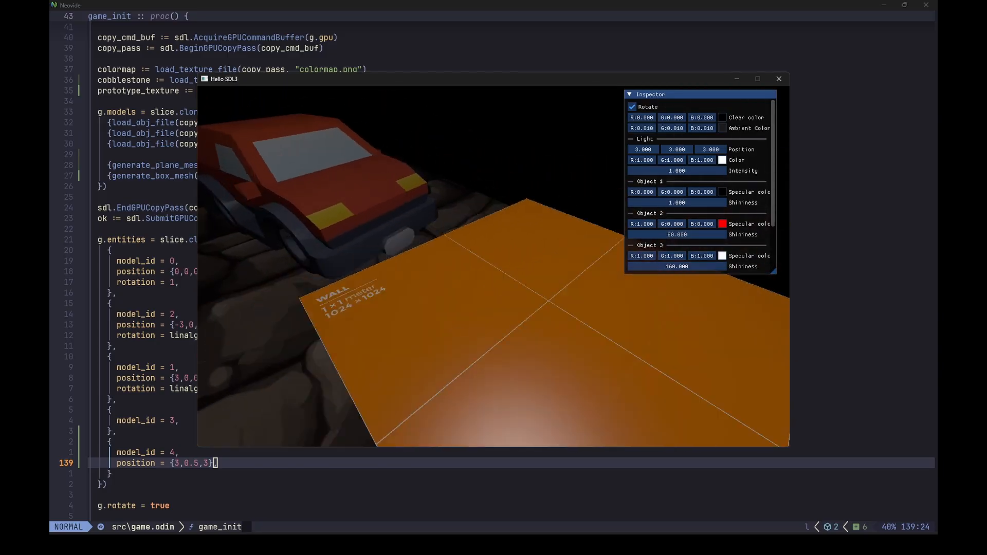
- Look around the lit scene with the orange box in the demo window
{"action": "left_click_drag", "start_coordinate": [710, 149], "coordinate": [706, 150]}
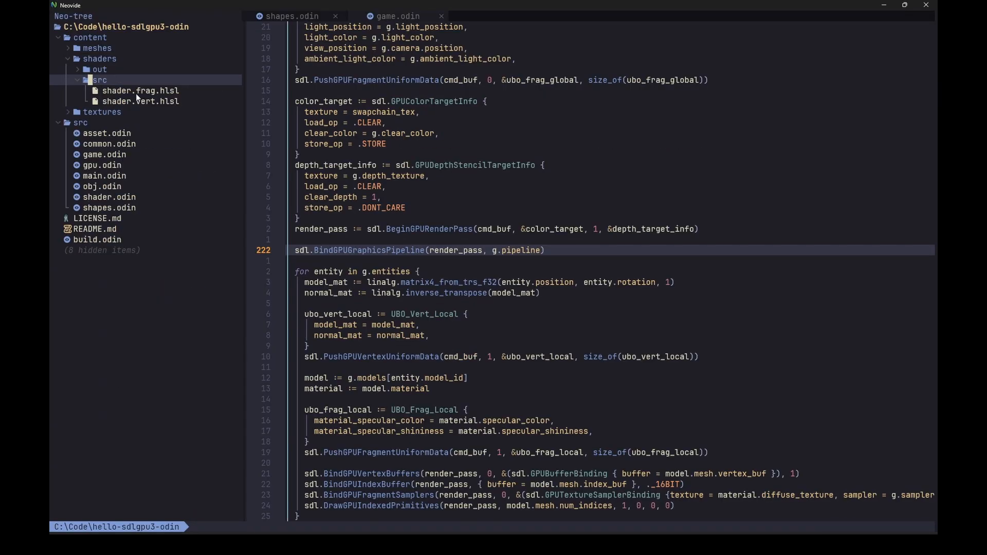
{"action": "mouse_move", "coordinate": [409, 257]}
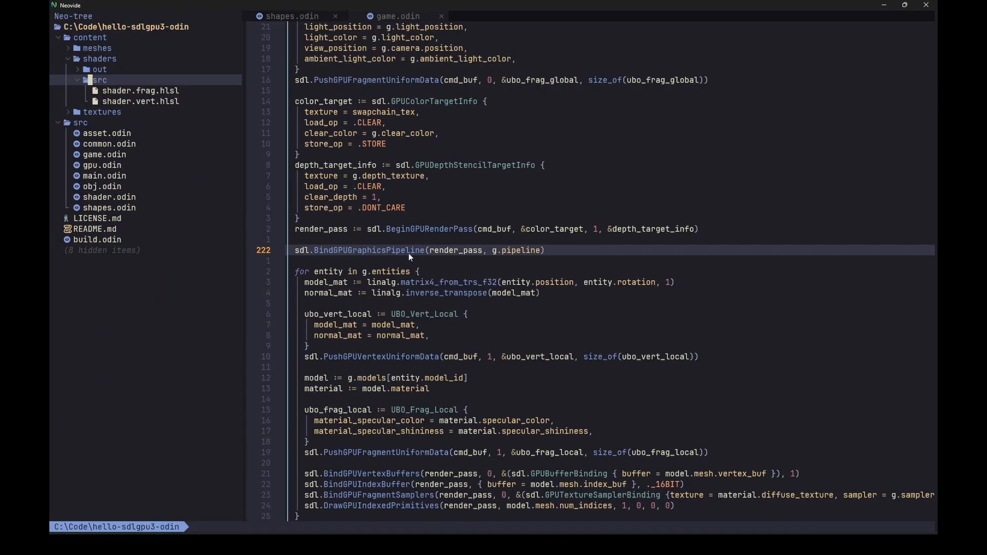
{"action": "mouse_move", "coordinate": [481, 302]}
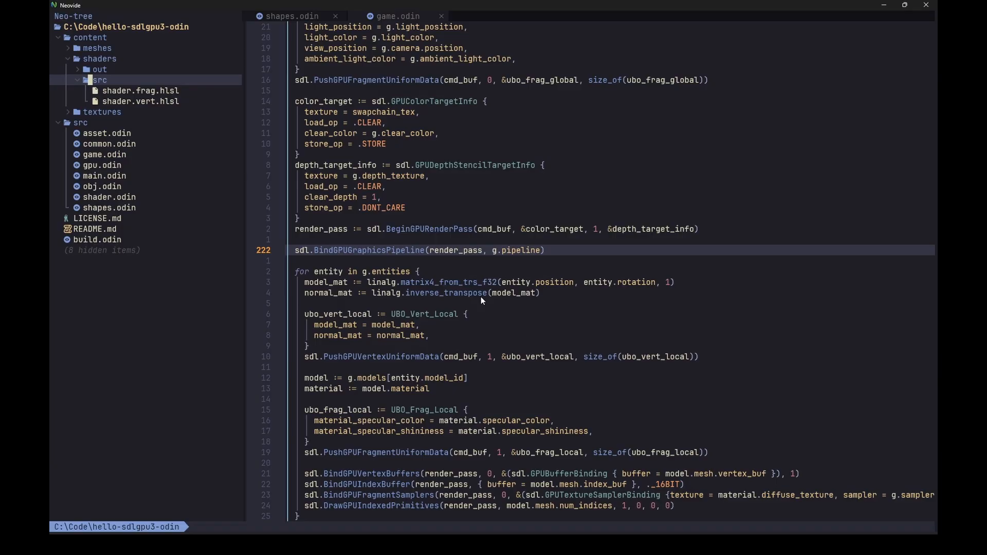
{"action": "mouse_move", "coordinate": [494, 311]}
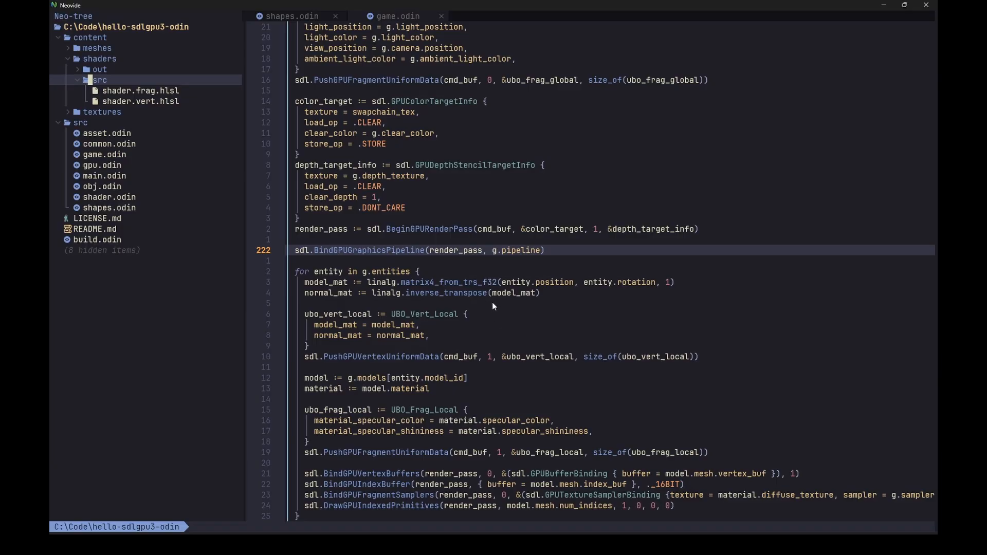
{"action": "mouse_move", "coordinate": [531, 345]}
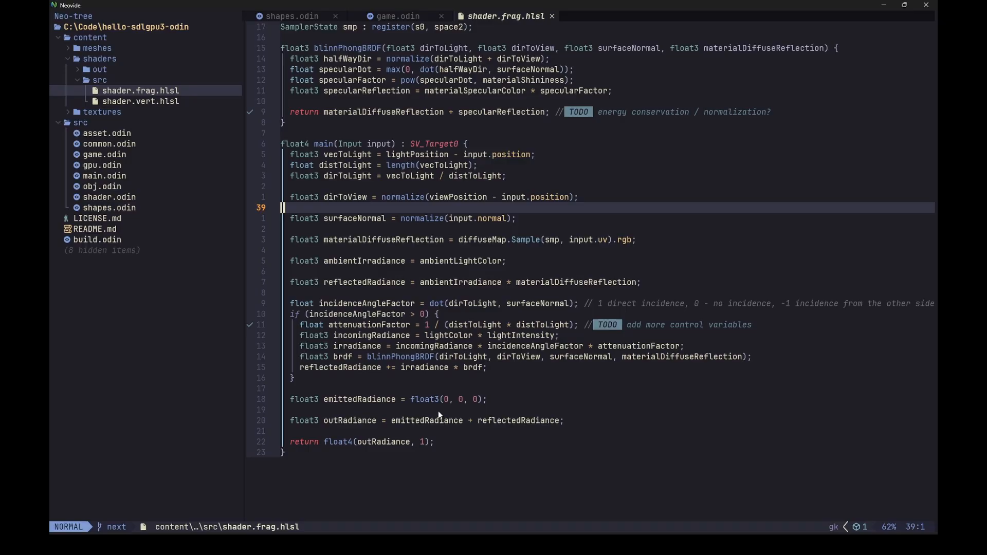
{"action": "mouse_move", "coordinate": [432, 418]}
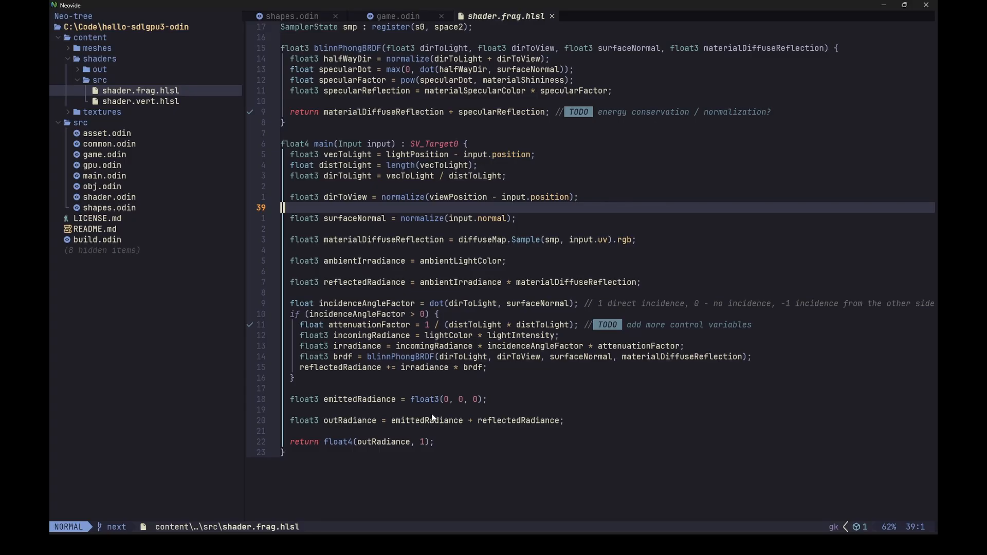
{"action": "mouse_move", "coordinate": [384, 192]}
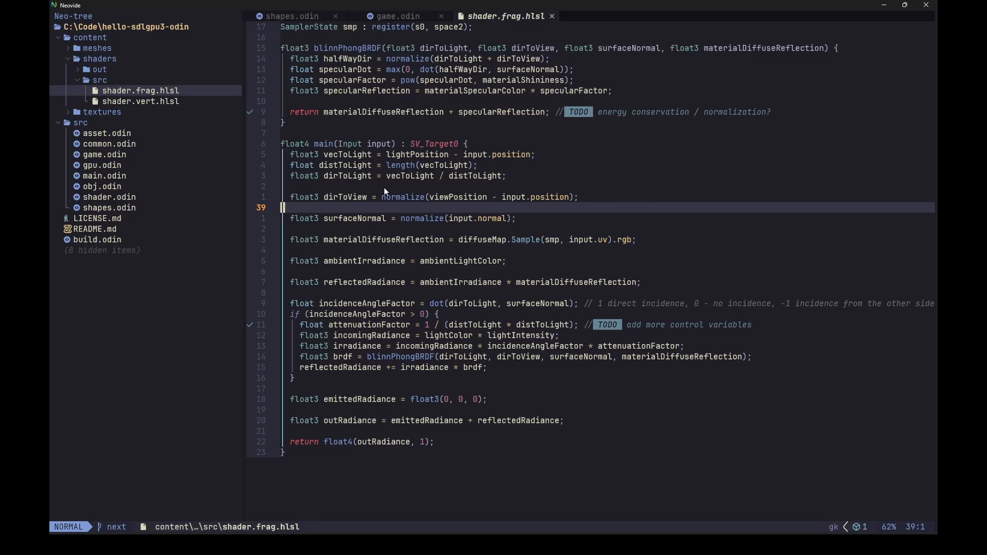
{"action": "mouse_move", "coordinate": [399, 222]}
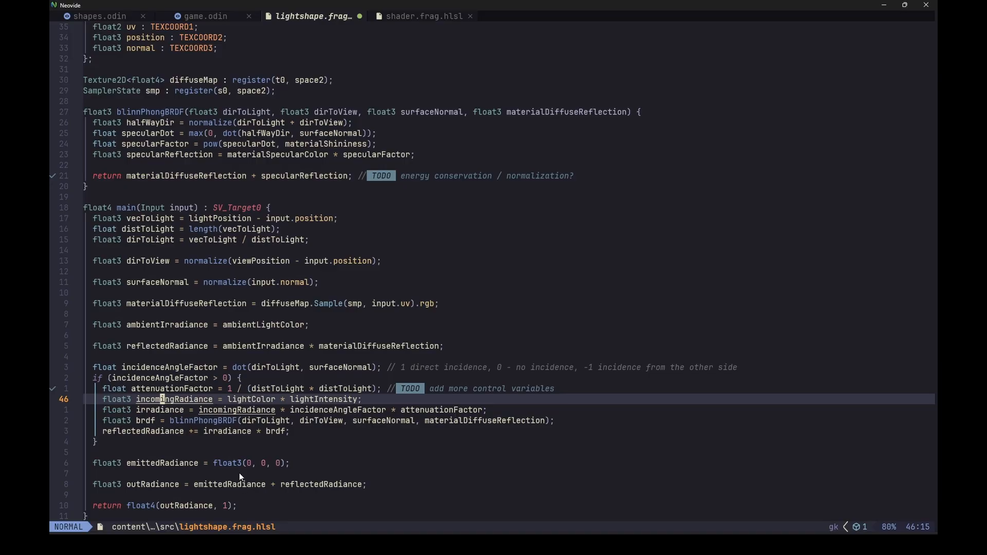
{"action": "mouse_move", "coordinate": [234, 451]}
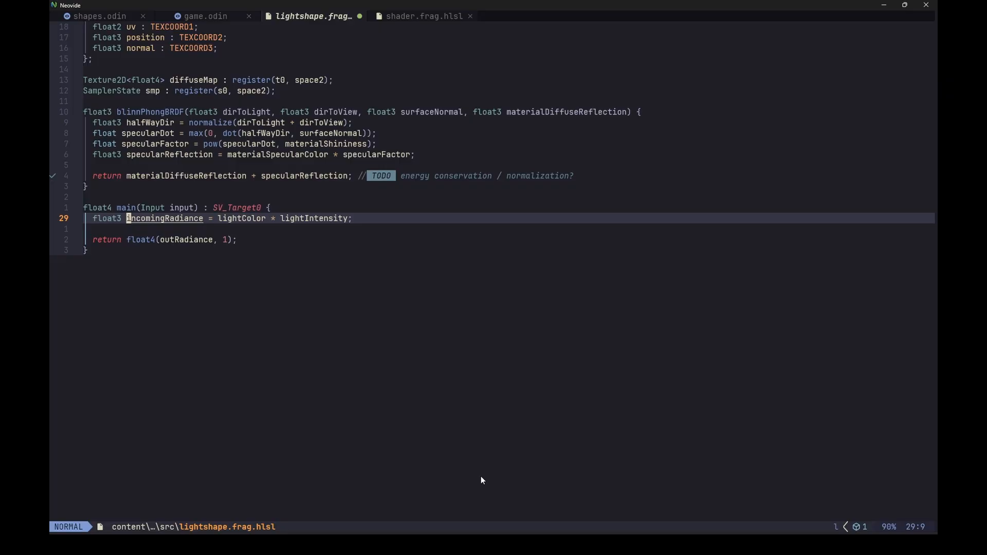
- Write the outRadiance line in lightshape.frag.hlsl's stripped-down main
{"action": "type", "text": "outRadiance"}
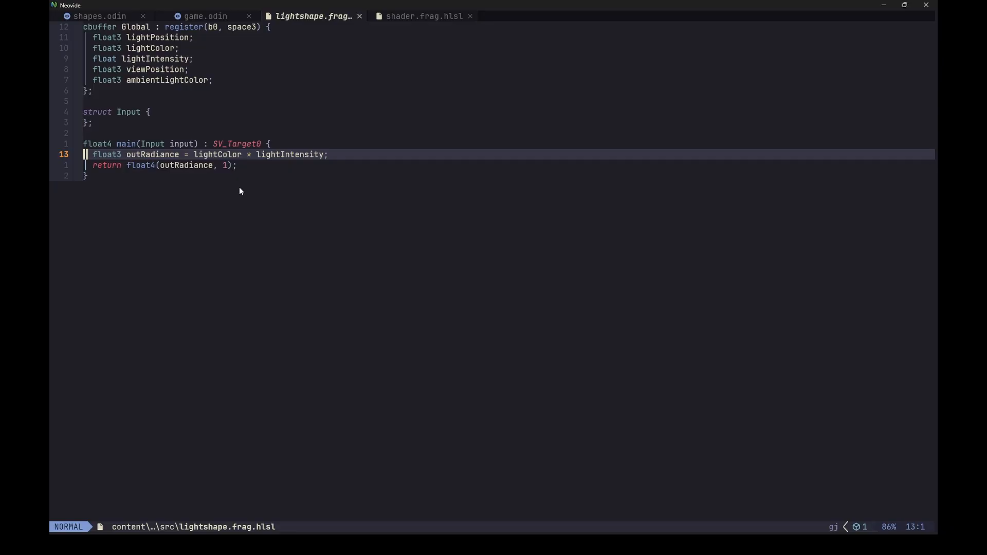
- Jump to the top of lightshape.frag.hlsl after trimming it to light colour times intensity
{"action": "key", "text": "gg"}
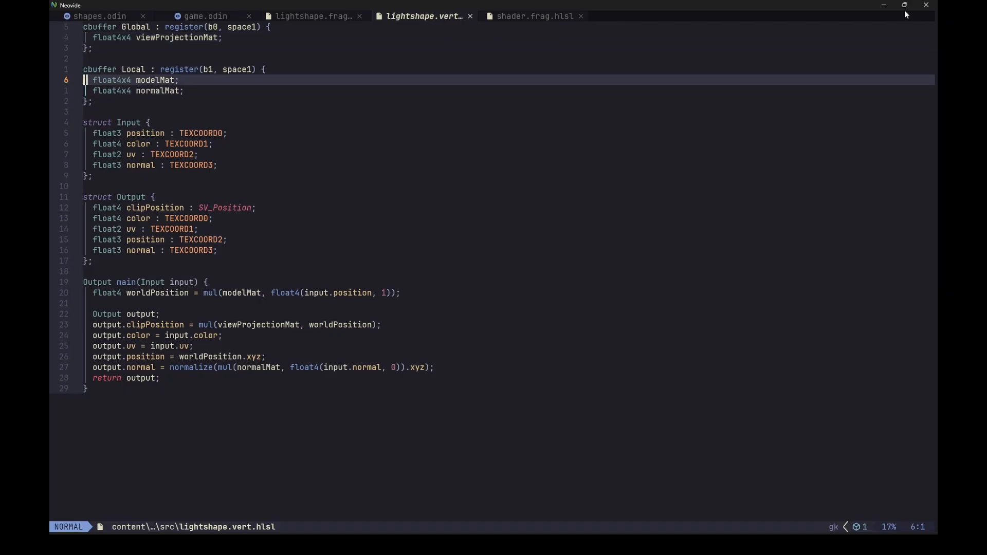
- Strip lightshape.vert.hlsl of normalMat, extra Output fields and the color/uv/position/normal assignments
{"action": "key", "text": "j"}
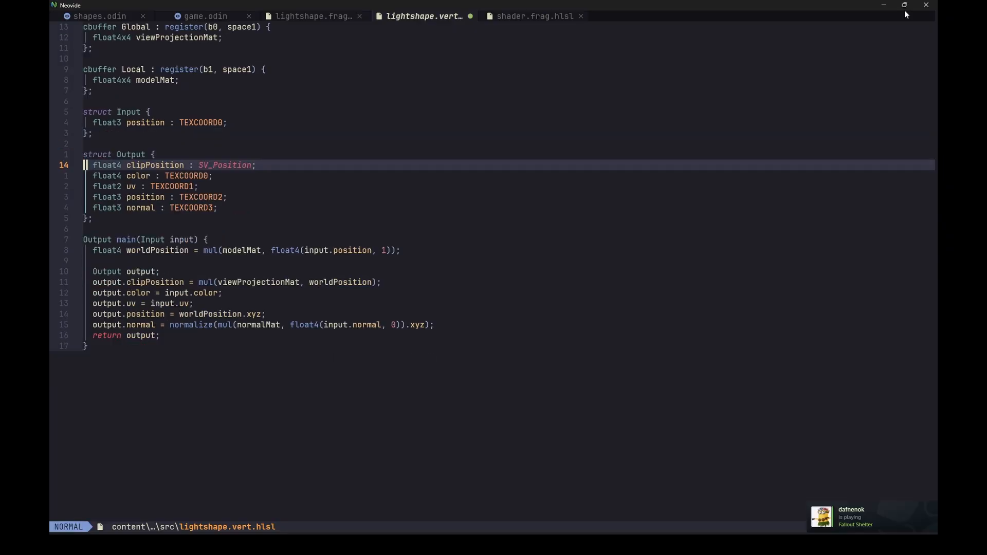
{"action": "key", "text": "j"}
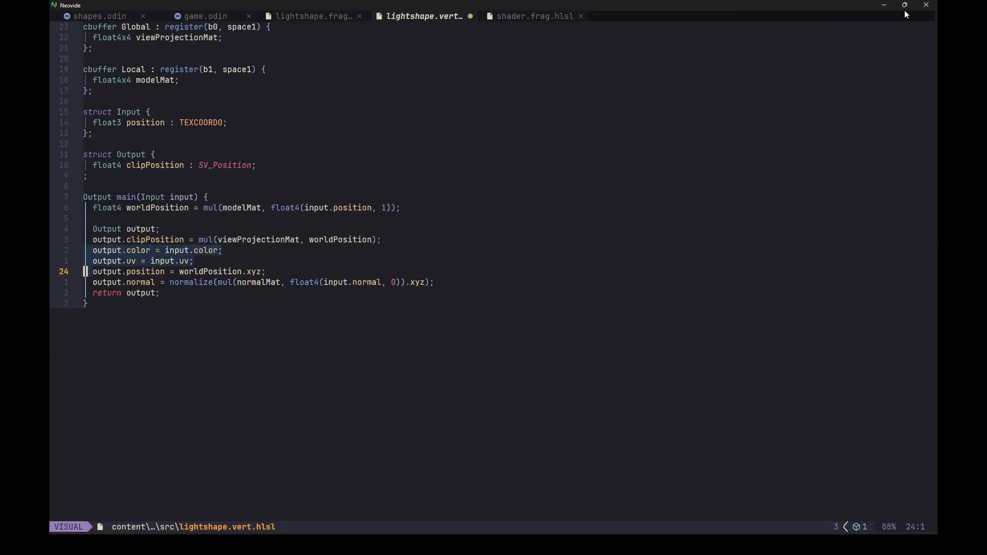
{"action": "key", "text": "j"}
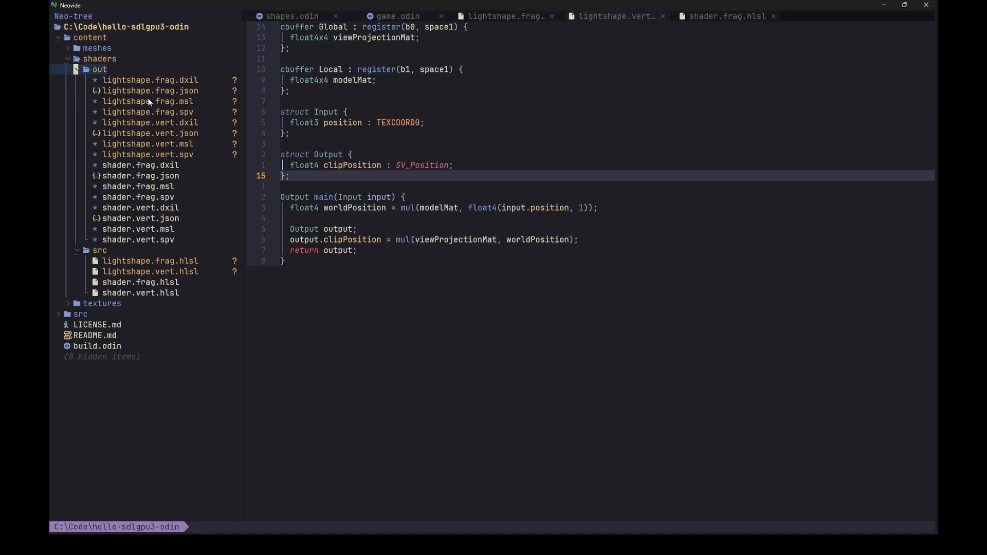
{"action": "mouse_move", "coordinate": [176, 141]}
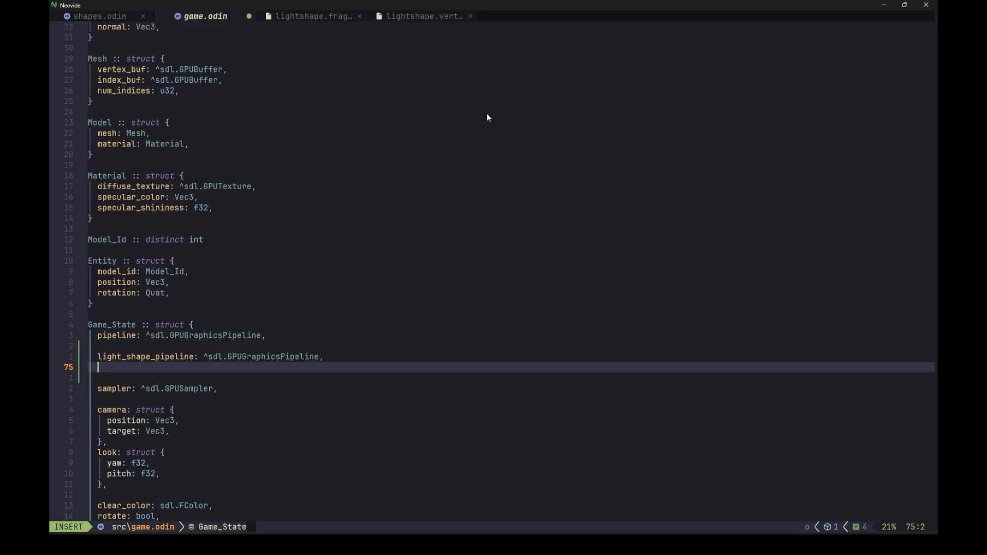
- Add light_shape_mesh to Game_State, call setup_light_shape_pipeline() and assign generate_box_mesh(copy_pass, 0.2, 0.2, 0.2)
{"action": "type", "text": "light_shape_mesh: Mesh"}
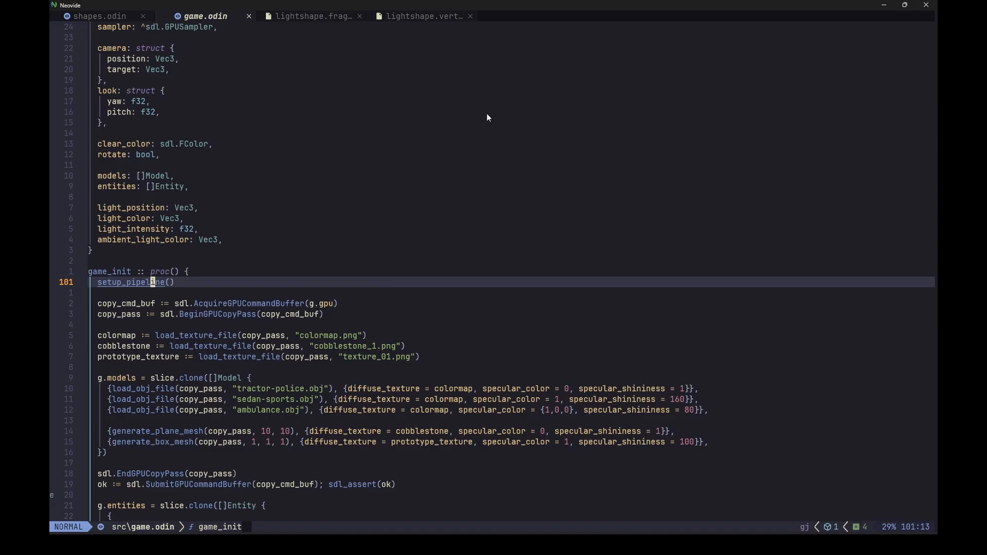
{"action": "type", "text": "setup_light_shape_pipeline()"}
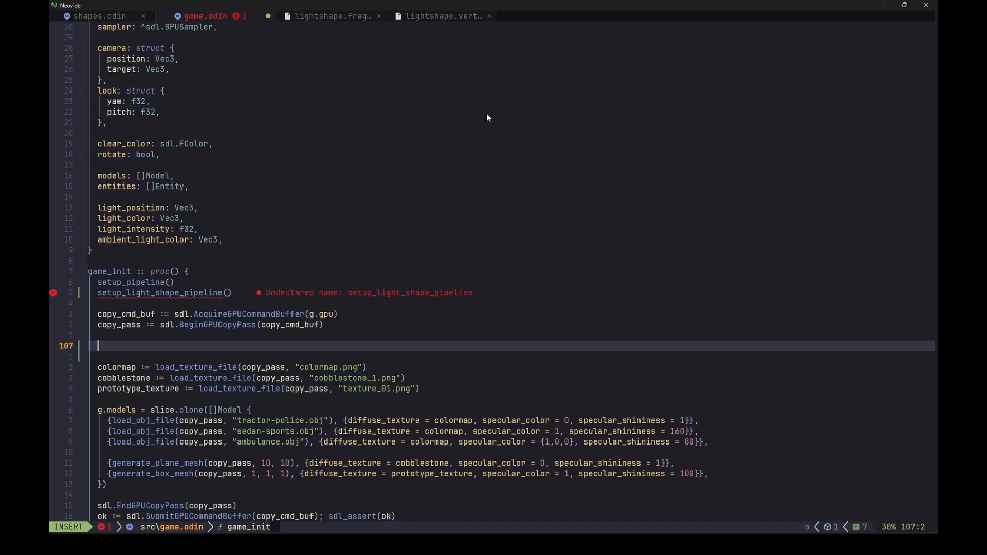
{"action": "type", "text": "g.light_shape_mesh = generate_box_mesh(copy_pass, 0.2, 0.2, 0.2)"}
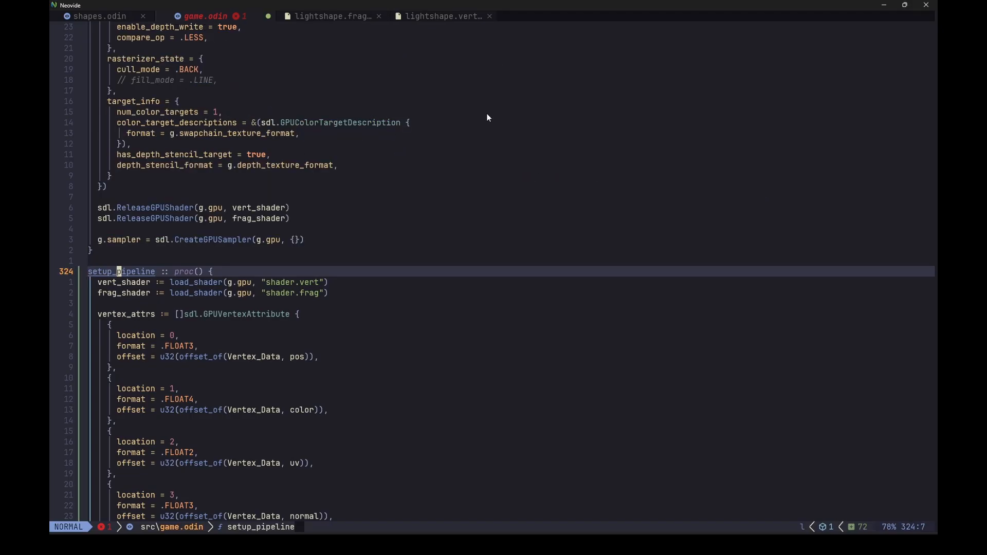
- Duplicate setup_pipeline as setup_light_shape_pipeline loading lightshape shaders with only a position attribute
{"action": "key", "text": "i"}
{"action": "type", "text": "_light_shape"}
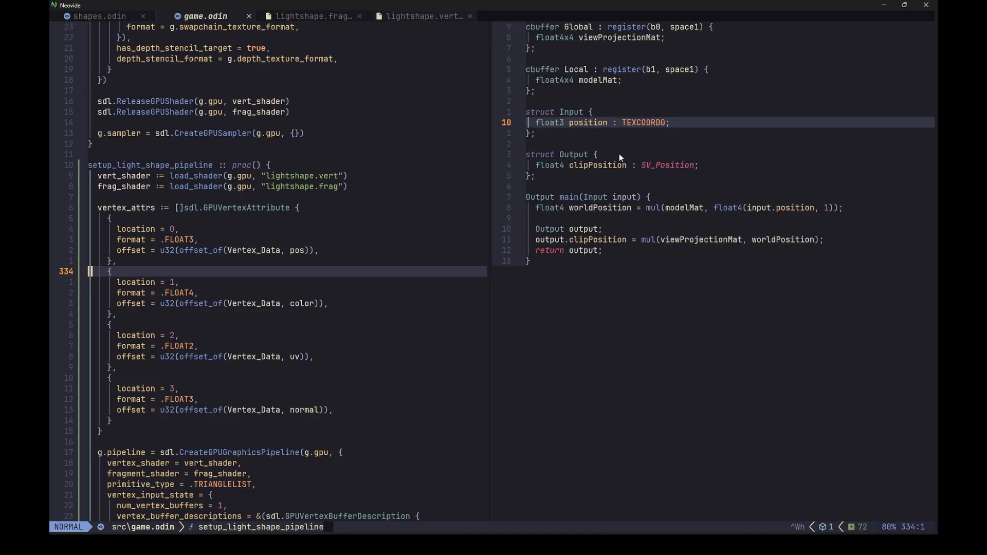
{"action": "mouse_move", "coordinate": [625, 151]}
{"action": "type", "text": "light_shape_"}
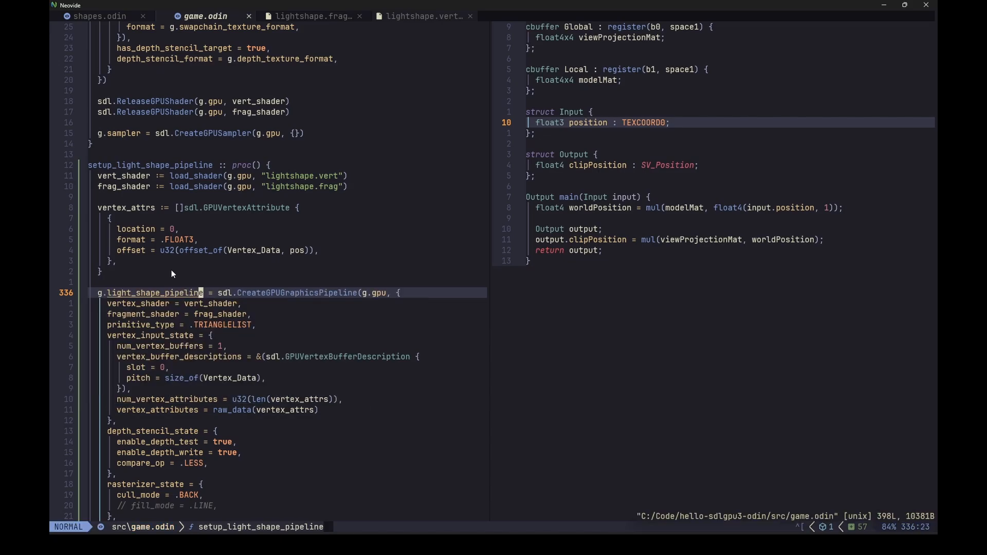
{"action": "scroll", "scroll_direction": "down", "scroll_amount": 3}
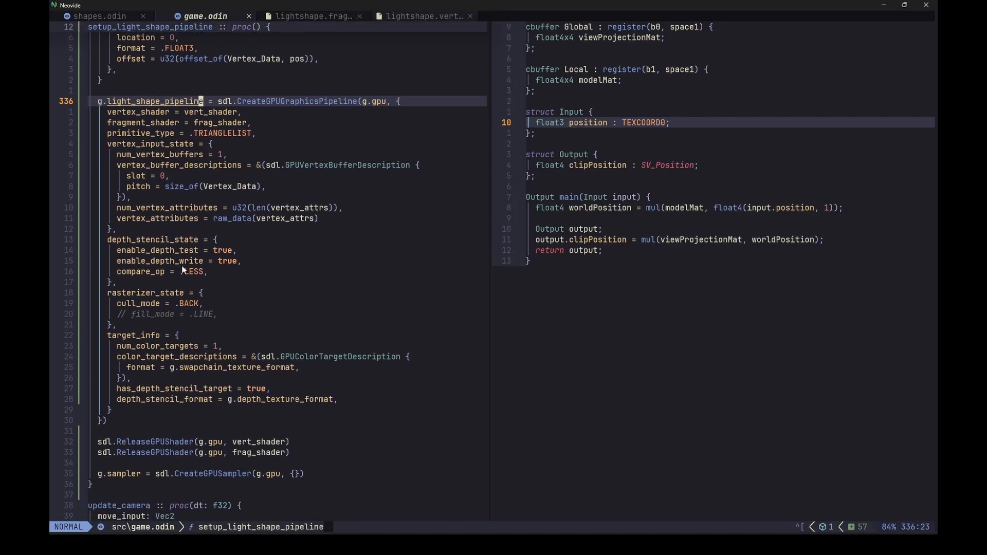
{"action": "mouse_move", "coordinate": [191, 261]}
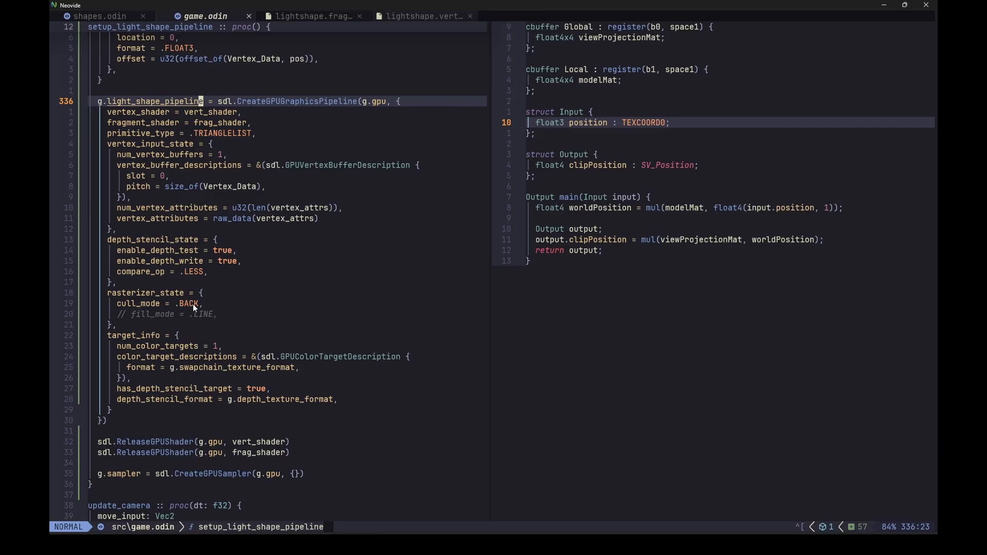
{"action": "mouse_move", "coordinate": [231, 374]}
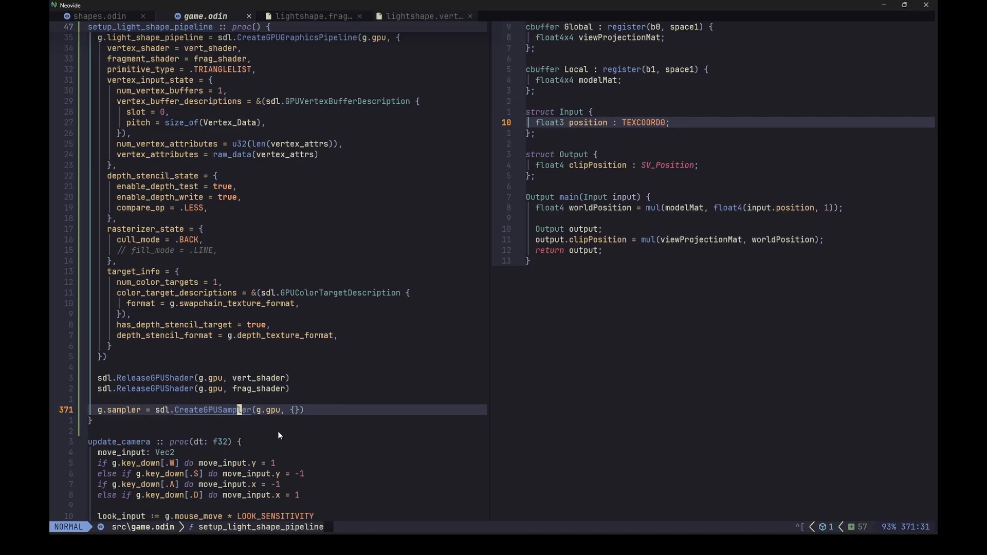
{"action": "mouse_move", "coordinate": [266, 430]}
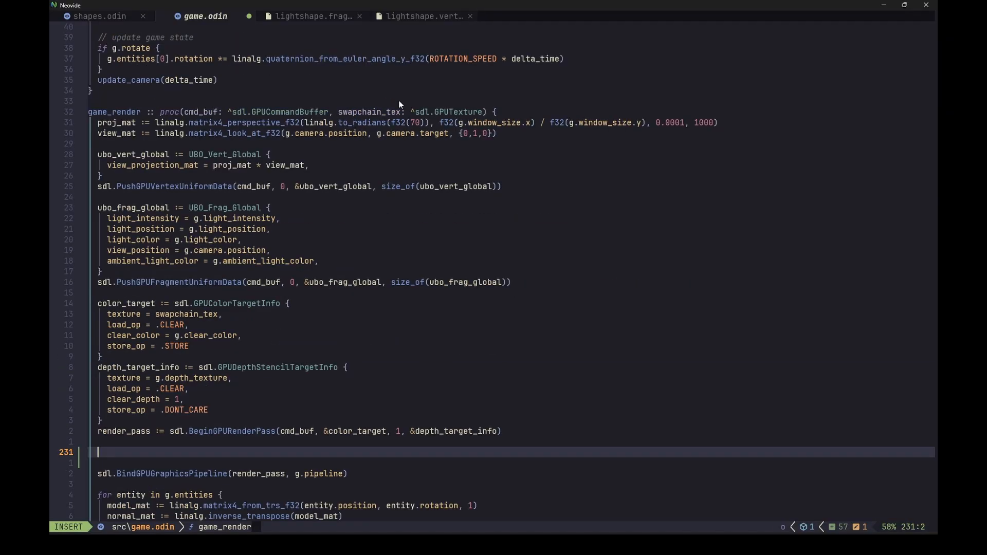
- Start the light block in game_render with model_mat translated to g.light_position
{"action": "type", "text": "{"}
{"action": "type", "text": "sdl.BindGPUGraphicsPipeline(render_pass, g.light_shape_pipeline"}
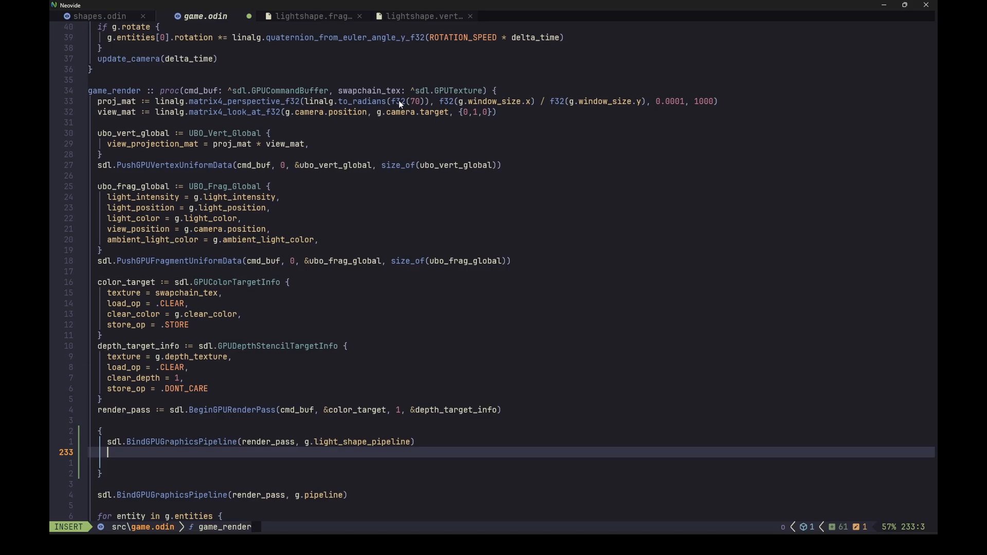
{"action": "type", "text": "model_mat := linalg.matrix4_translate_f32(g.light_position)"}
{"action": "left_click", "coordinate": [516, 463]}
{"action": "type", "text": "sdl.PushGPUVertexUniformData(cmd_buf, 1, &model_mat, size_of(model_mat))"}
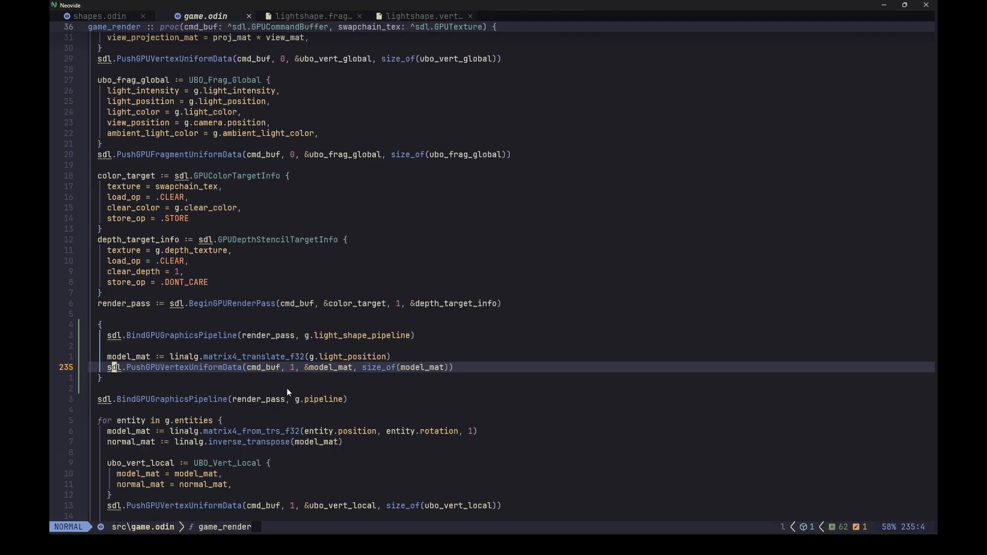
{"action": "mouse_move", "coordinate": [298, 383]}
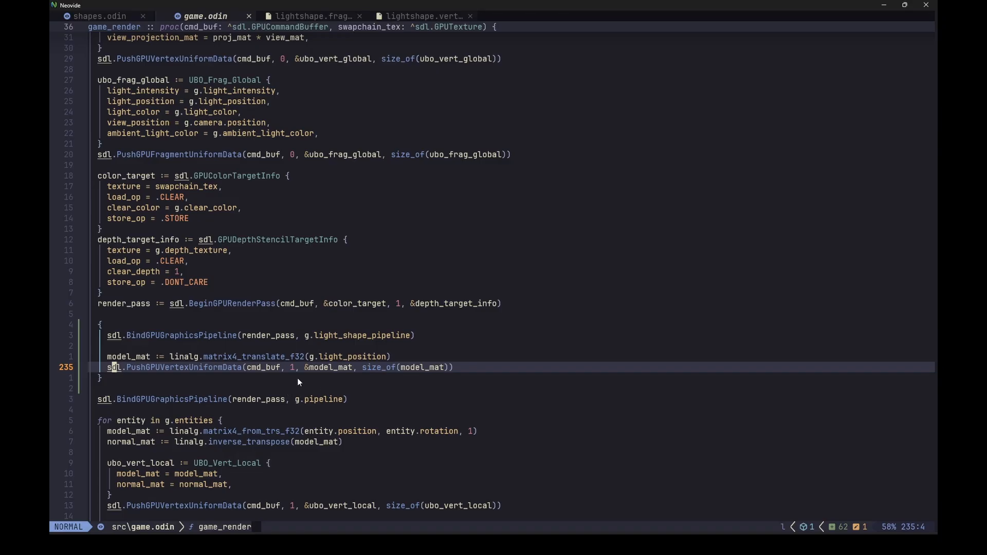
{"action": "mouse_move", "coordinate": [307, 389]}
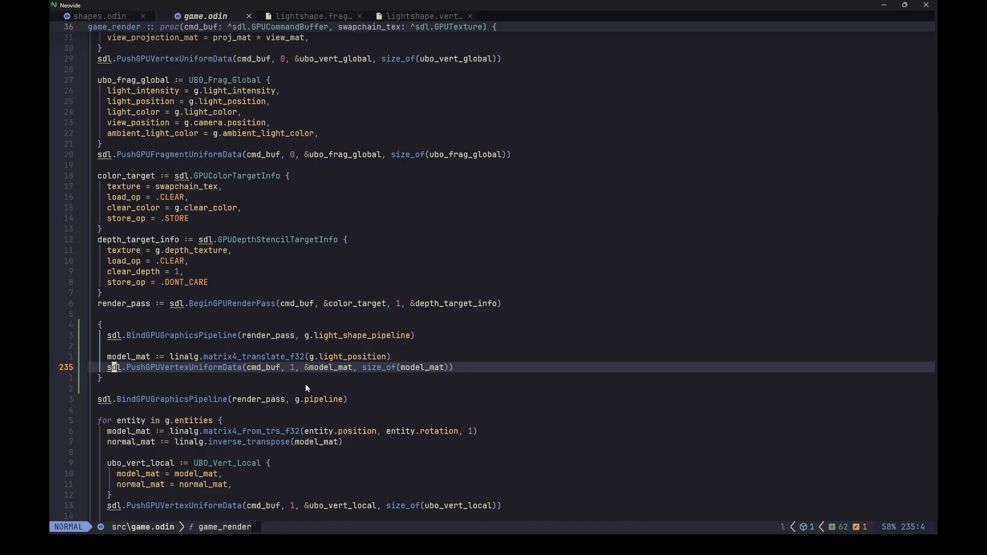
{"action": "mouse_move", "coordinate": [334, 381]}
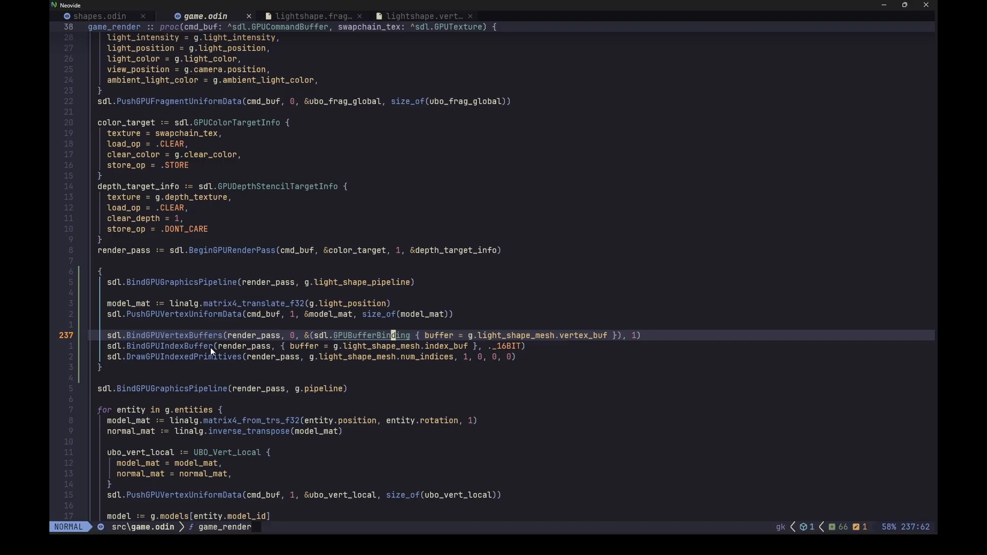
{"action": "mouse_move", "coordinate": [376, 349]}
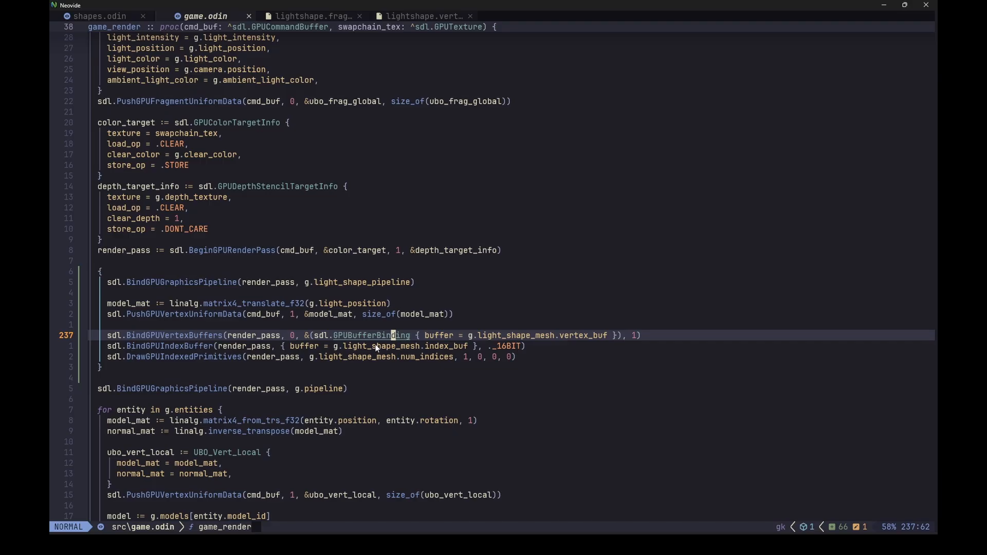
{"action": "mouse_move", "coordinate": [209, 365]}
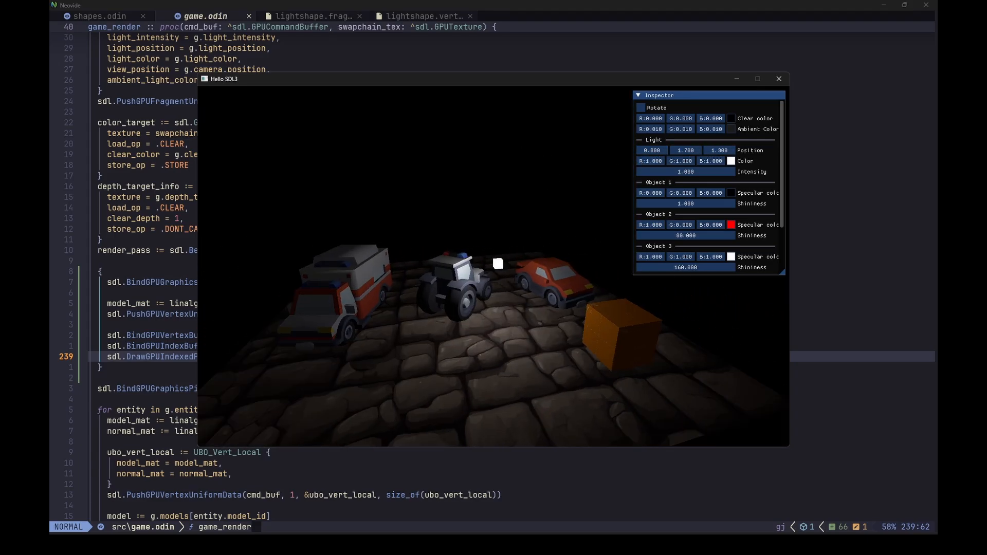
- Raise the light intensity to 2.4 and set its position to 1.7, 1.7, 1.4 in the Inspector
{"action": "left_click_drag", "start_coordinate": [685, 172], "coordinate": [635, 172]}
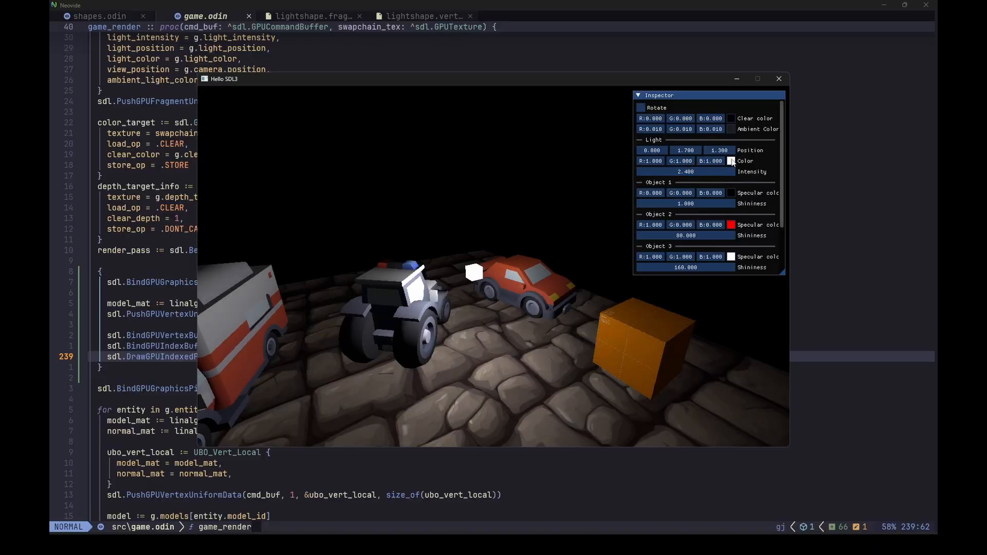
{"action": "left_click", "coordinate": [731, 161]}
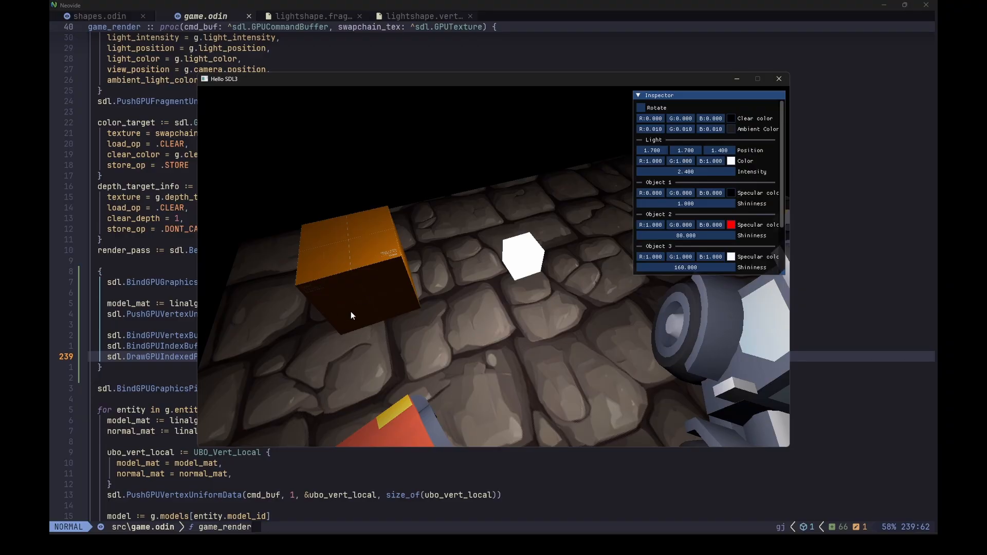
{"action": "mouse_move", "coordinate": [353, 316]}
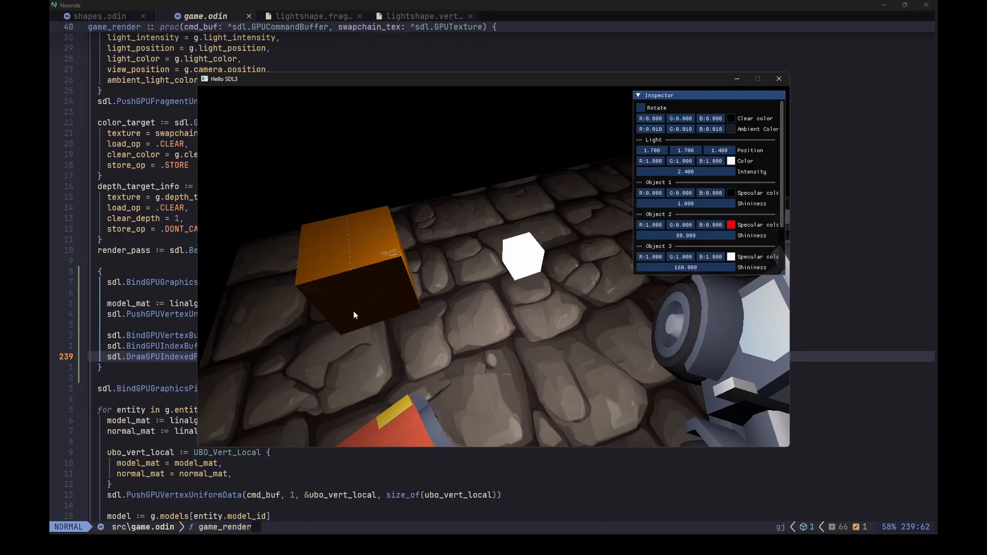
{"action": "mouse_move", "coordinate": [386, 330]}
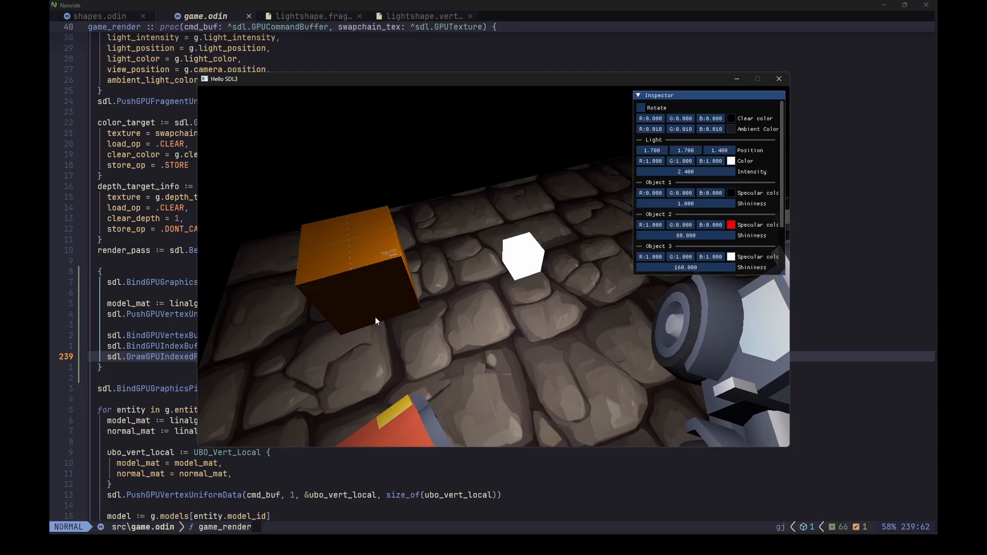
- Refocus the code editor to check generate_box_mesh's back-face normal in shapes.odin
{"action": "left_click", "coordinate": [95, 17]}
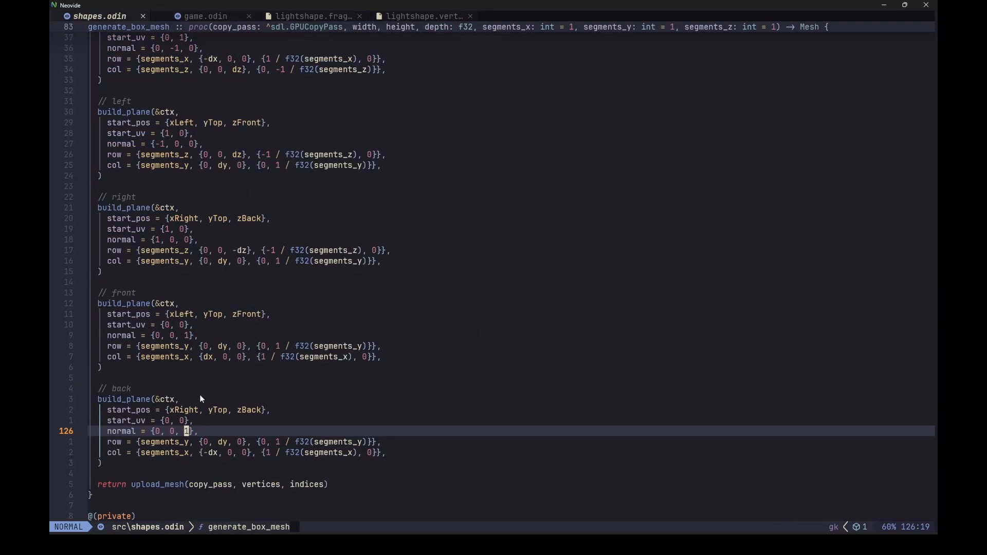
{"action": "mouse_move", "coordinate": [186, 441]}
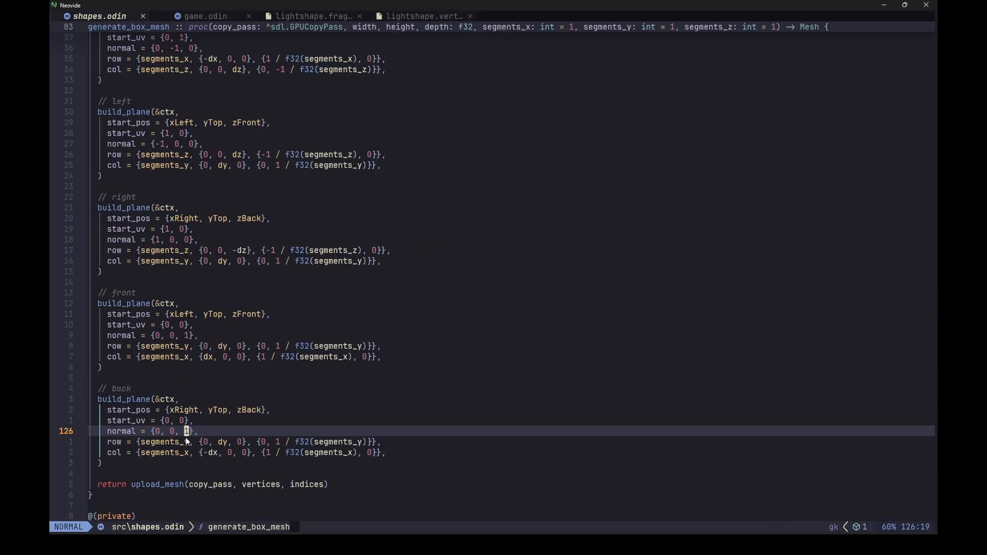
{"action": "mouse_move", "coordinate": [214, 428]}
{"action": "type", "text": "-"}
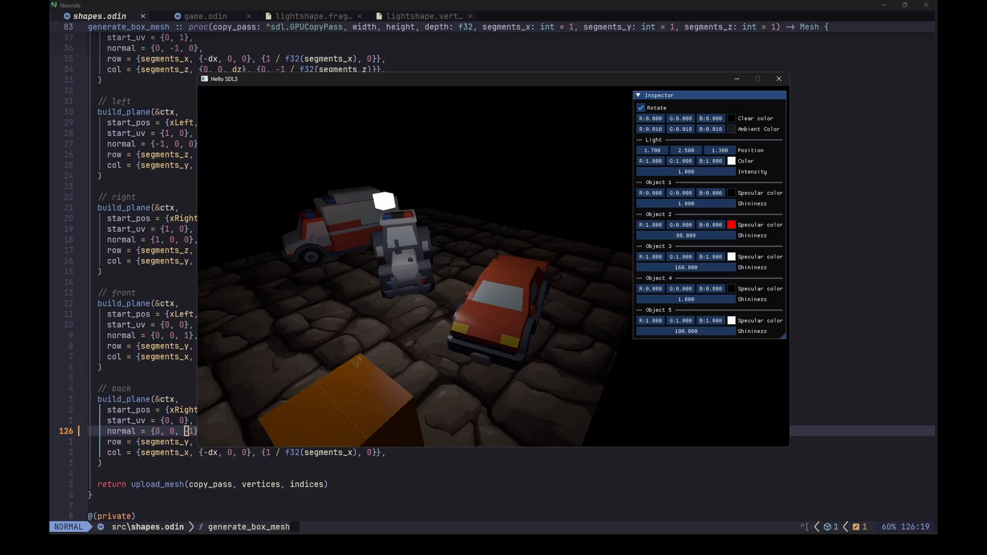
{"action": "left_click", "coordinate": [204, 17]}
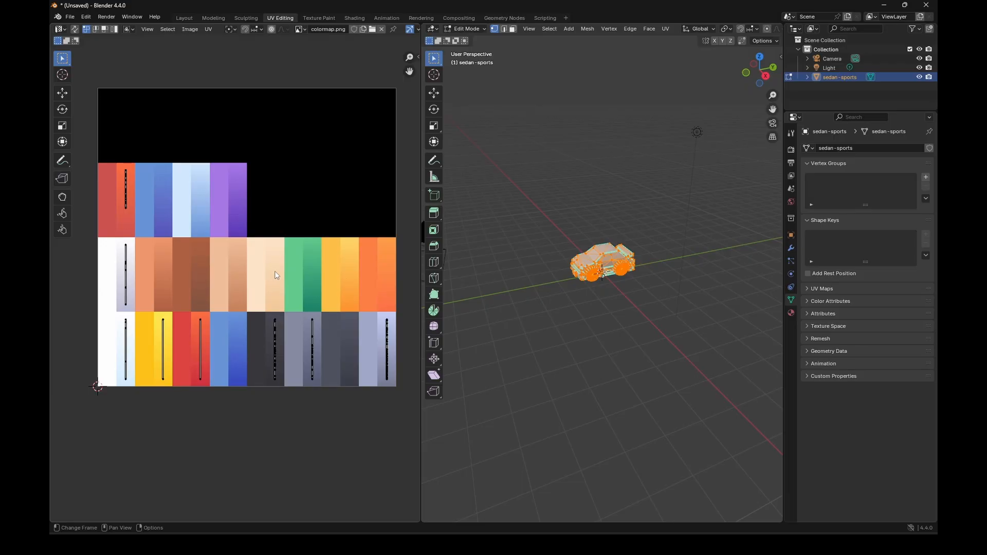
{"action": "mouse_move", "coordinate": [122, 192]}
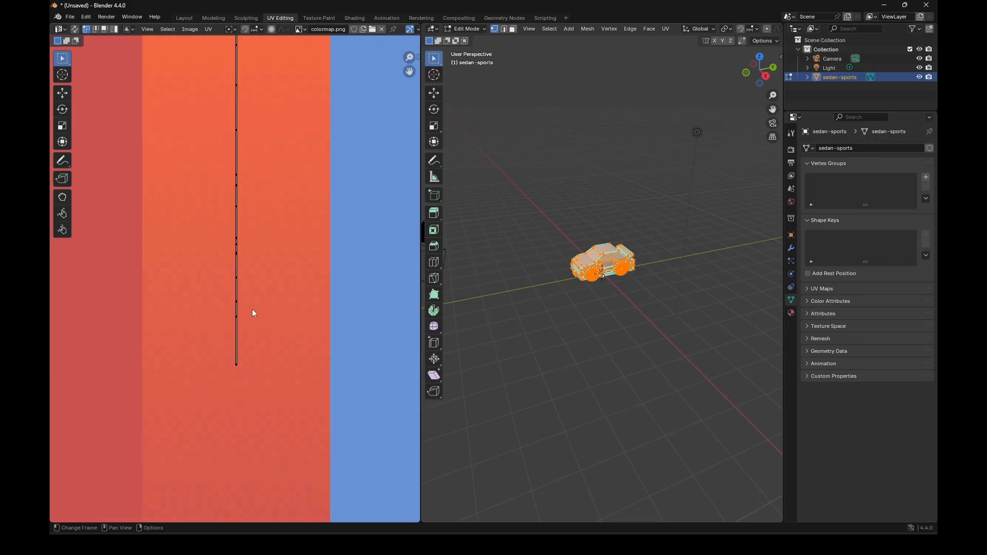
{"action": "mouse_move", "coordinate": [236, 371]}
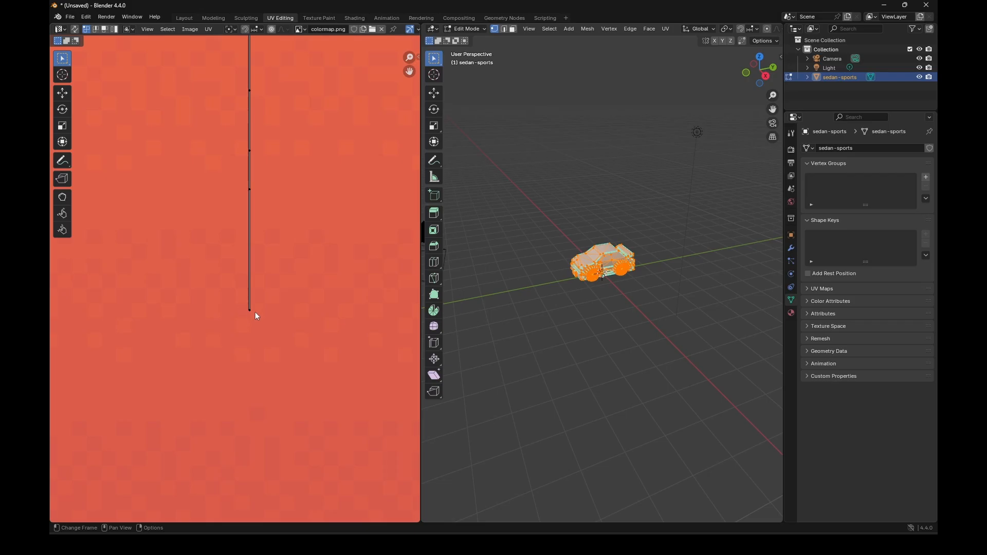
{"action": "mouse_move", "coordinate": [276, 330]}
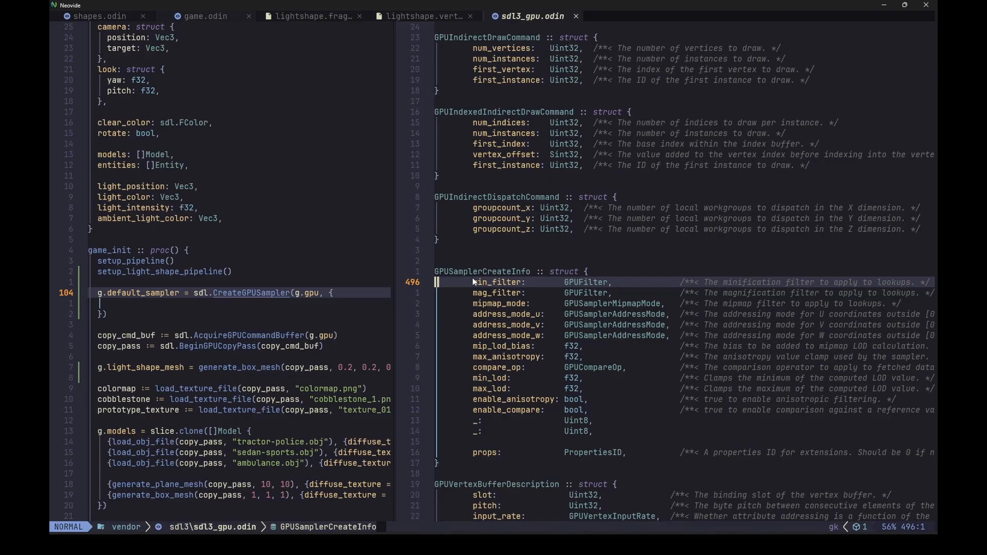
{"action": "mouse_move", "coordinate": [475, 303]}
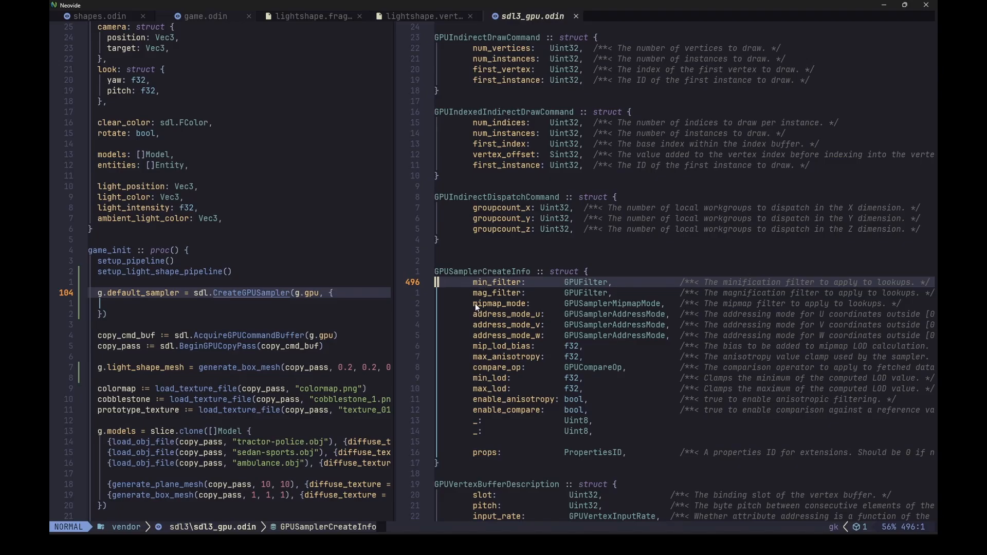
{"action": "mouse_move", "coordinate": [582, 293]}
{"action": "type", "text": "min_filter = .LINEAR,"}
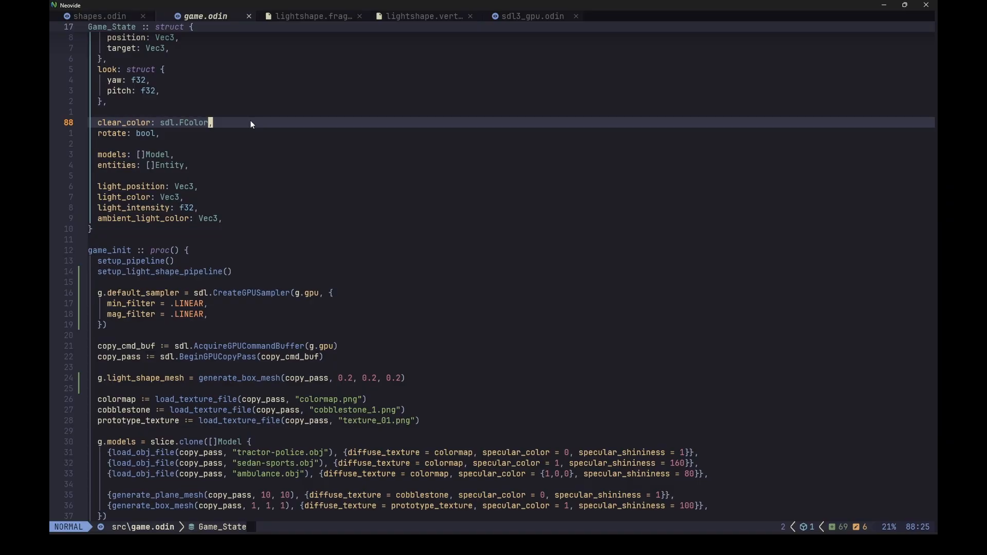
- Delete the clear_color field from Game_State with dd
{"action": "key", "text": "dd"}
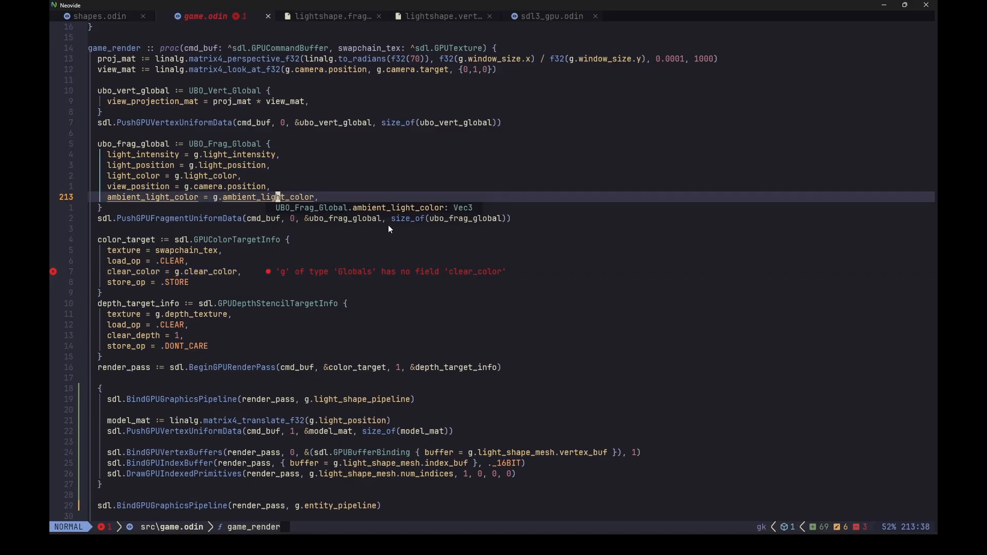
{"action": "mouse_move", "coordinate": [484, 219]}
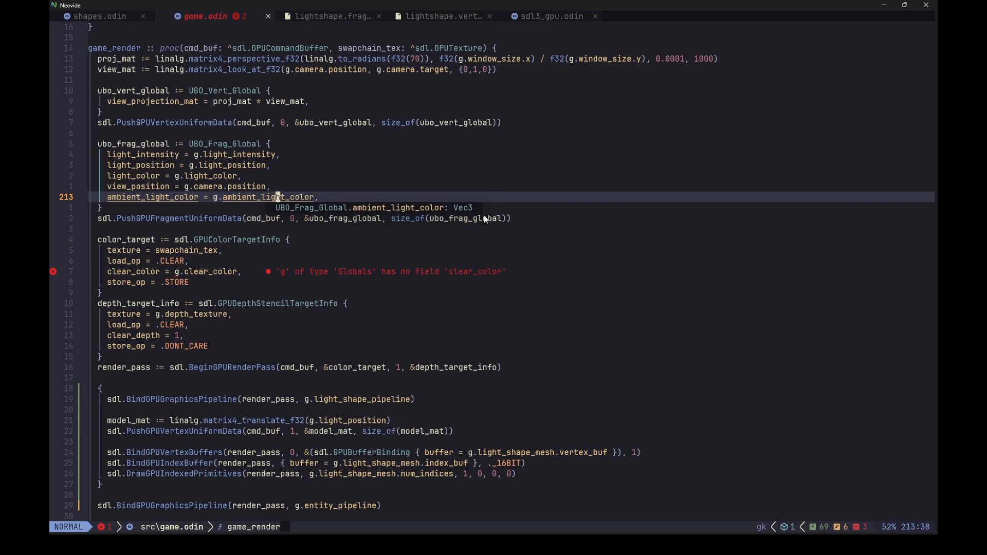
{"action": "mouse_move", "coordinate": [214, 278]}
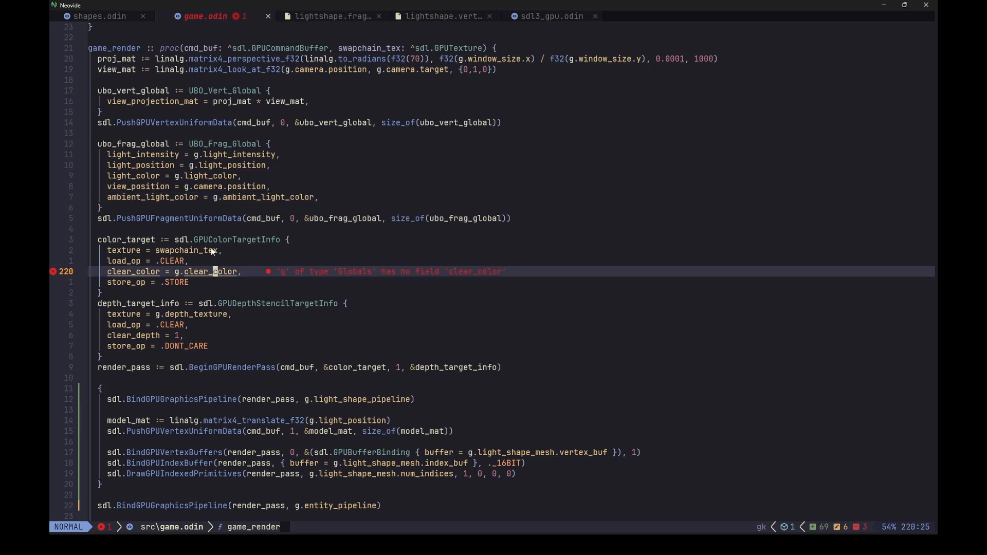
- Declare a local clear_color of 1 in game_render and set clear_color.rgb = g.ambient_light_color
{"action": "key", "text": "o"}
{"action": "type", "text": "clear_color: sdl.FColor = 1"}
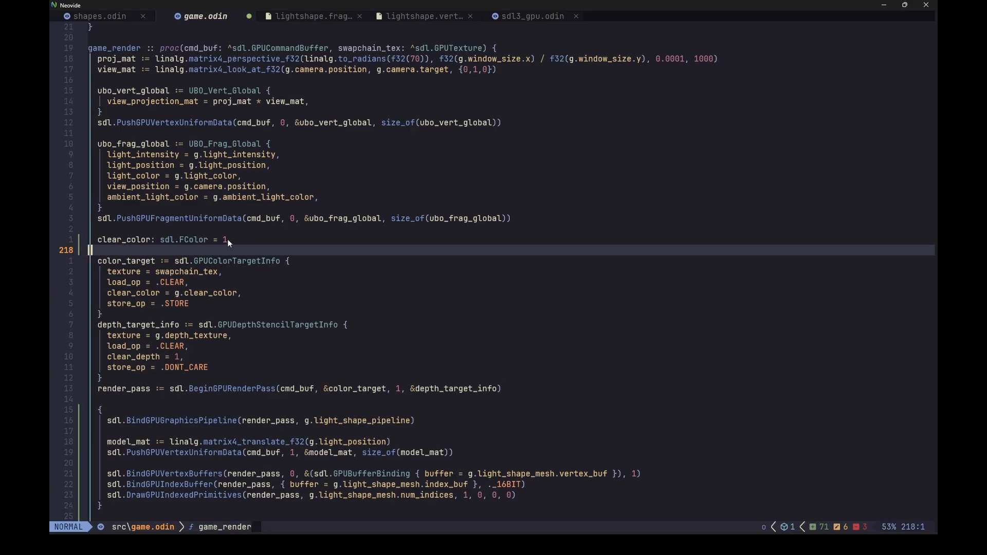
{"action": "mouse_move", "coordinate": [233, 247]}
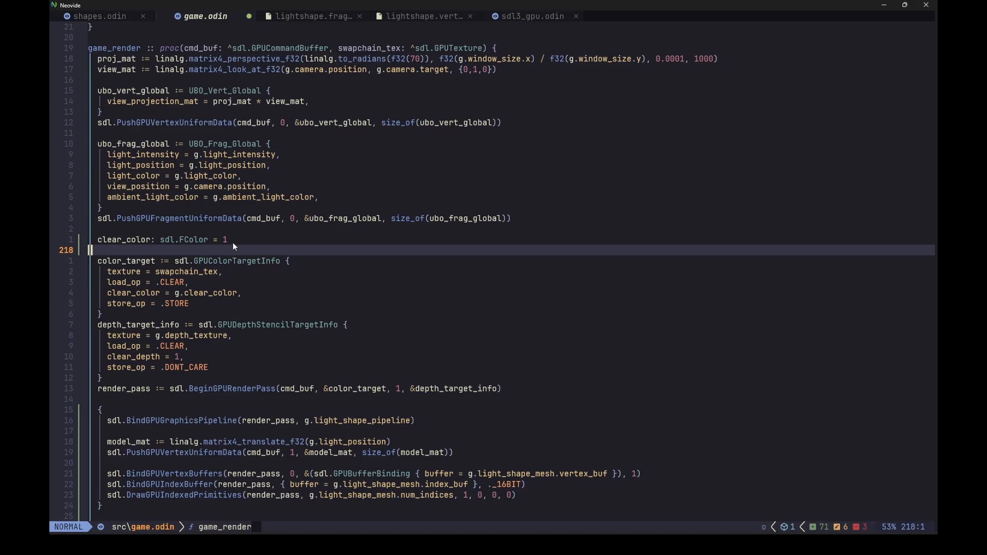
{"action": "type", "text": "clear_color.rgb = g.ambient_light_color"}
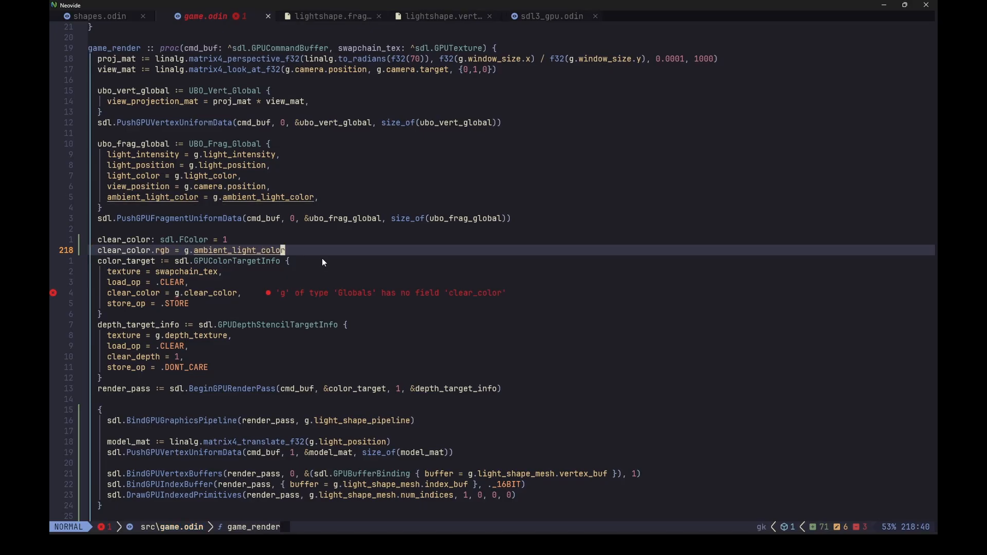
{"action": "mouse_move", "coordinate": [163, 261]}
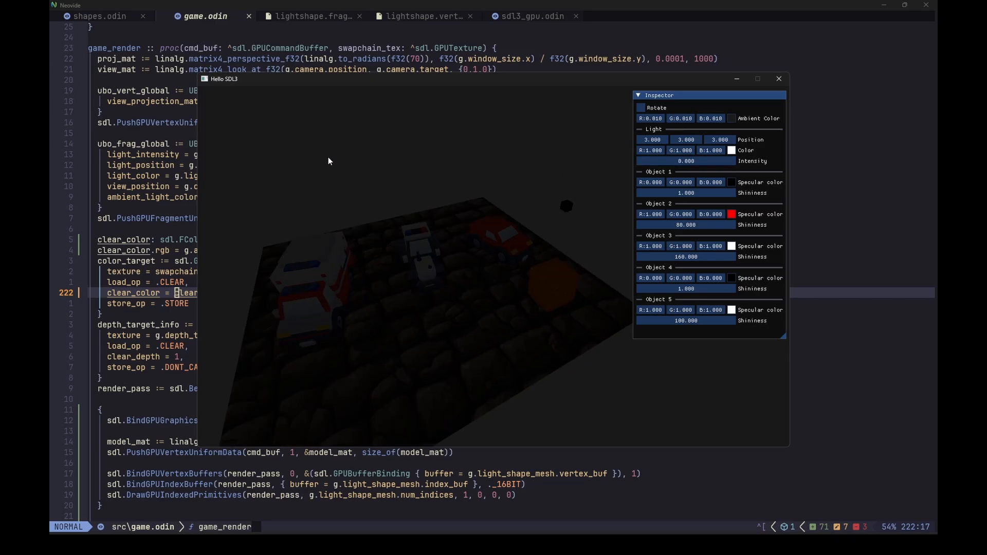
{"action": "mouse_move", "coordinate": [436, 189]}
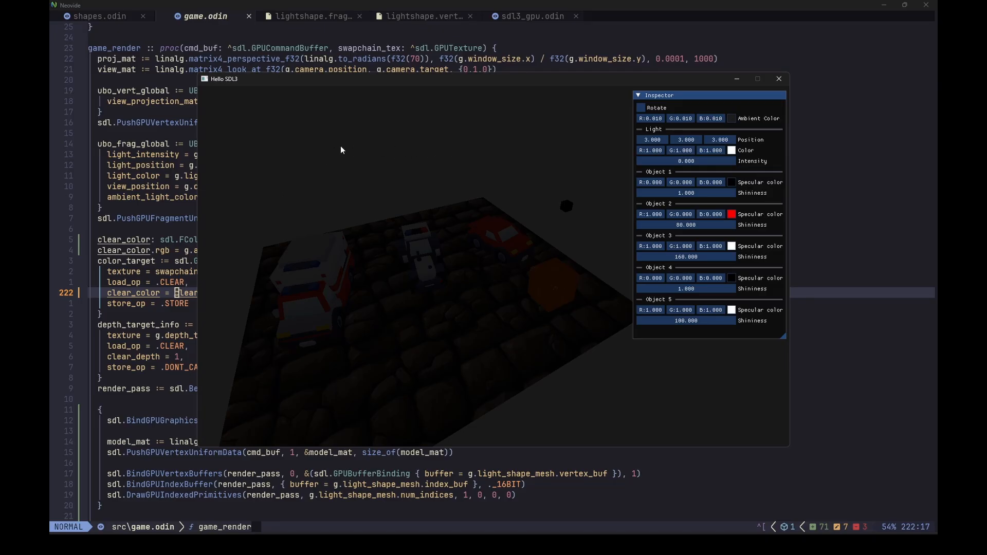
{"action": "mouse_move", "coordinate": [463, 148]}
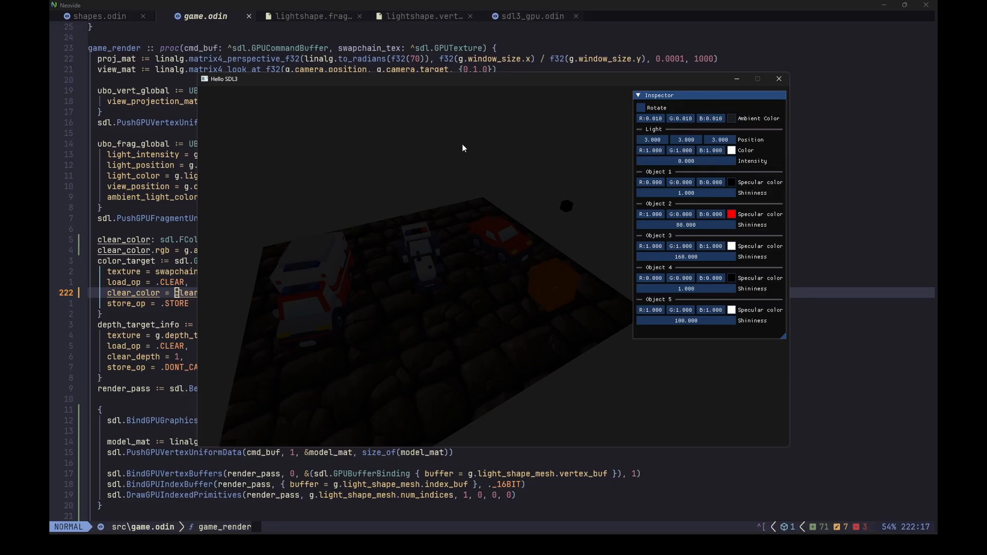
- Drag the Ambient Color picker through red to pale yellow to confirm the background follows, then refocus the editor
{"action": "left_click", "coordinate": [730, 118]}
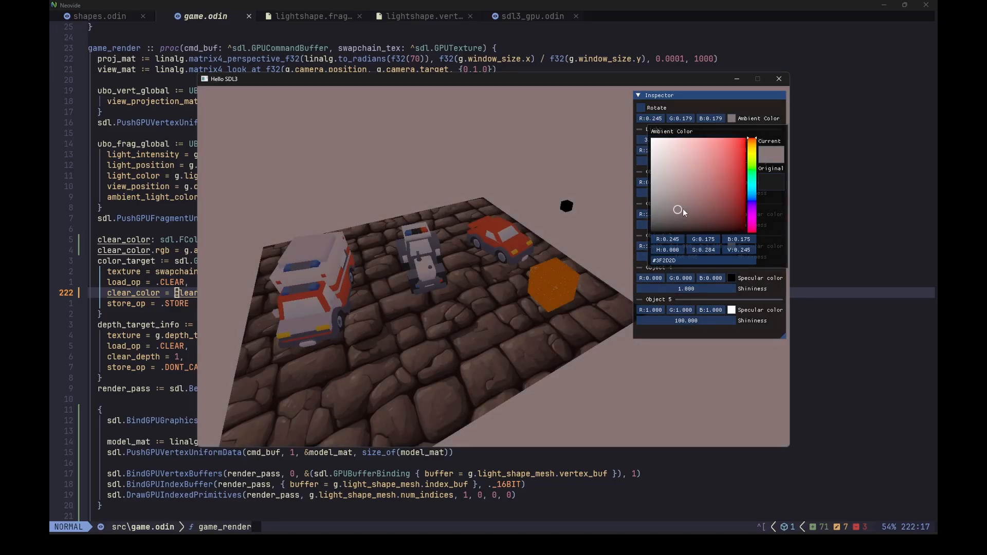
{"action": "left_click_drag", "start_coordinate": [678, 209], "coordinate": [722, 186]}
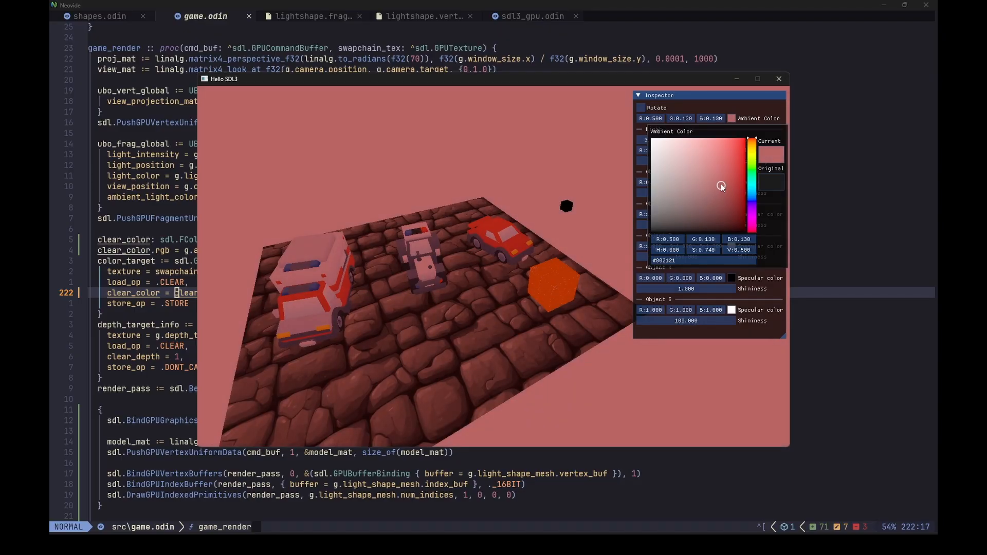
{"action": "left_click_drag", "start_coordinate": [722, 186], "coordinate": [718, 186]}
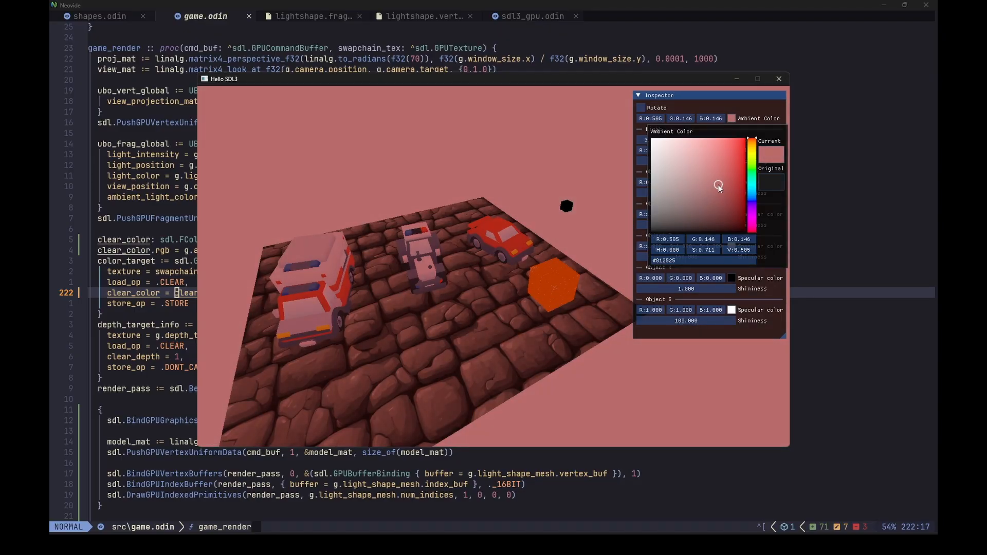
{"action": "left_click_drag", "start_coordinate": [718, 186], "coordinate": [744, 167]}
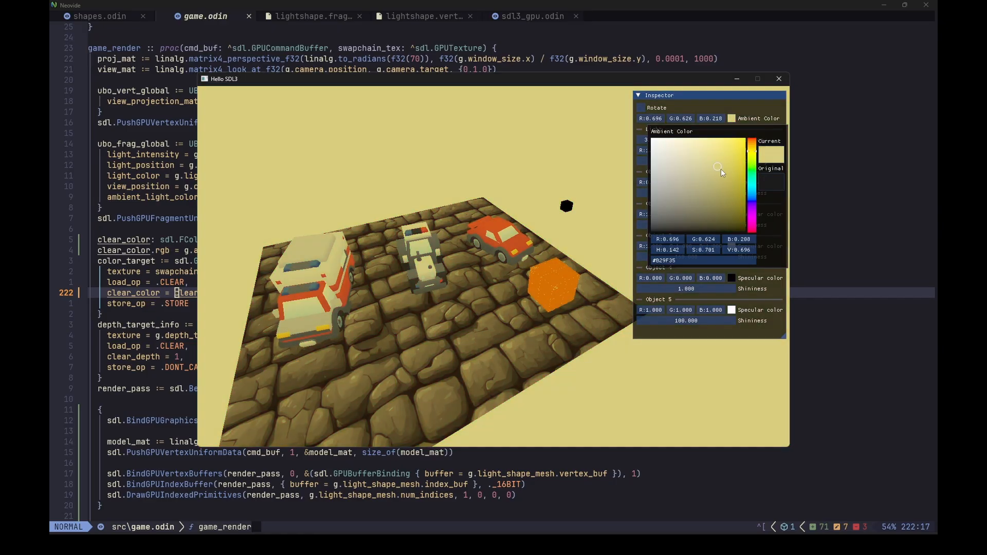
{"action": "left_click", "coordinate": [780, 78]}
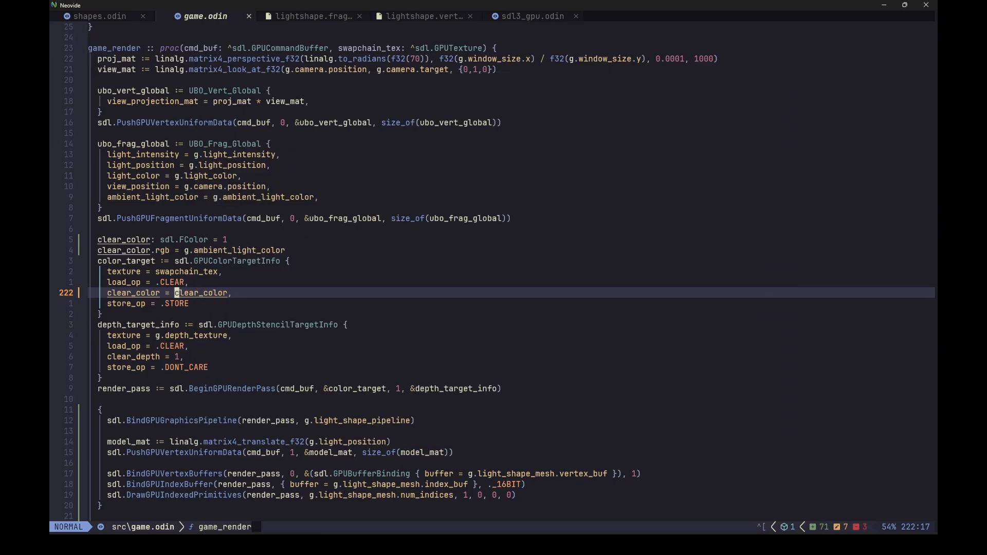